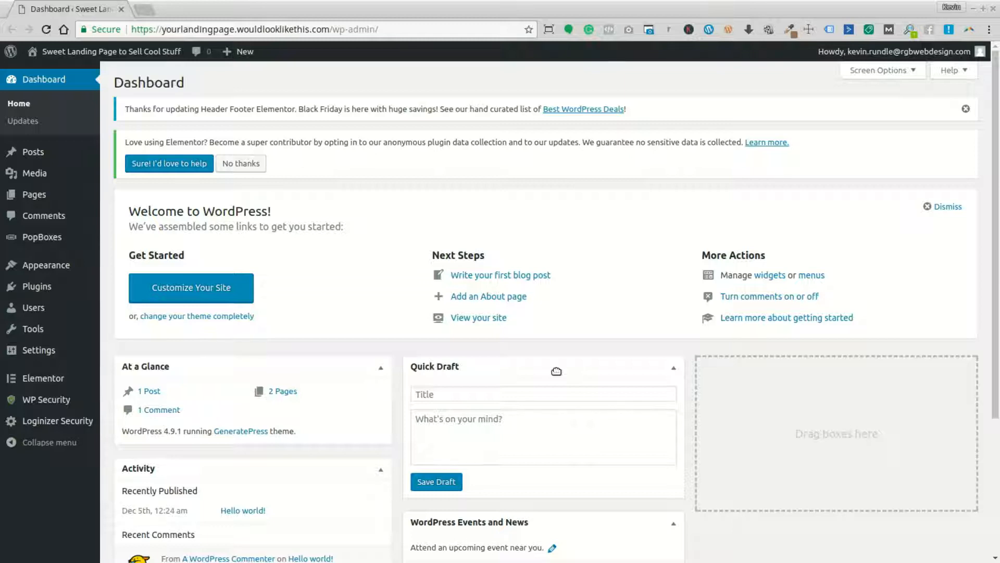
mouse_move(654, 309)
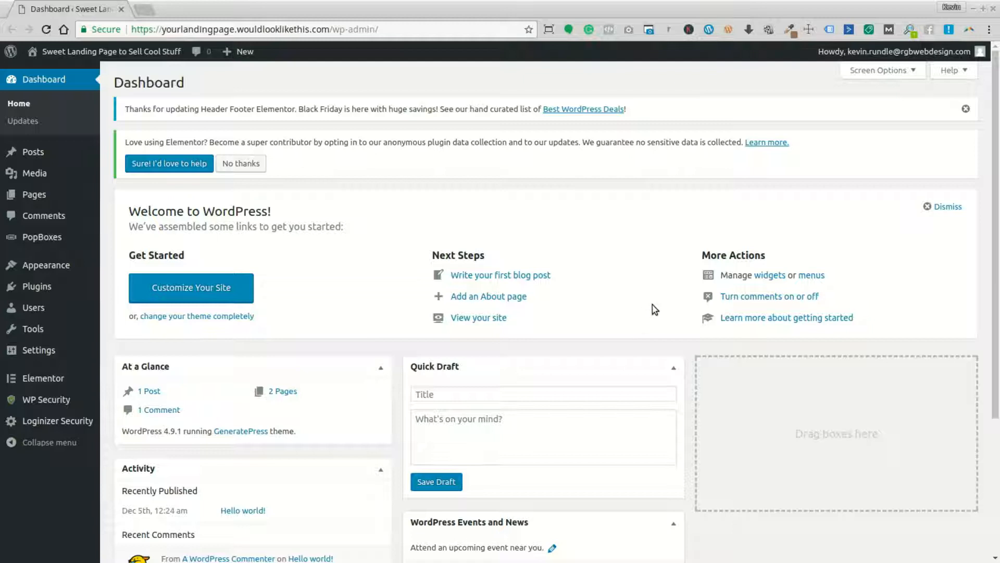
mouse_move(689, 304)
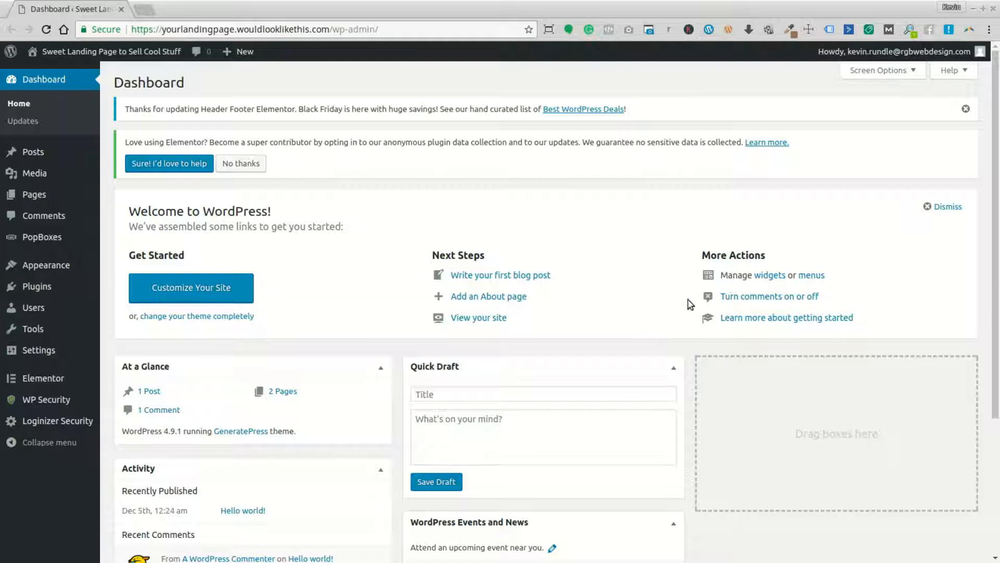
mouse_move(667, 374)
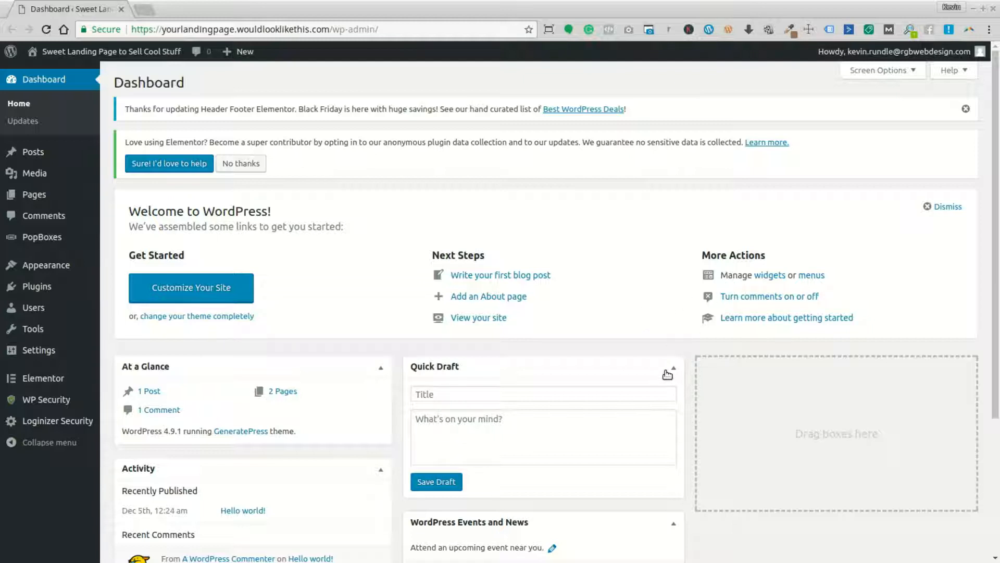
mouse_move(140, 11)
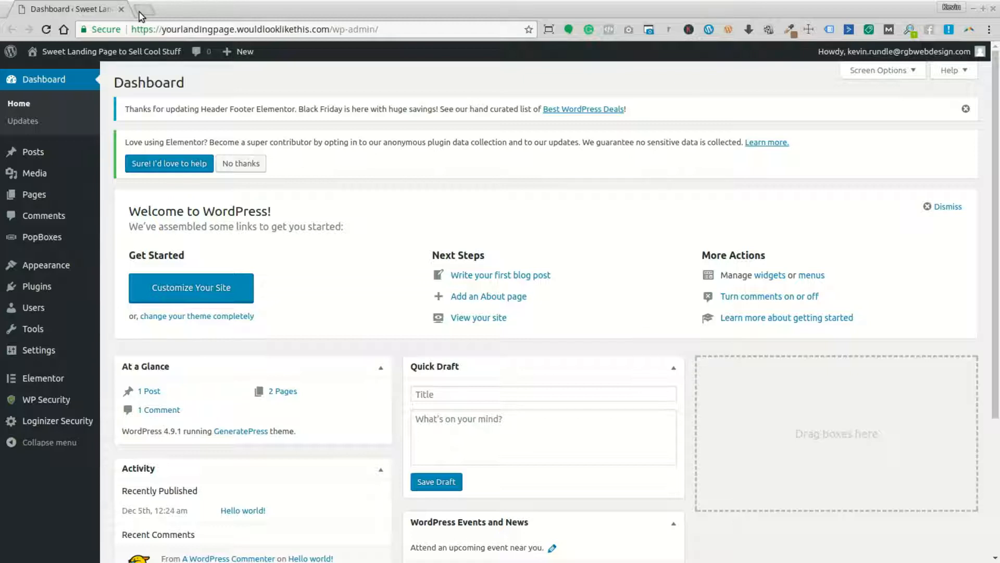
left_click(141, 11)
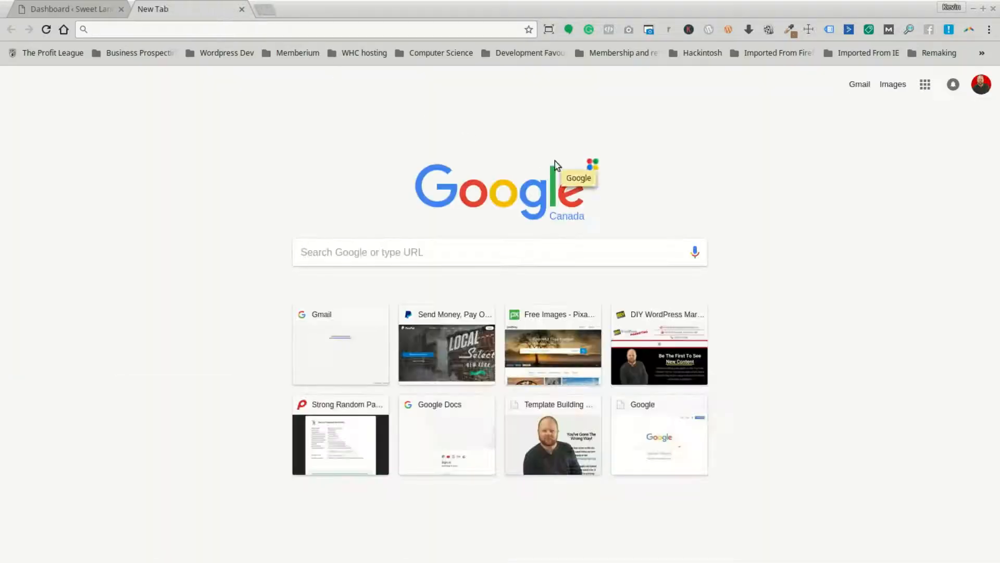
left_click(239, 29)
type("www.mailchimp.com")
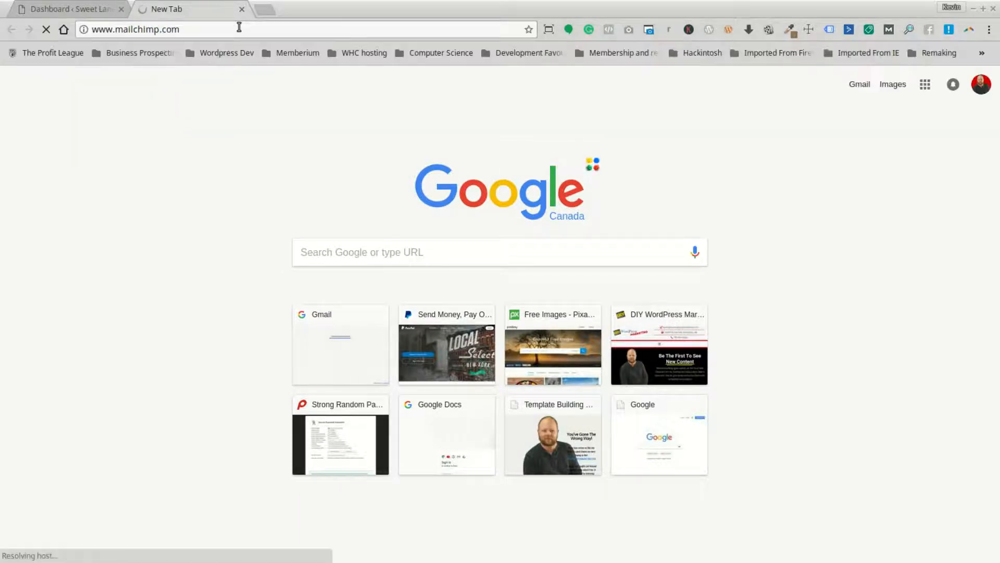
mouse_move(346, 233)
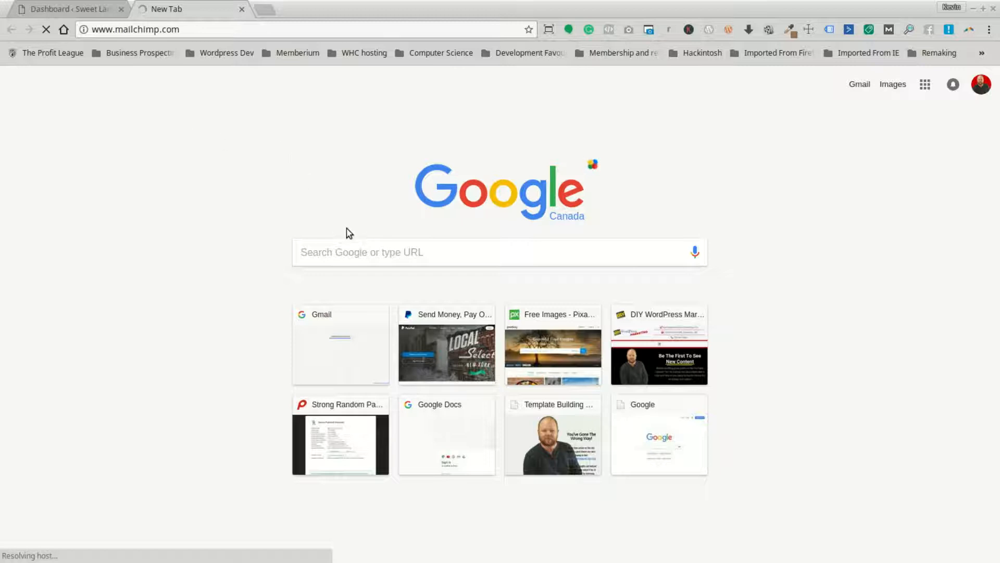
mouse_move(508, 147)
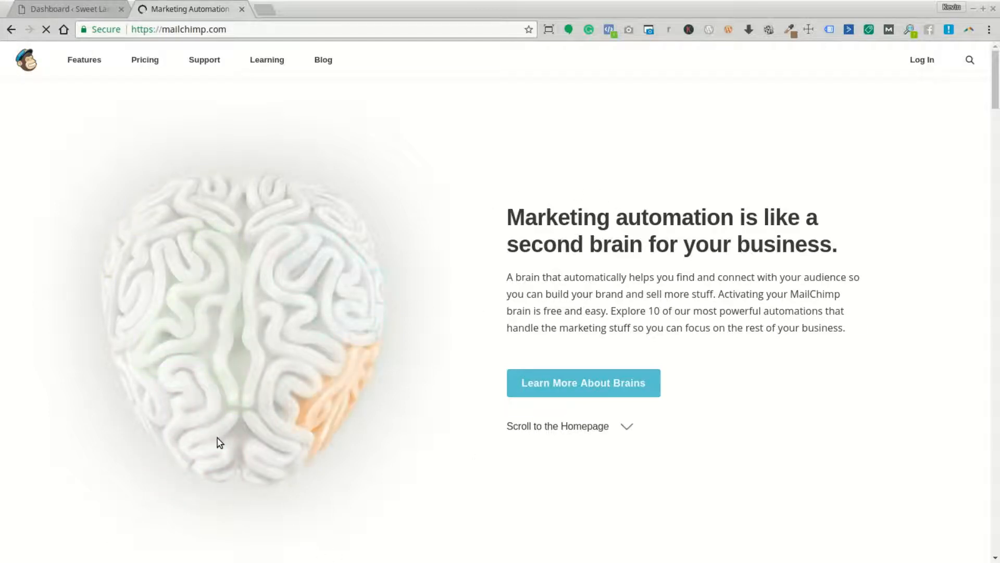
Log in to MailChimp with the username rgbwebdesign
left_click(923, 59)
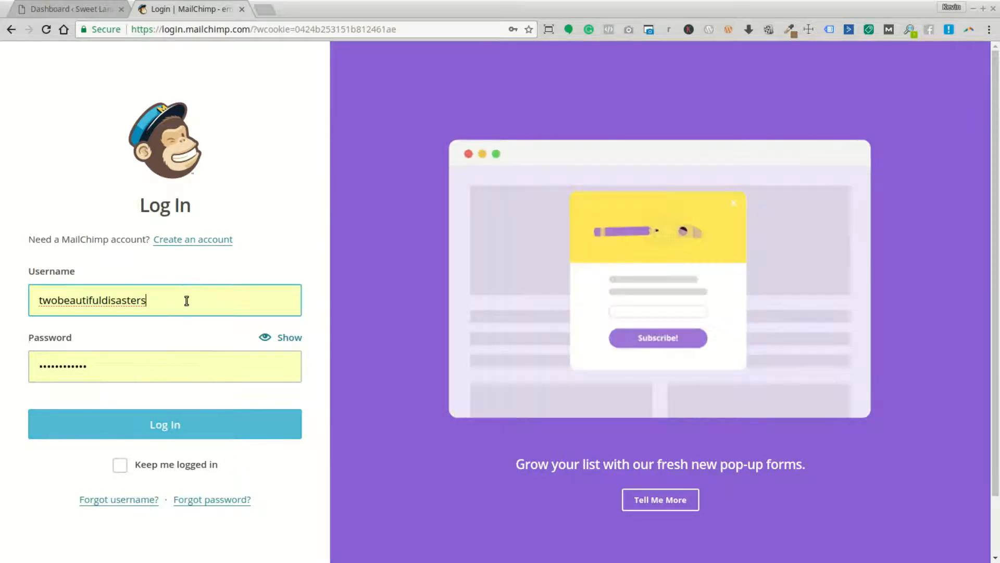
type("rgbwebdesign")
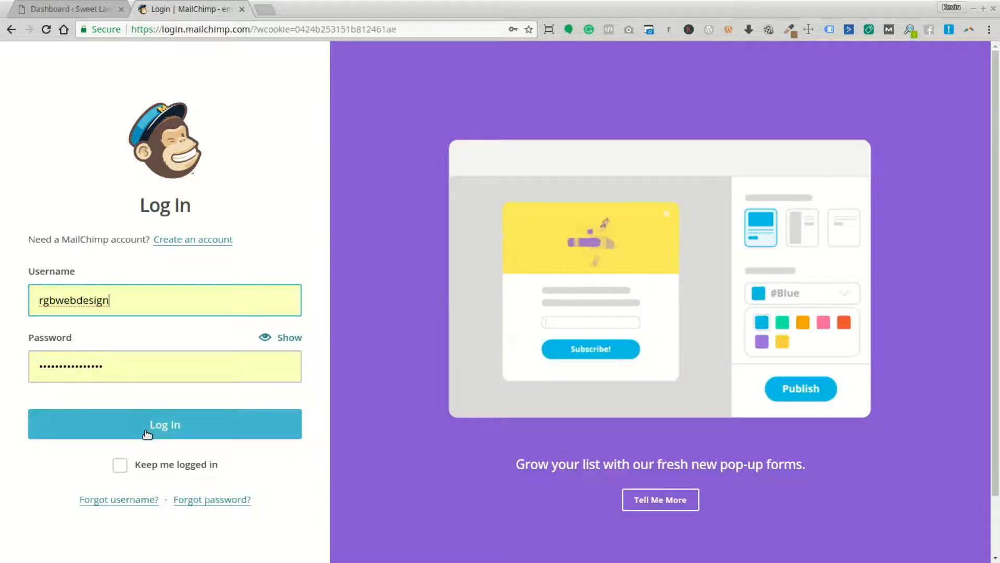
left_click(164, 424)
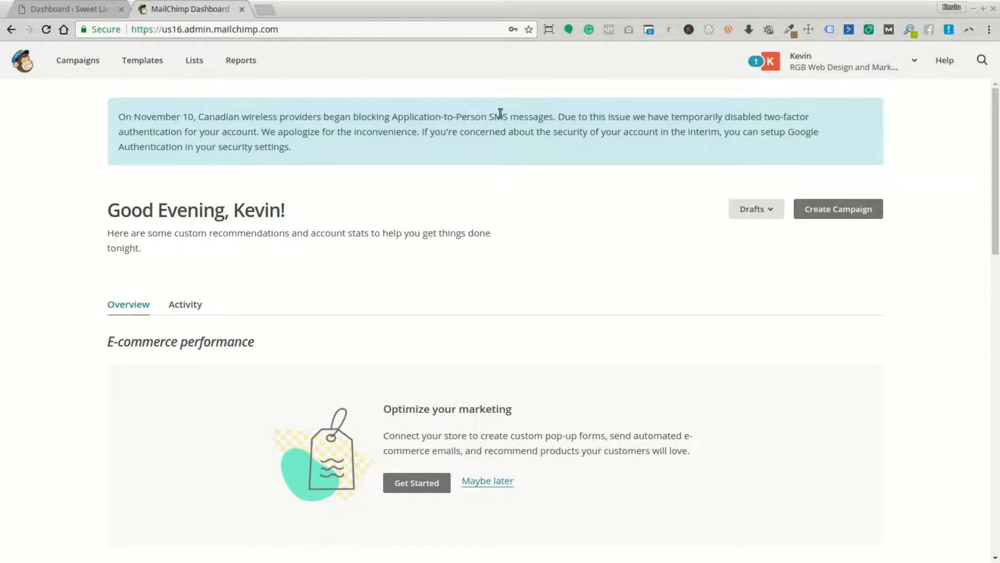
mouse_move(760, 114)
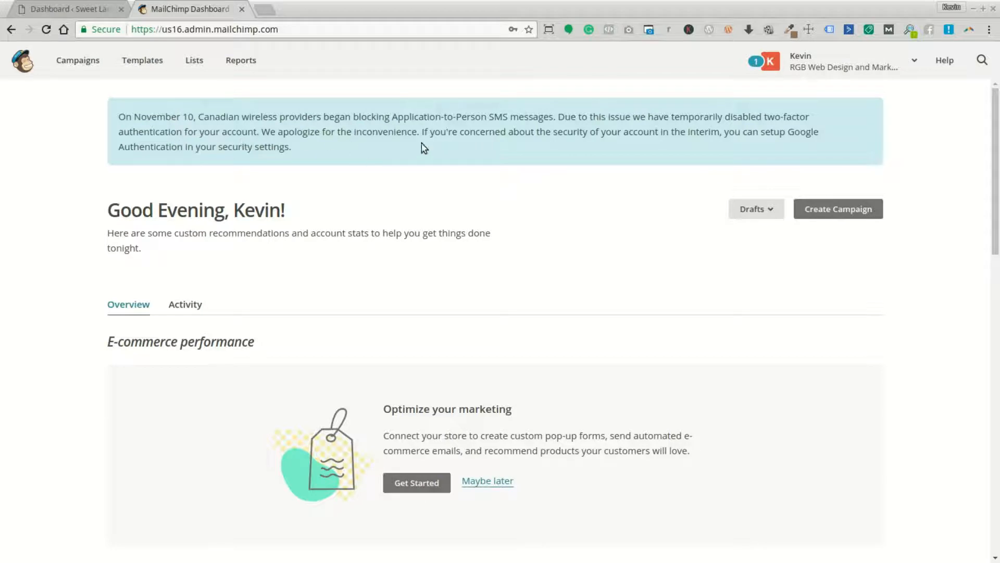
mouse_move(4, 128)
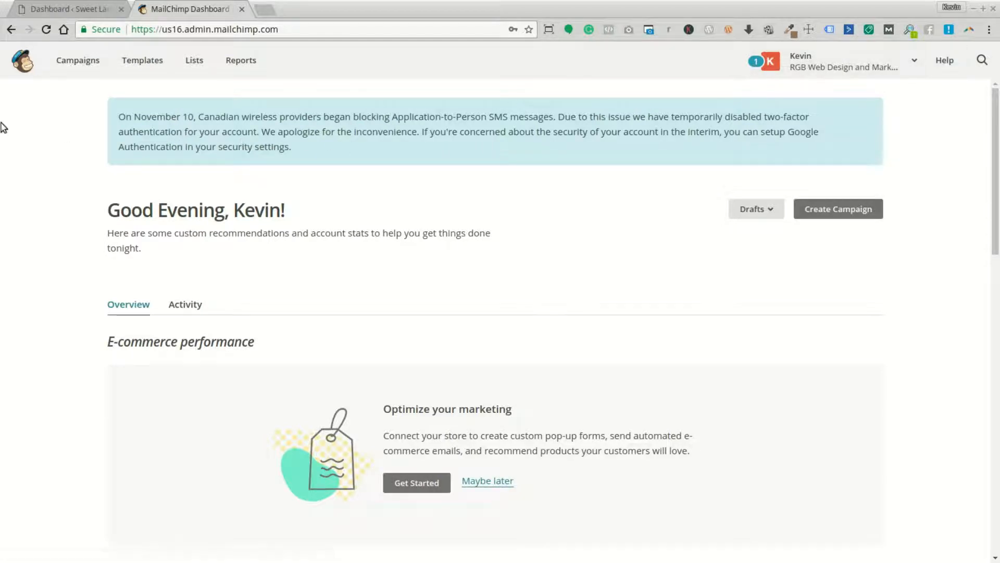
Open the Digital Marketing Webinar campaign draft in the builder, then exit and sign out
left_click(77, 60)
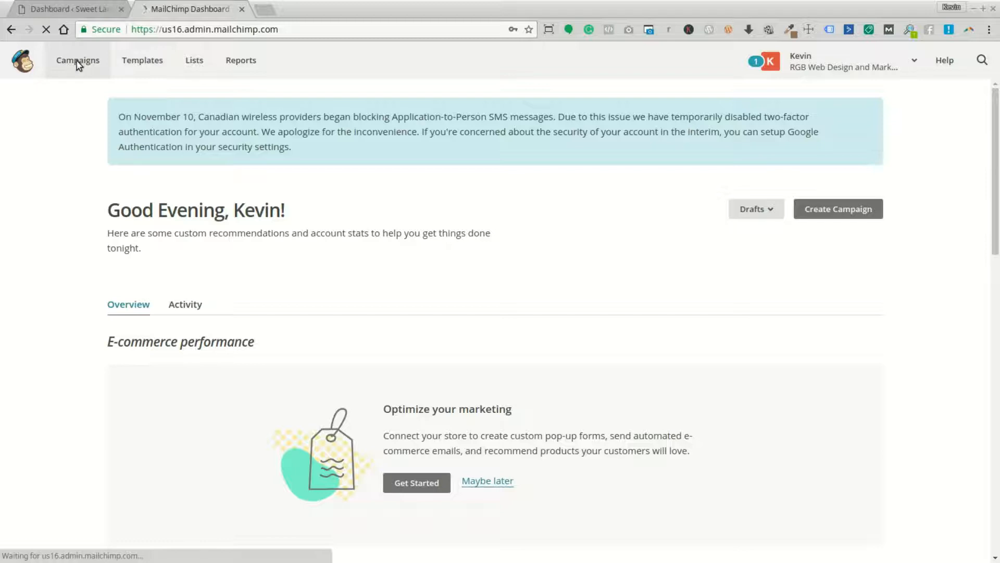
left_click(77, 60)
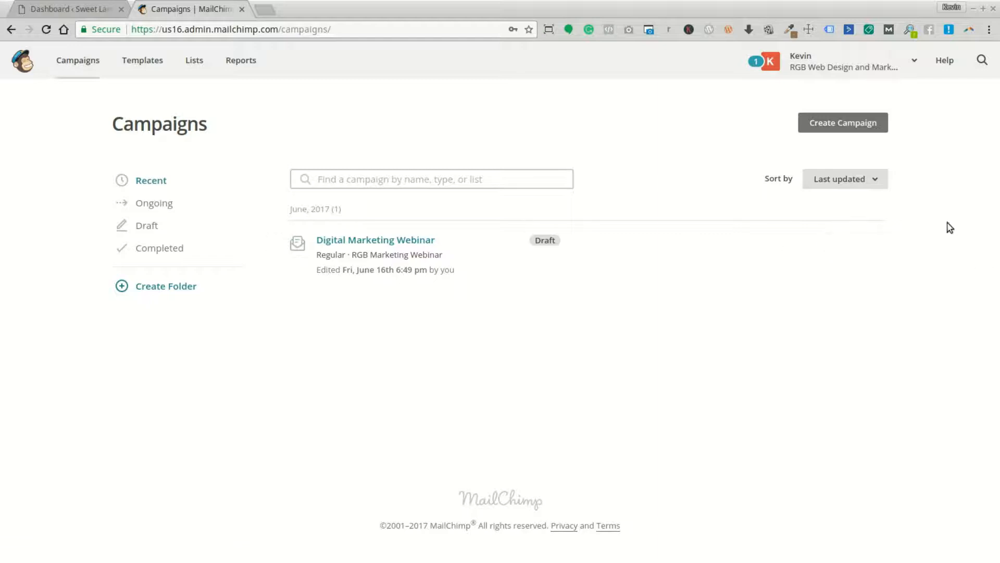
left_click(842, 242)
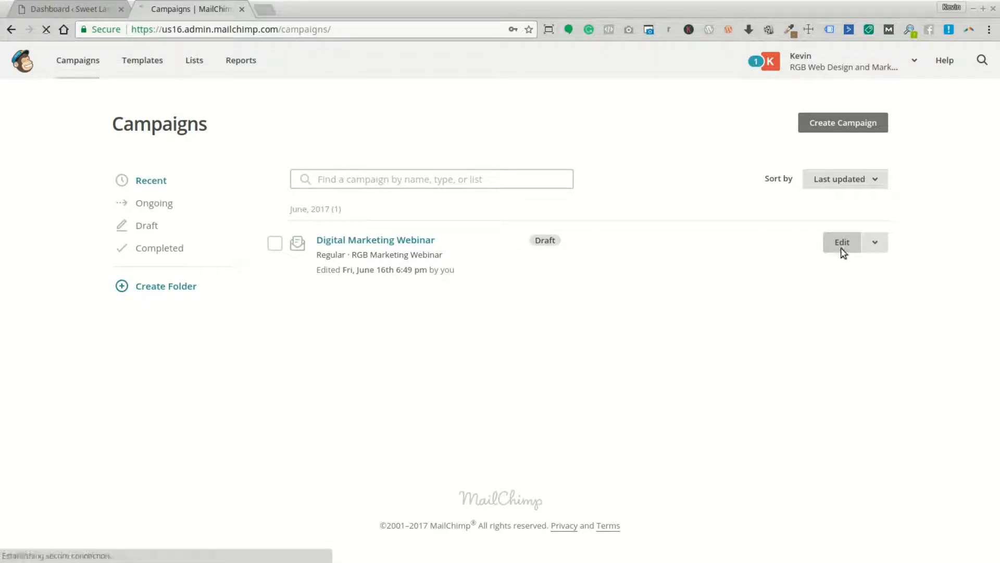
left_click(842, 242)
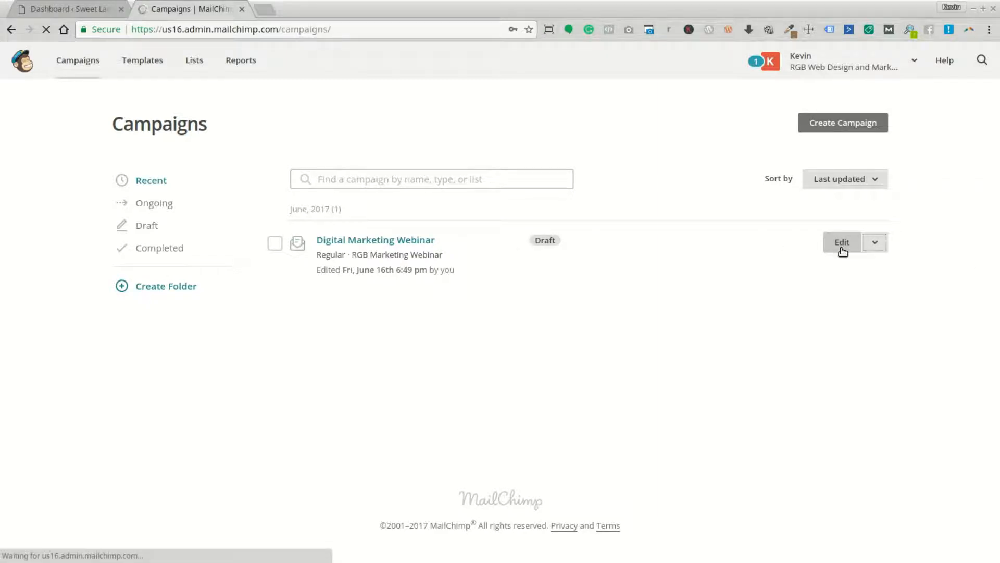
left_click(841, 242)
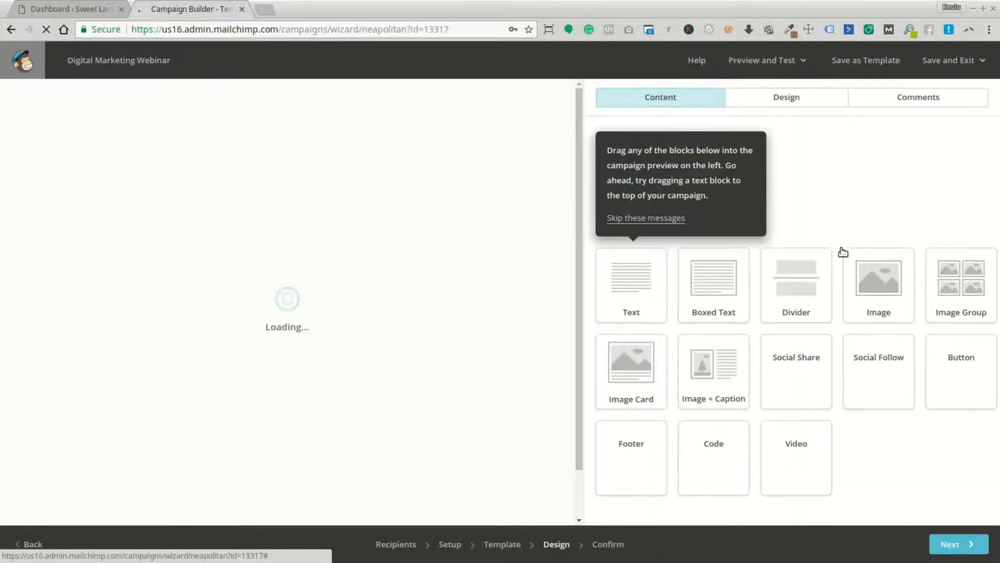
left_click(955, 60)
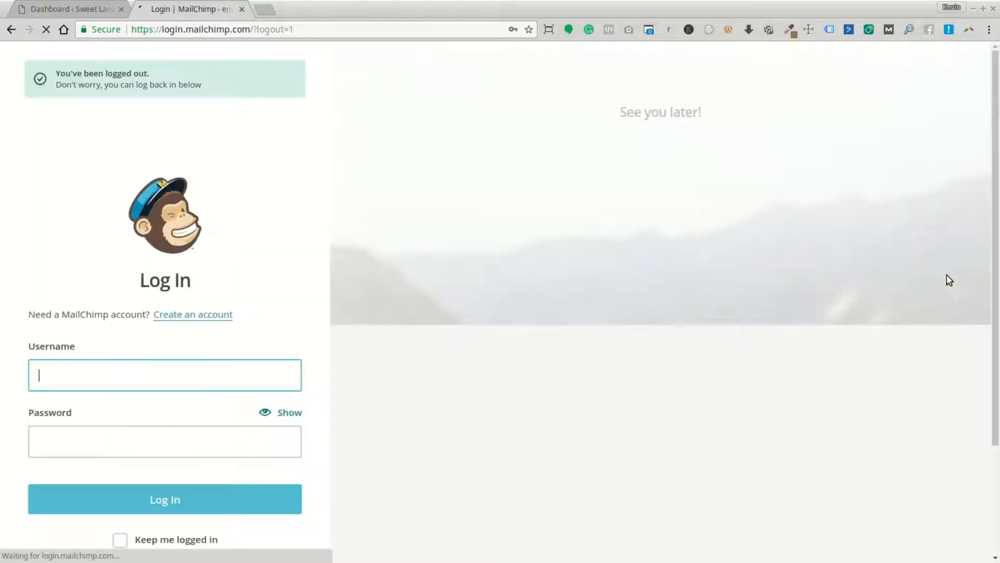
Sign back in with saved credentials, view Campaigns, and go to Lists
left_click(164, 499)
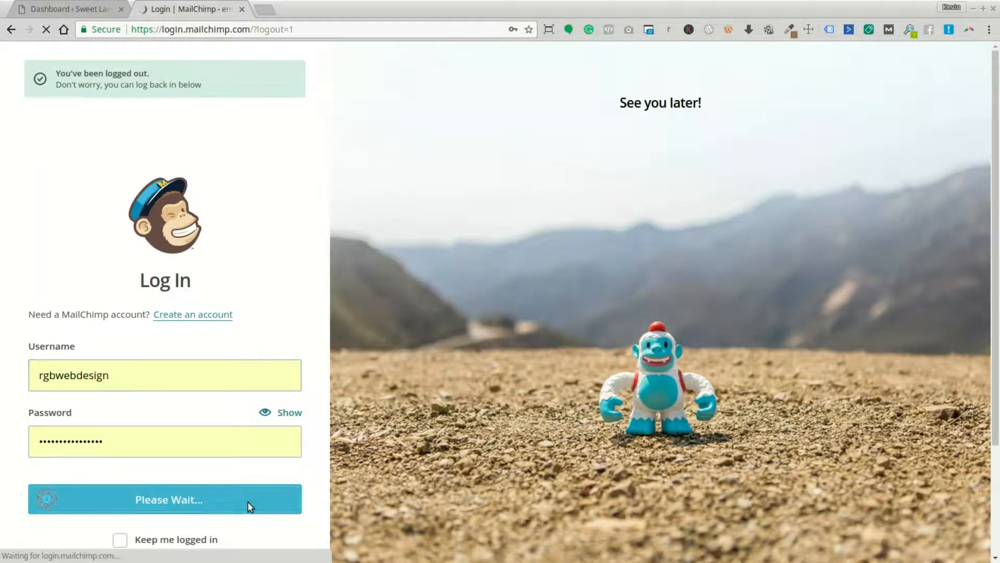
left_click(164, 499)
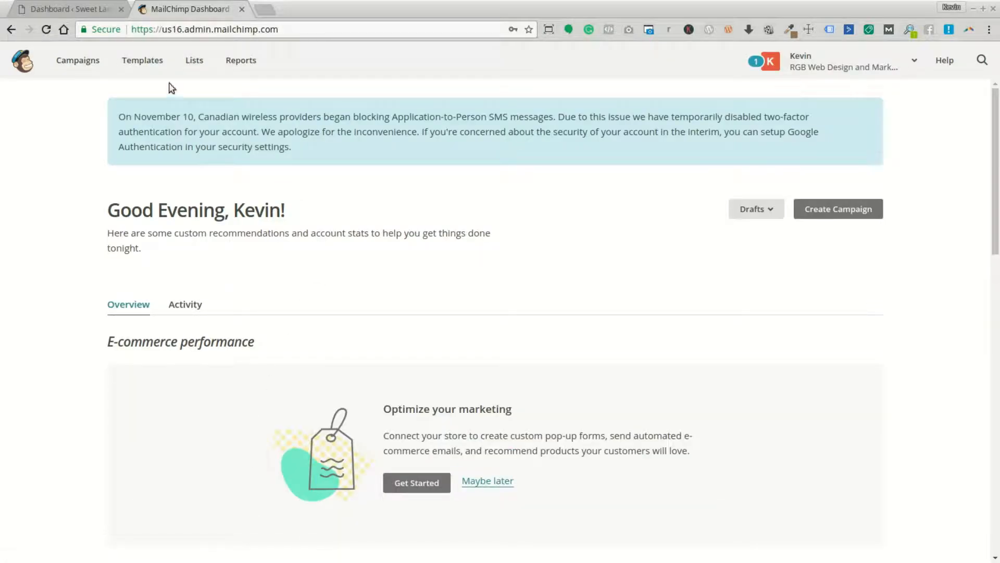
left_click(77, 60)
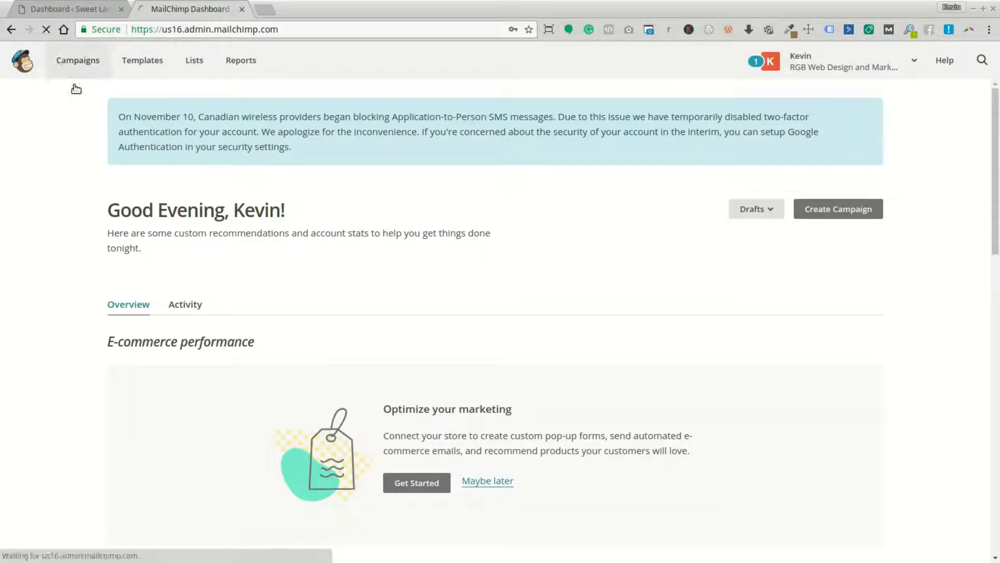
left_click(78, 60)
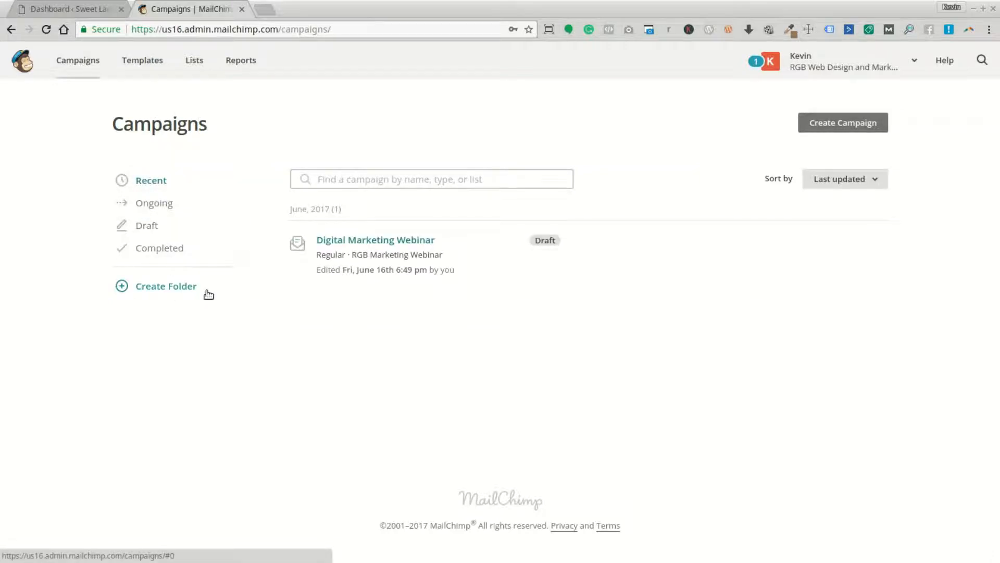
mouse_move(148, 60)
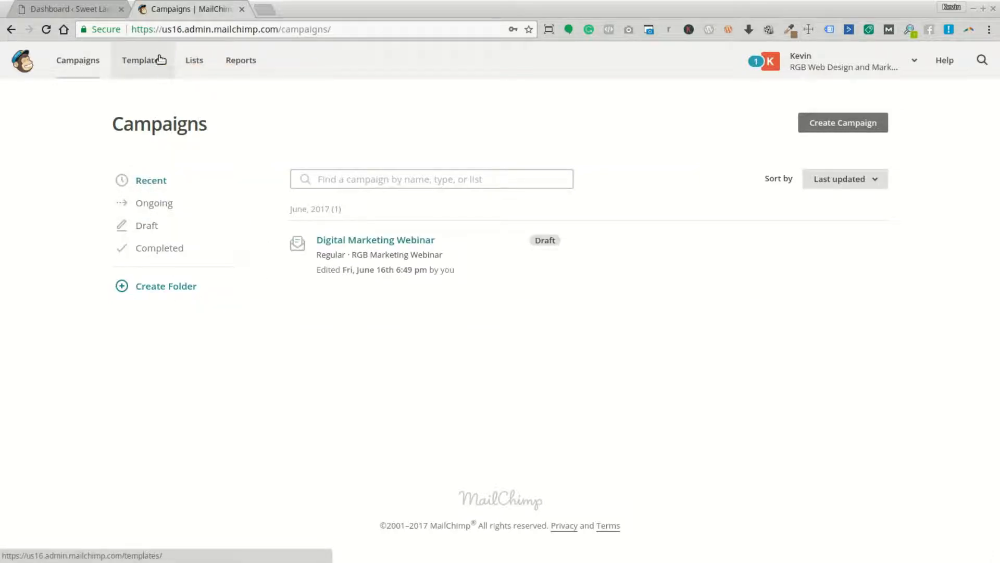
left_click(193, 61)
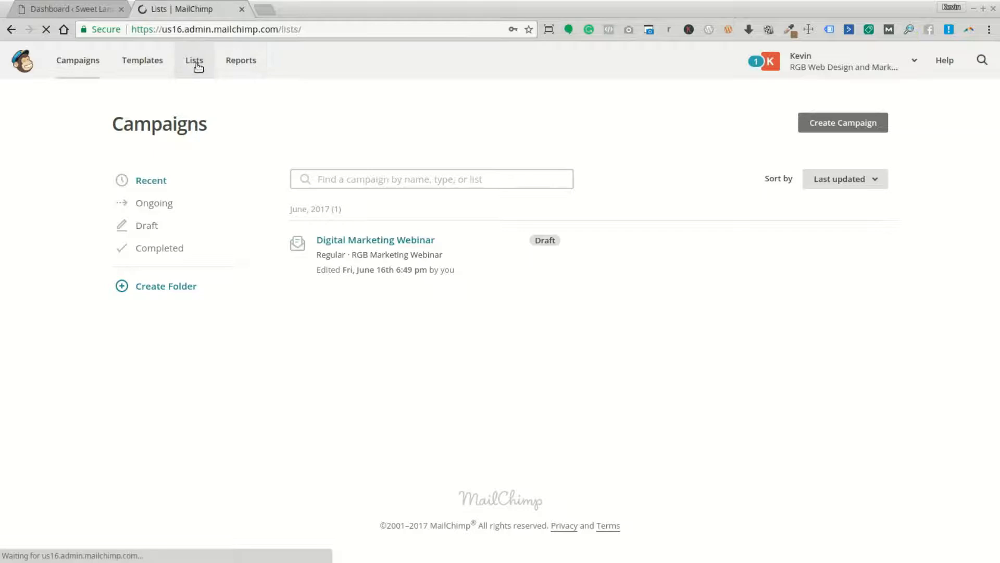
Open signup forms for the RGB Marketing Webinar list and review the form types
left_click(194, 60)
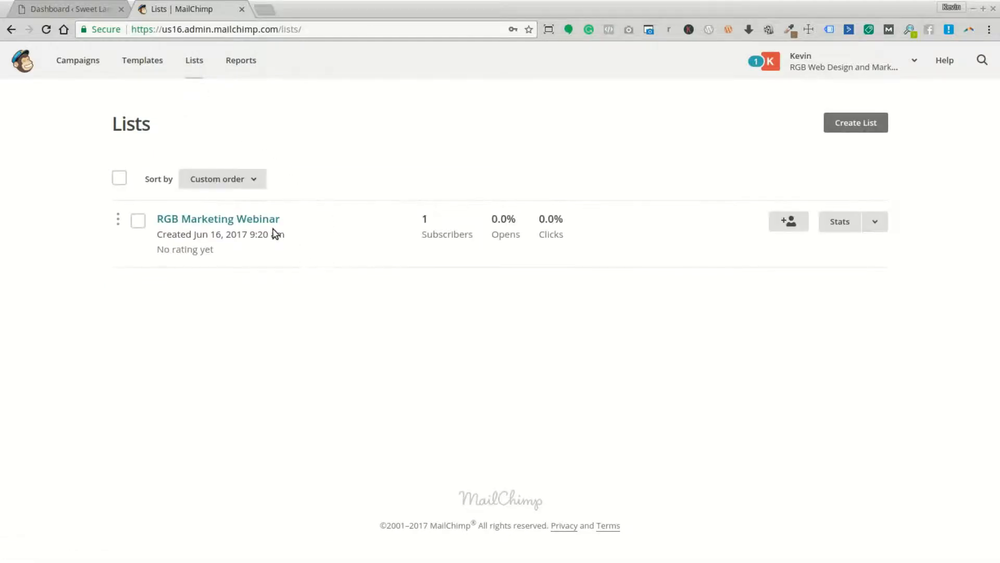
left_click(874, 221)
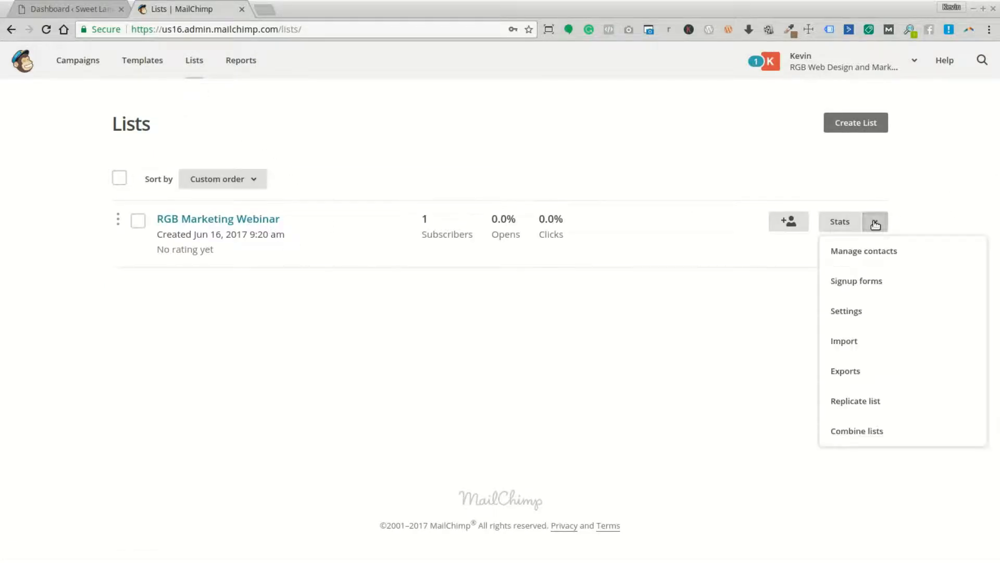
left_click(857, 281)
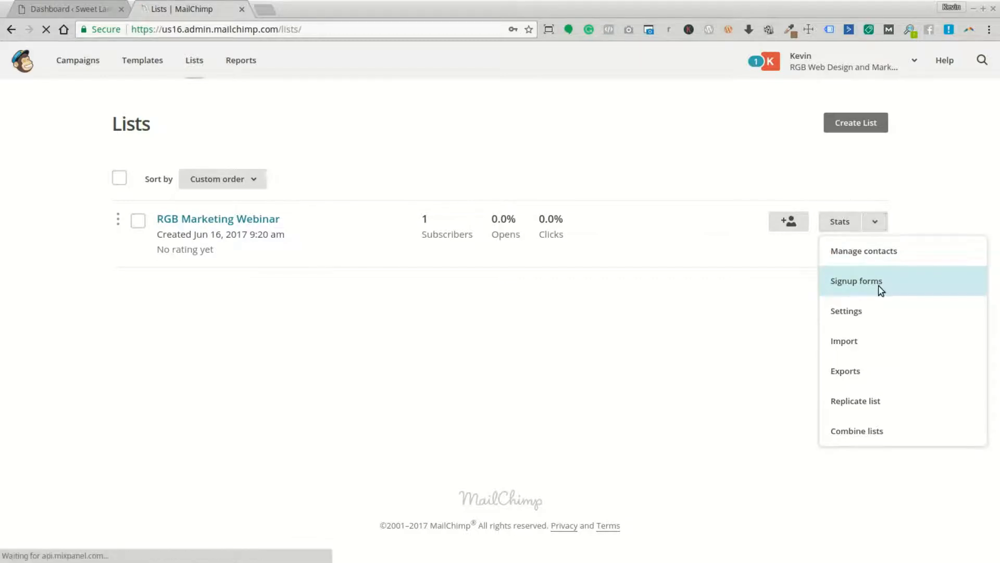
left_click(857, 281)
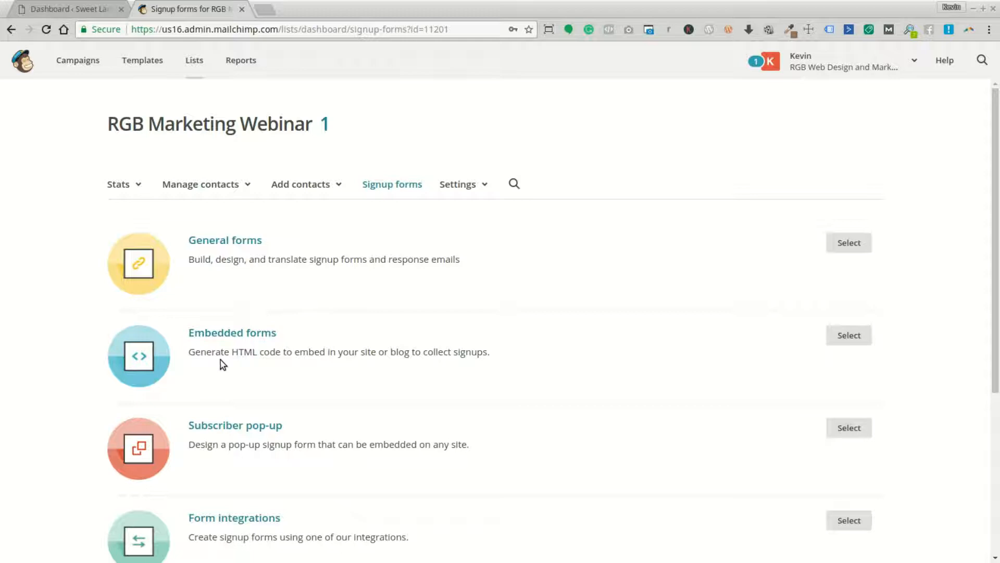
scroll("down", 3)
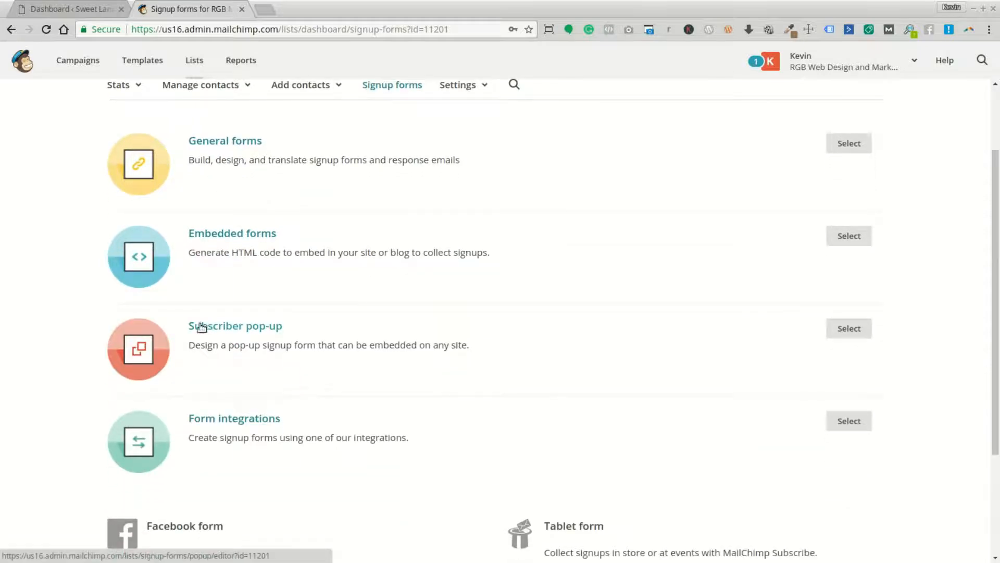
mouse_move(123, 489)
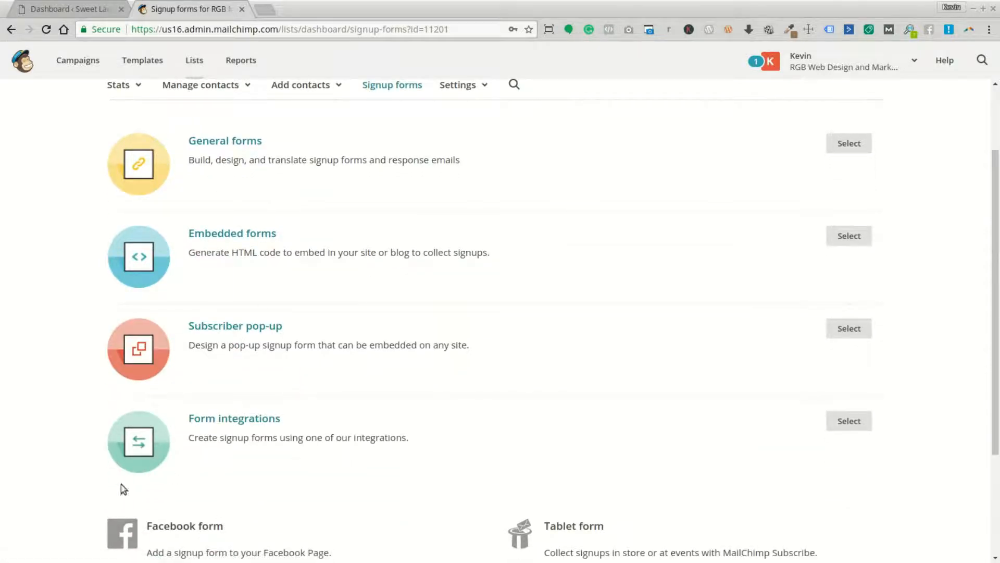
mouse_move(228, 226)
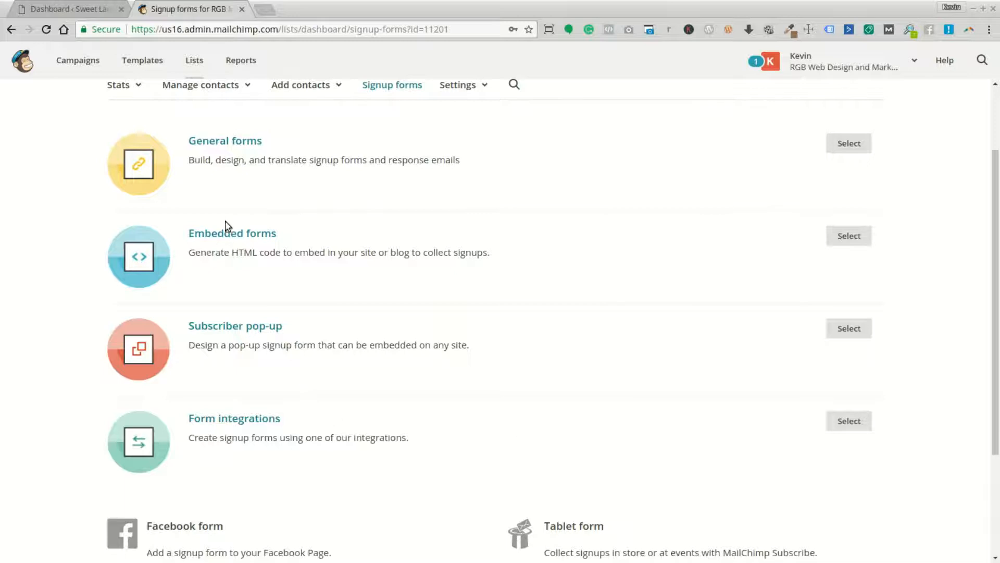
mouse_move(229, 237)
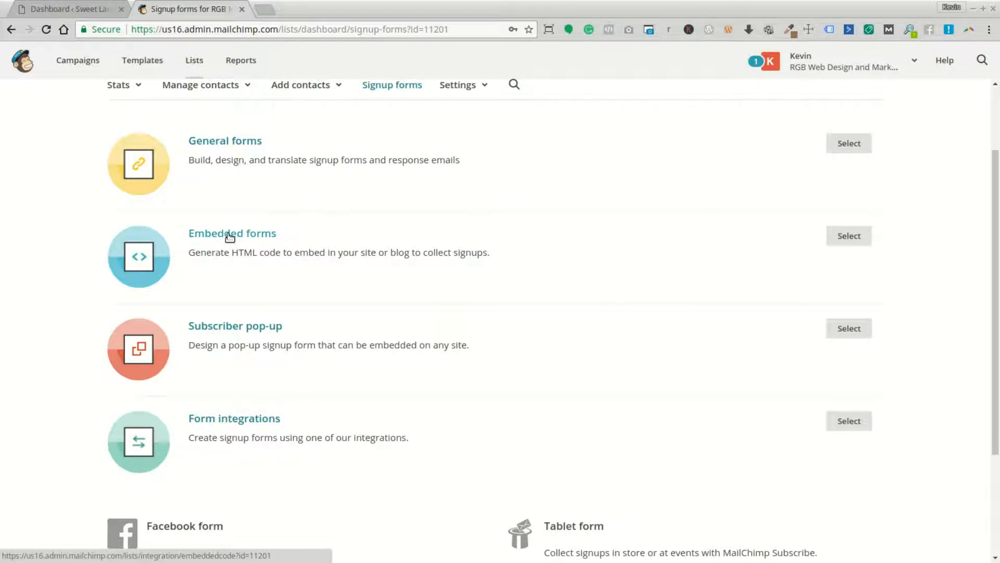
mouse_move(893, 225)
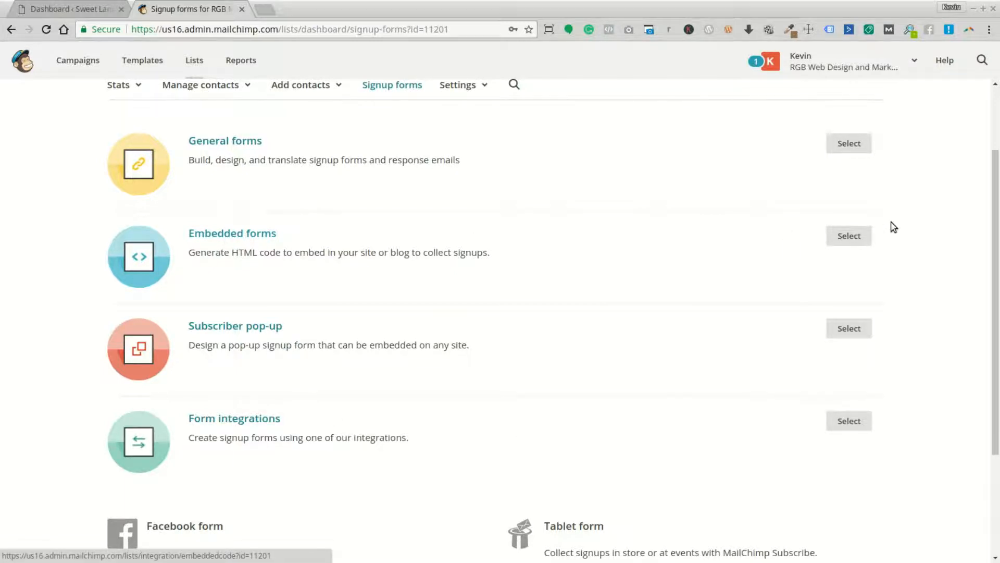
Open Embedded forms and scroll to the Classic form's copy/paste embed code
left_click(849, 236)
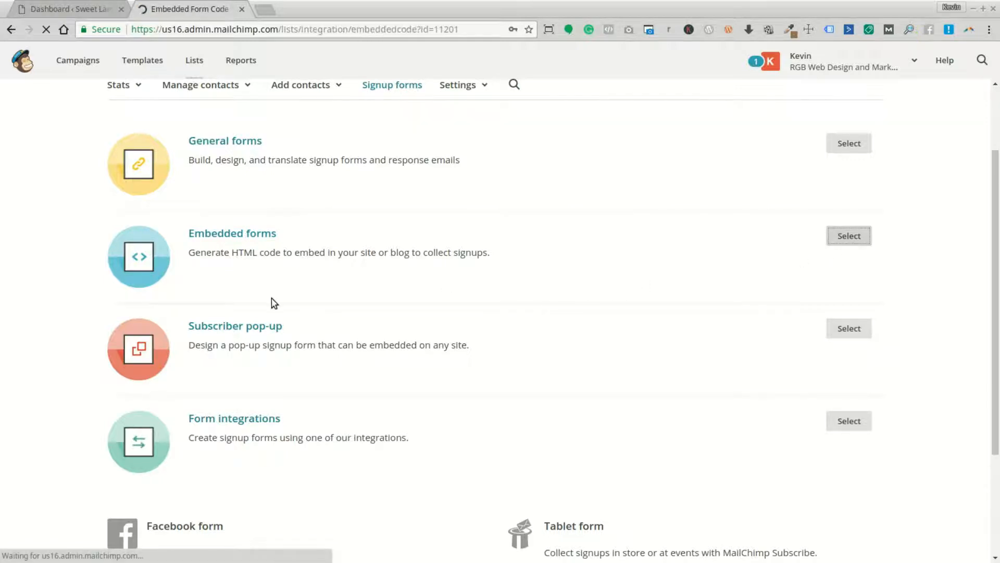
left_click(848, 235)
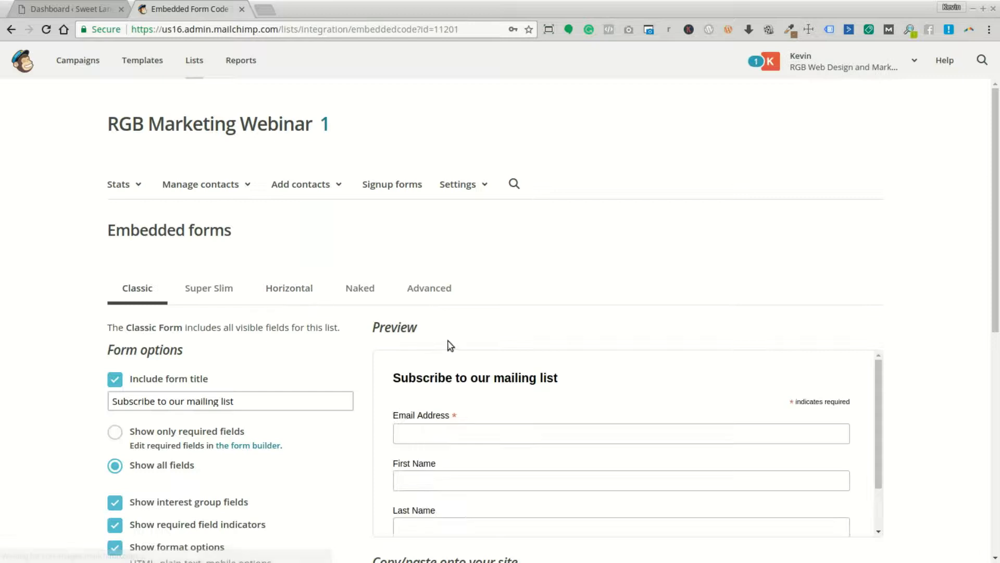
scroll("down", 3)
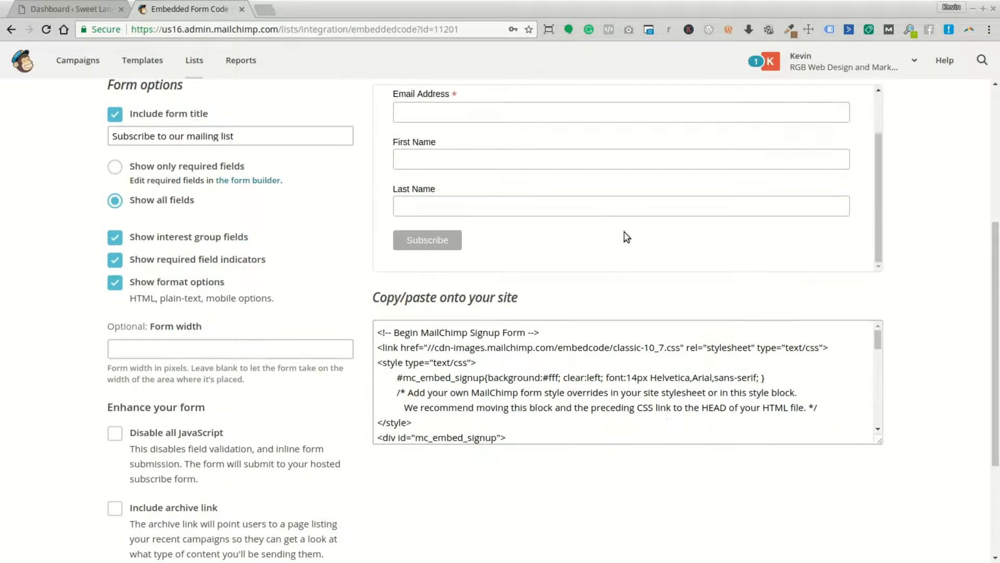
scroll("down", 3)
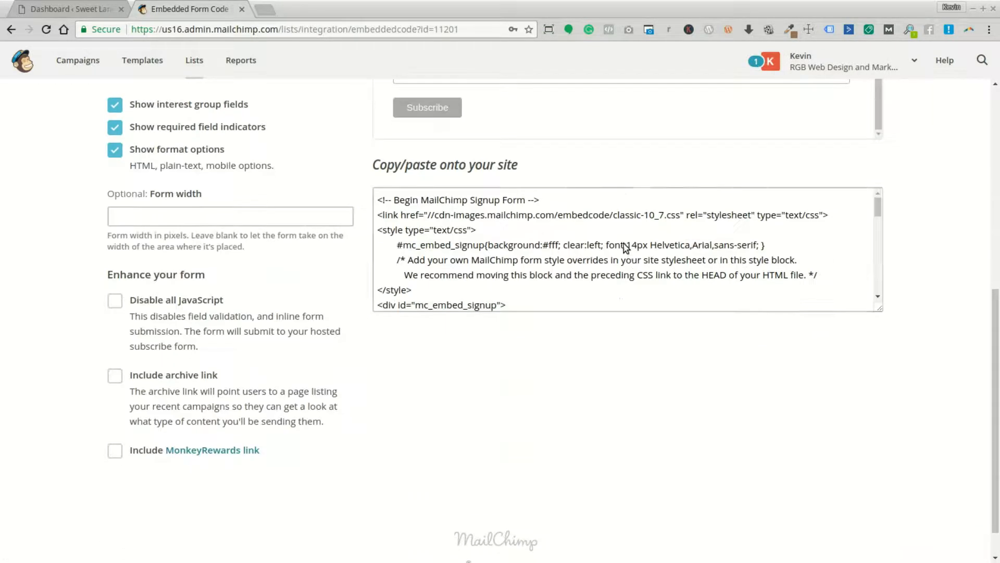
scroll("down", 3)
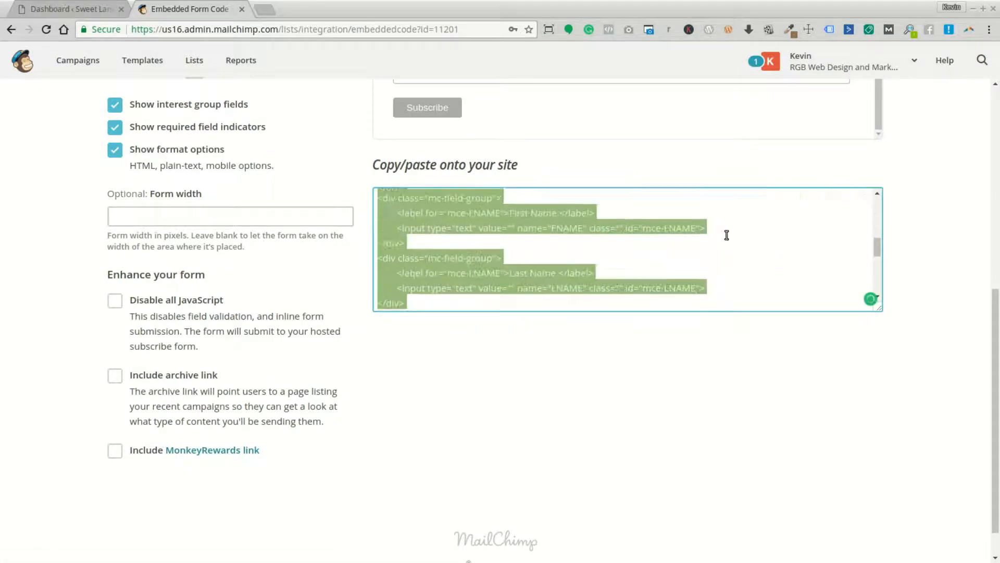
scroll("down", 3)
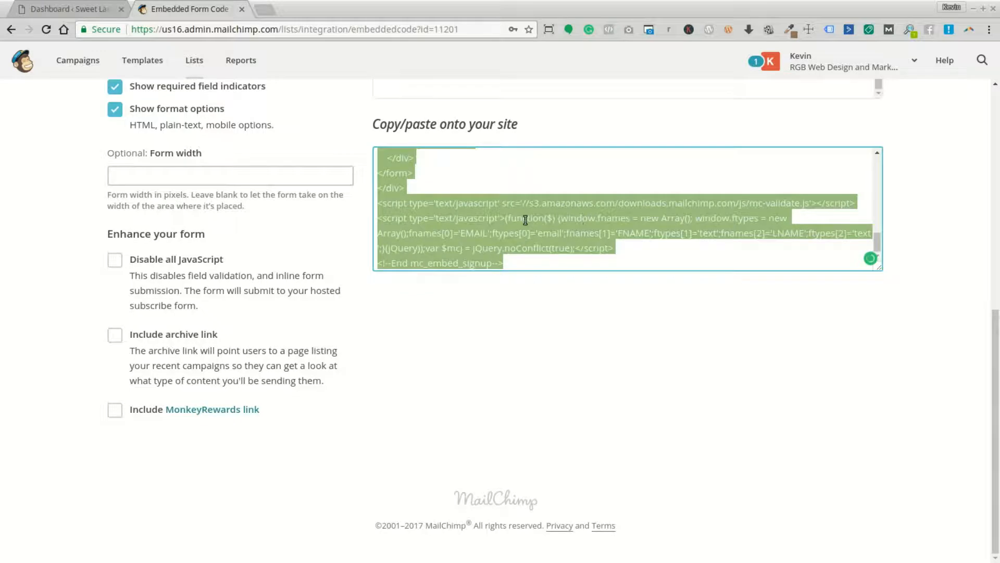
mouse_move(449, 236)
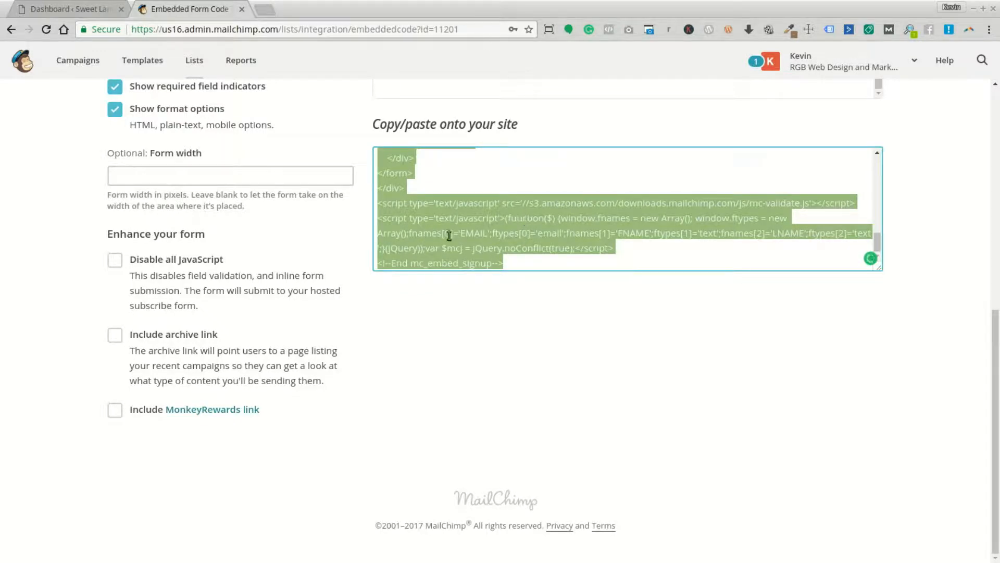
scroll("up", 3)
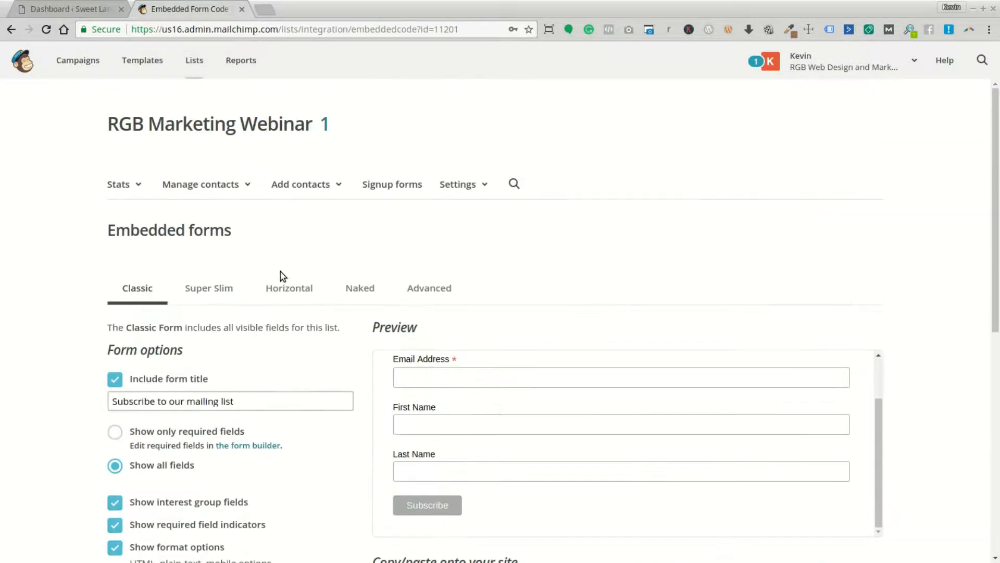
mouse_move(267, 6)
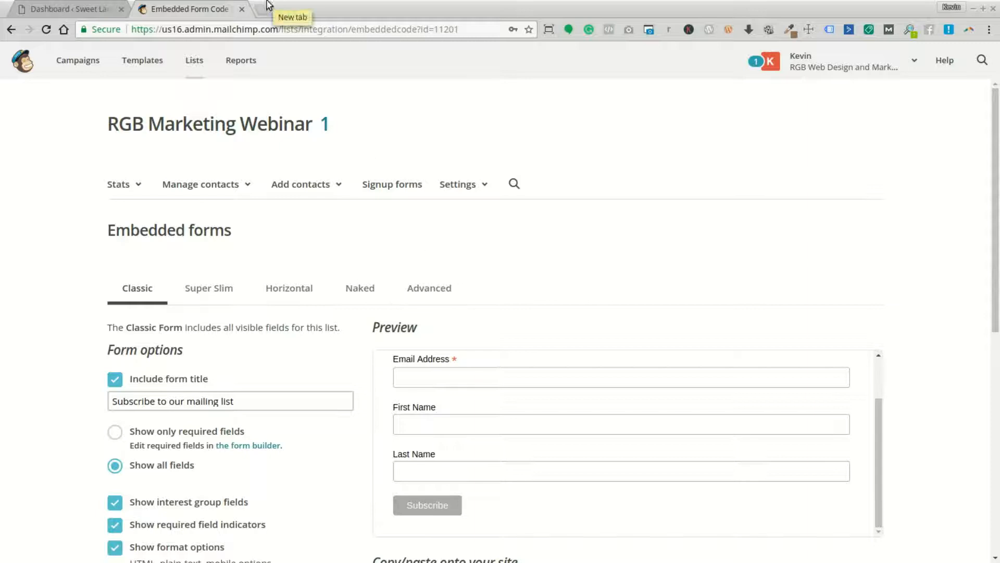
Switch to the WordPress tab and start a new PopBox
left_click(70, 9)
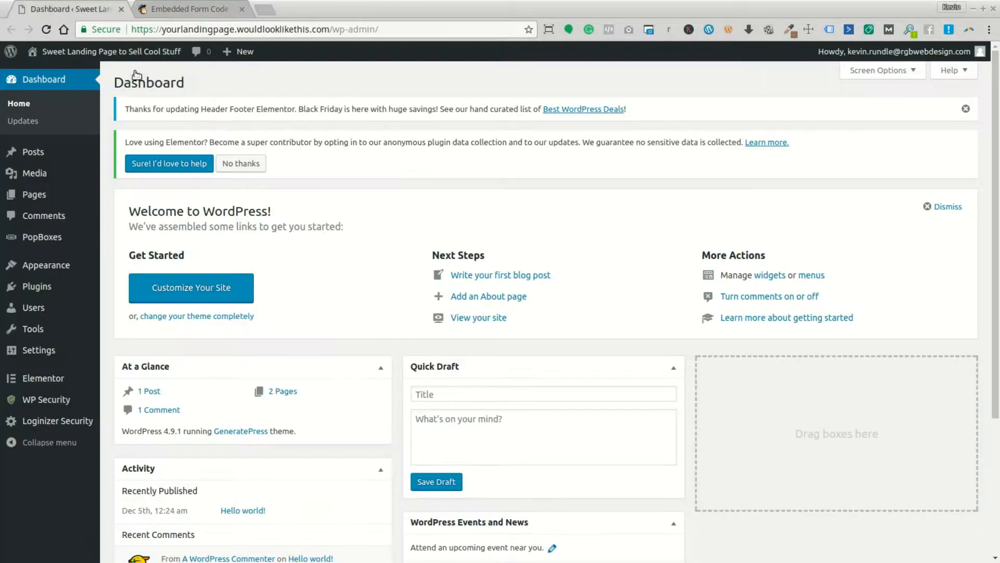
mouse_move(45, 265)
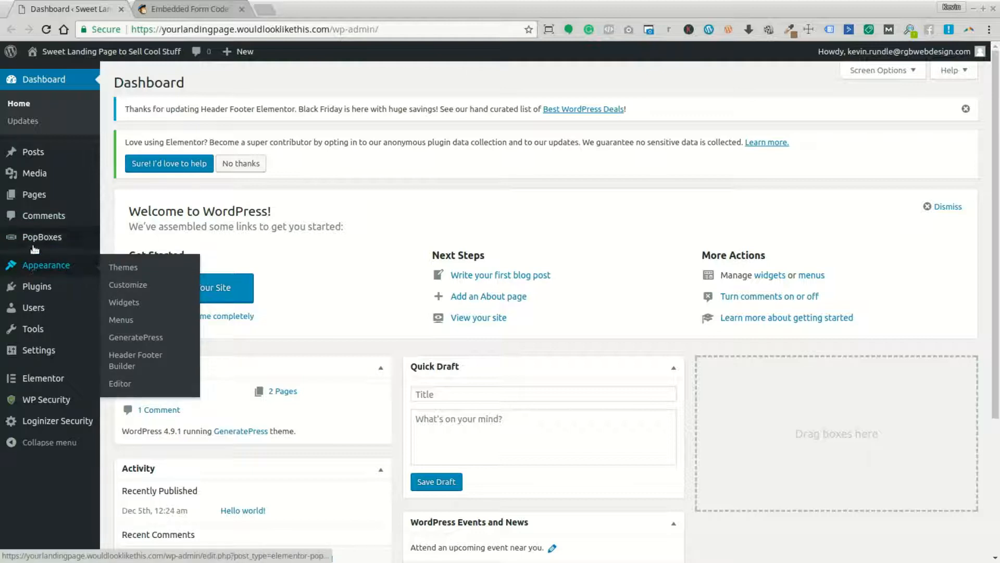
left_click(41, 236)
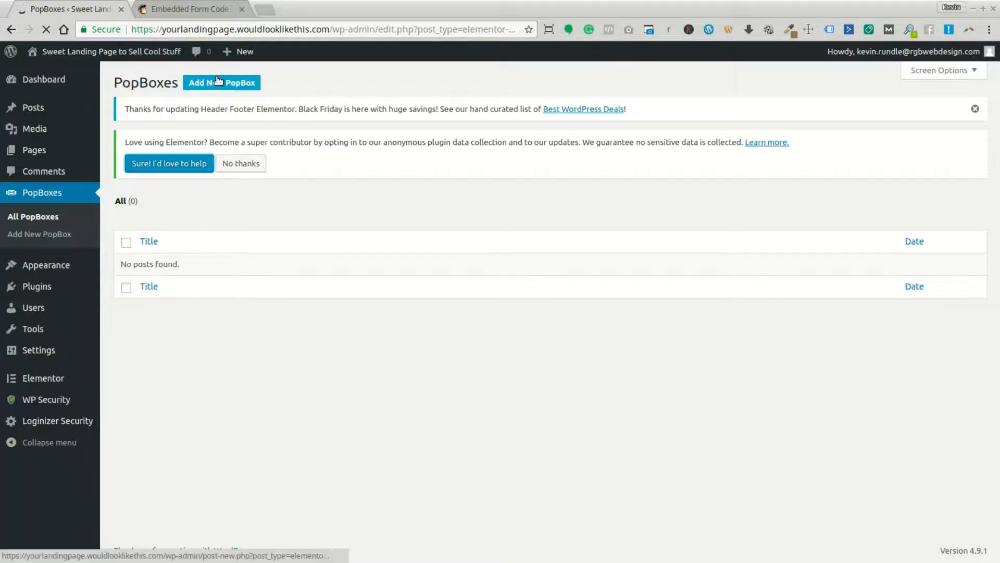
left_click(221, 82)
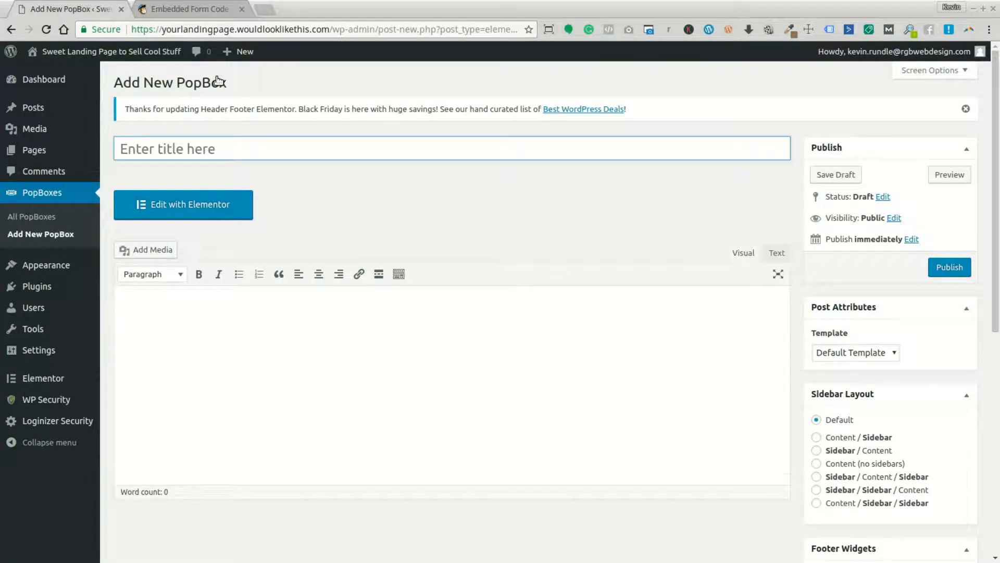
Title the new PopBox 'Mailchimp Sign Up'
type("Mailchimp S")
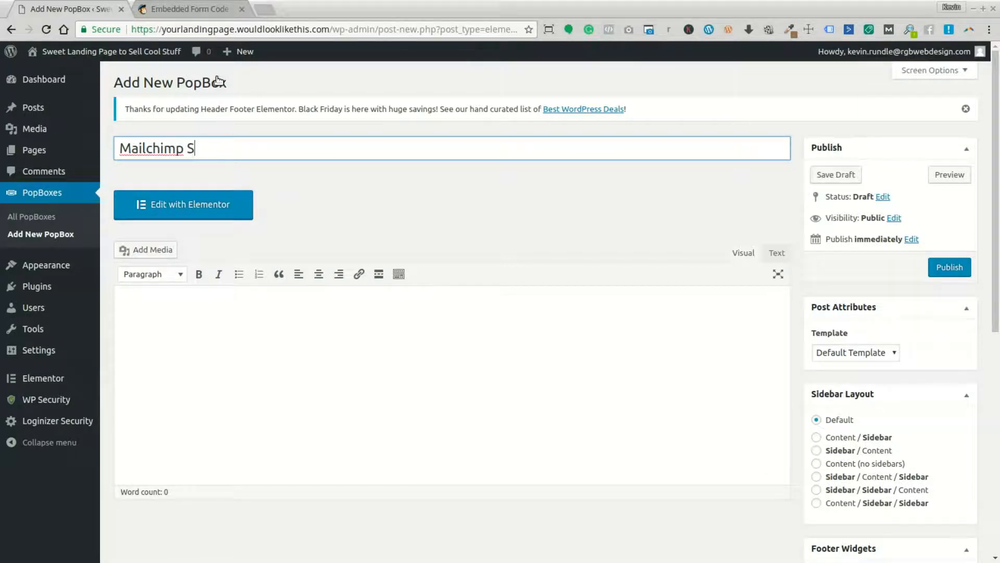
type("IGN U")
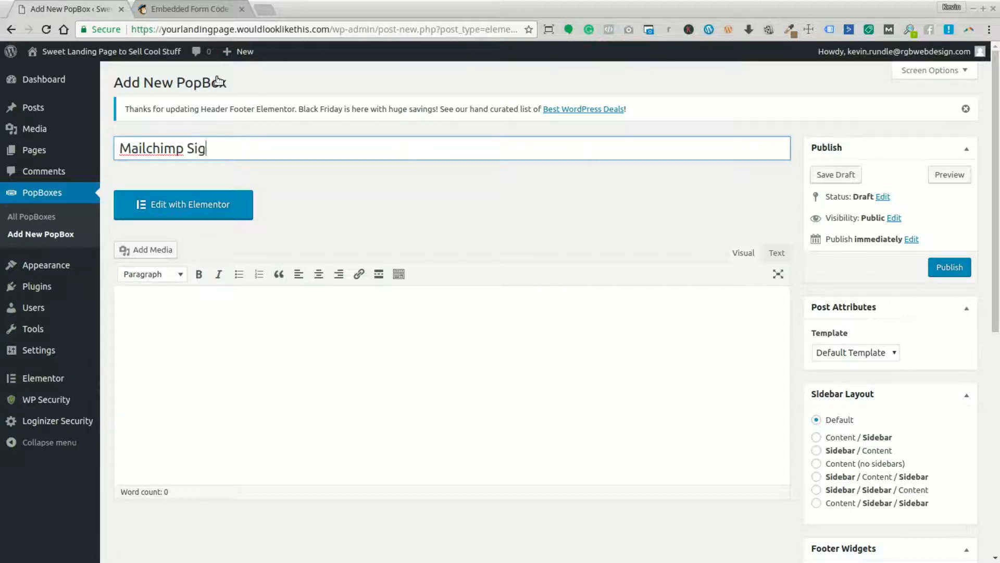
type("n UP")
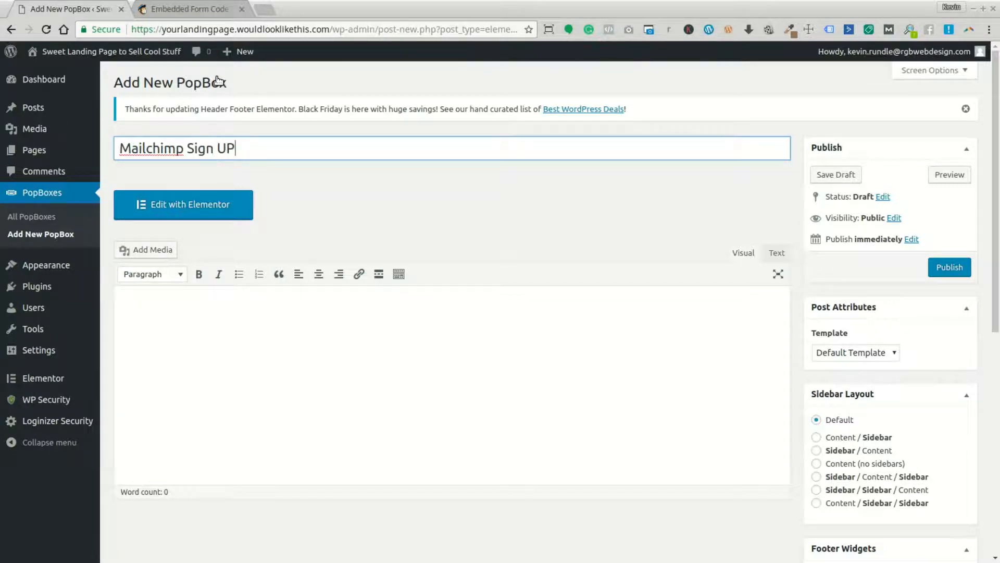
key("Backspace")
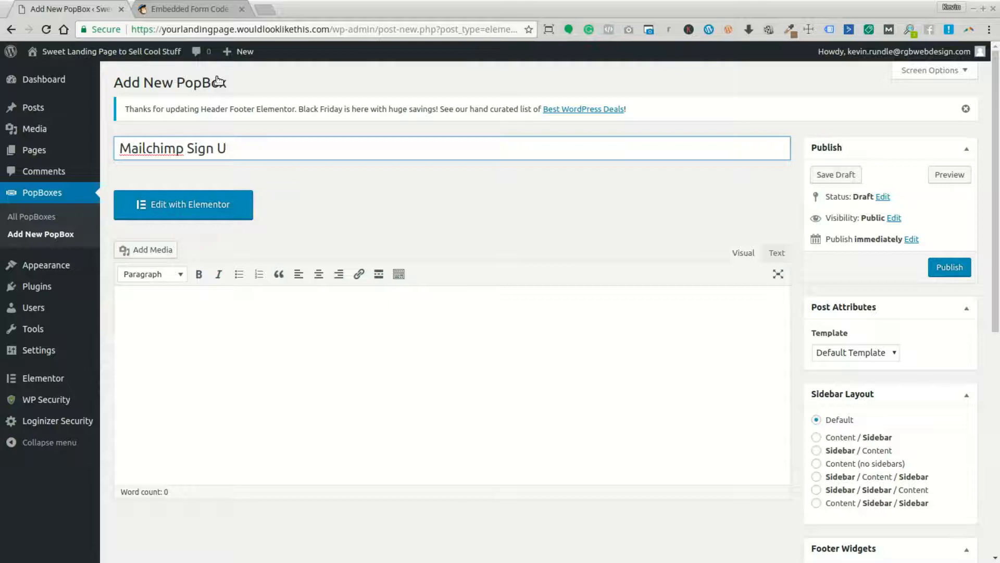
type("p")
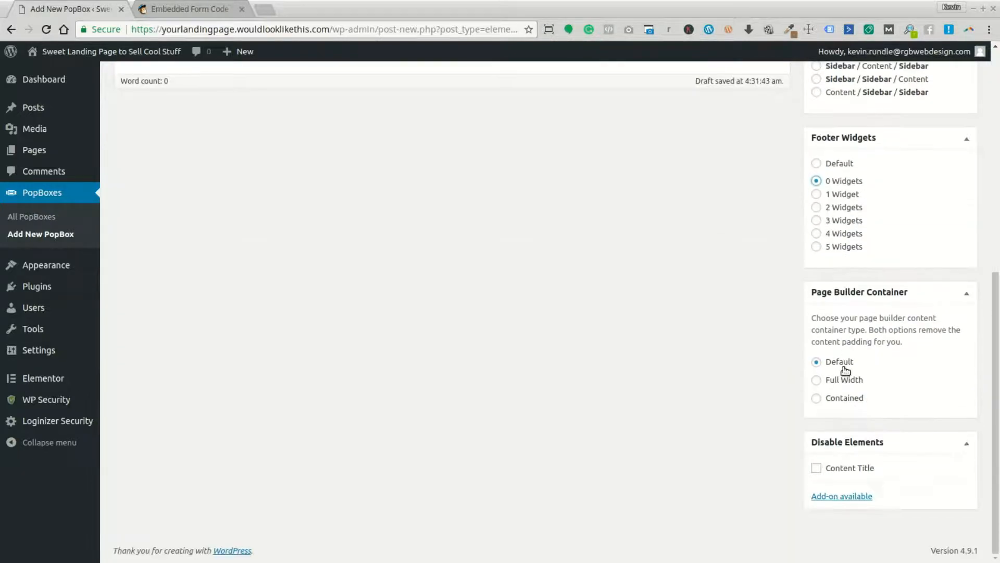
Set the PopBox page template to Elementor Canvas
left_click(816, 379)
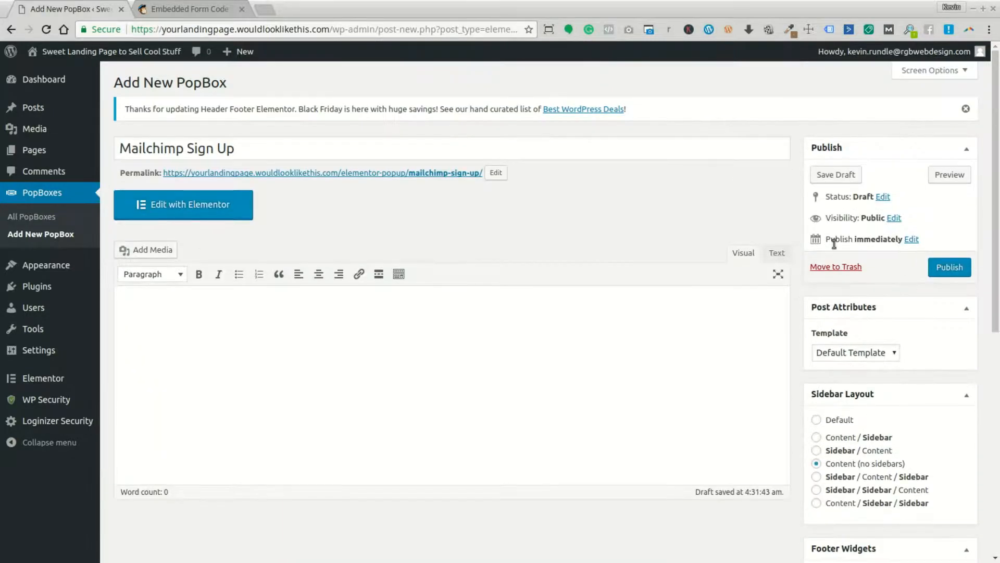
left_click(855, 352)
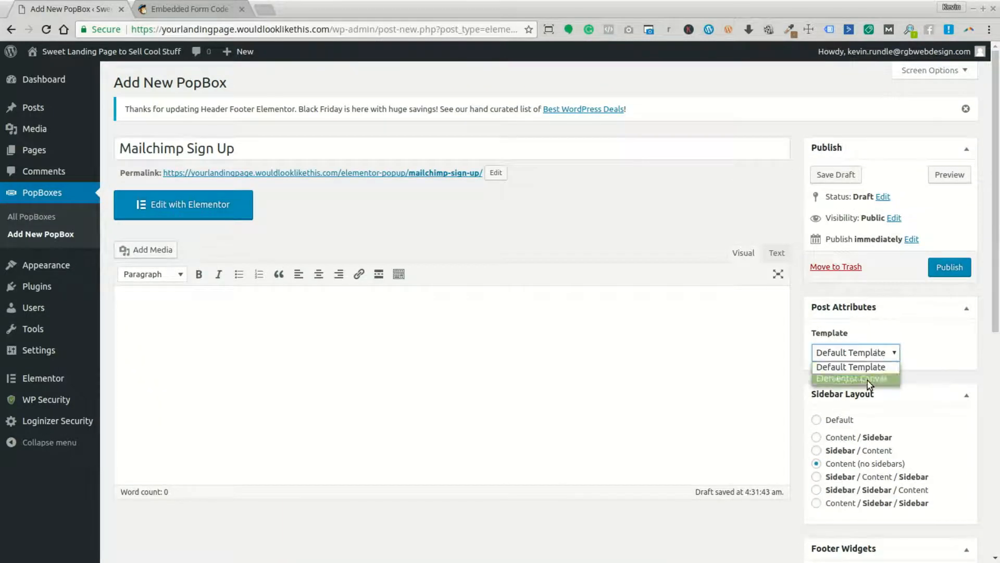
left_click(855, 378)
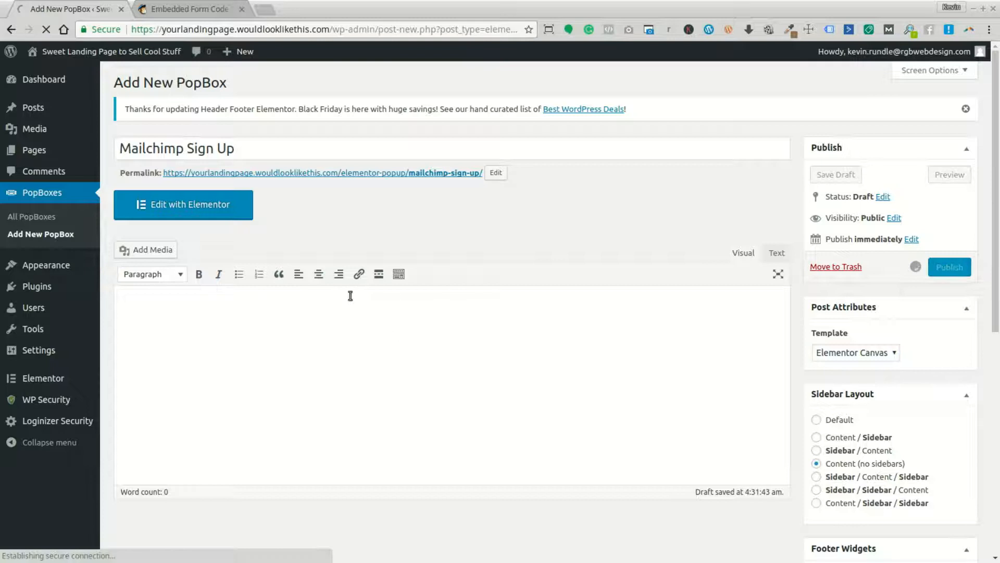
mouse_move(309, 238)
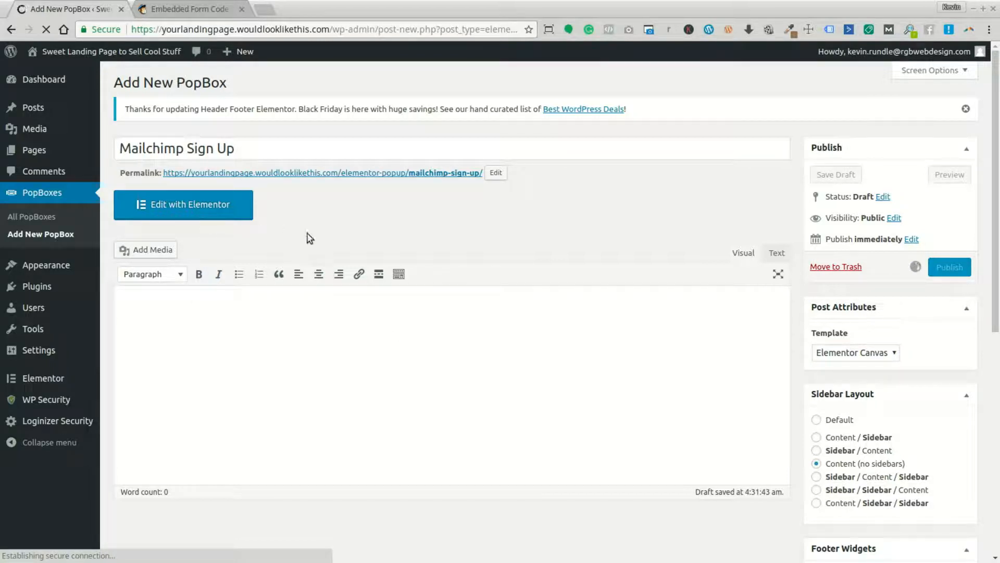
mouse_move(391, 239)
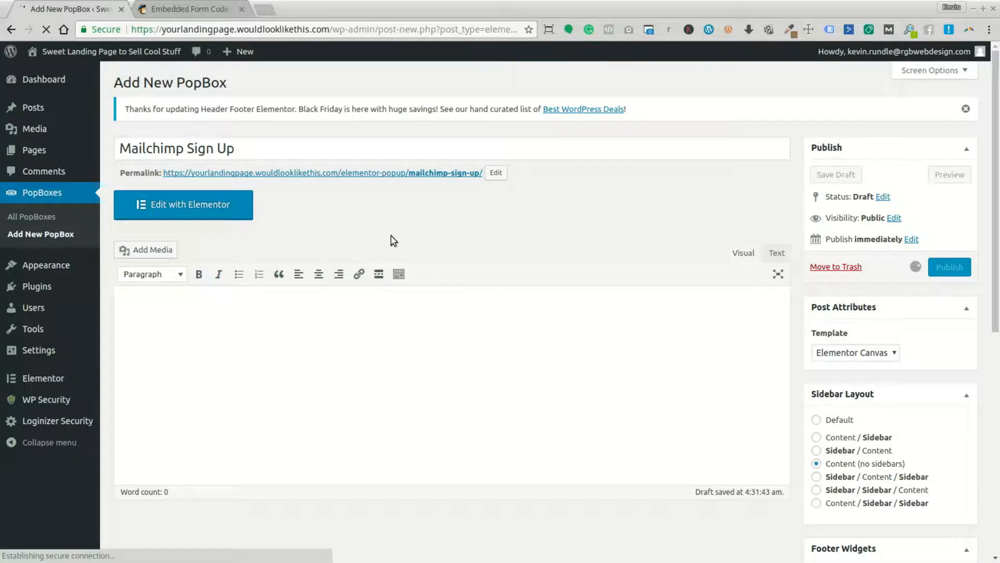
mouse_move(433, 222)
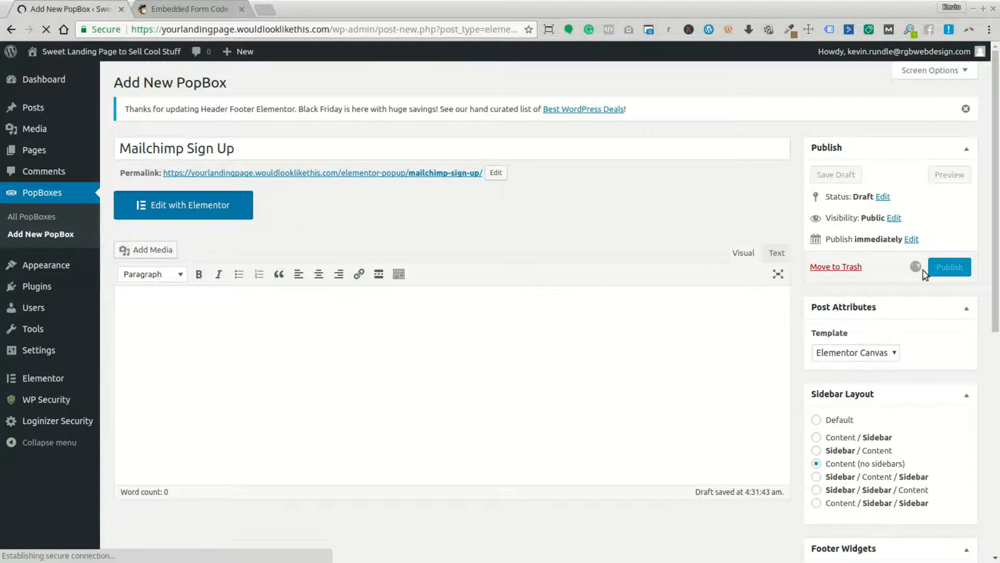
Launch the PopBox in the Elementor editor
scroll("down", 3)
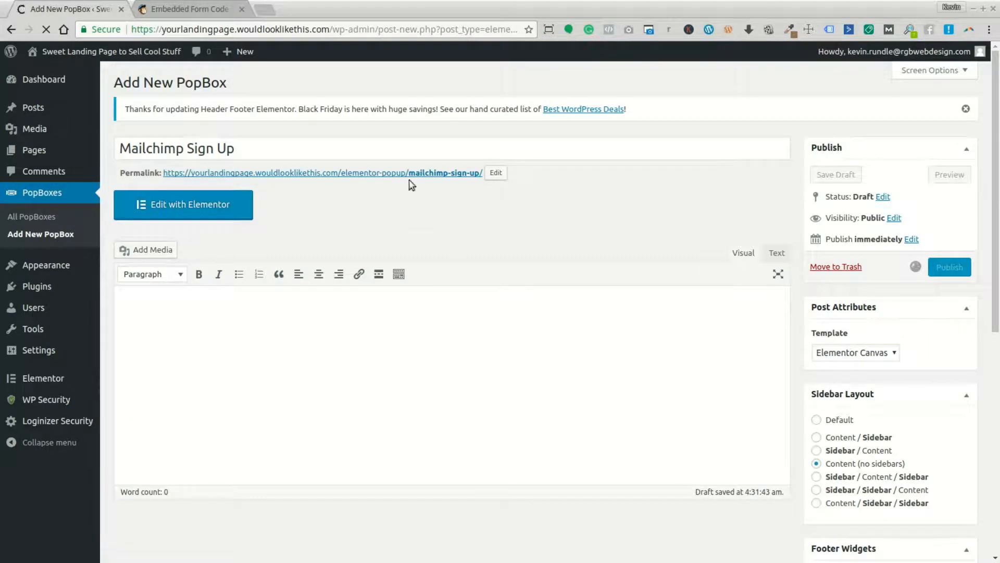
left_click(184, 205)
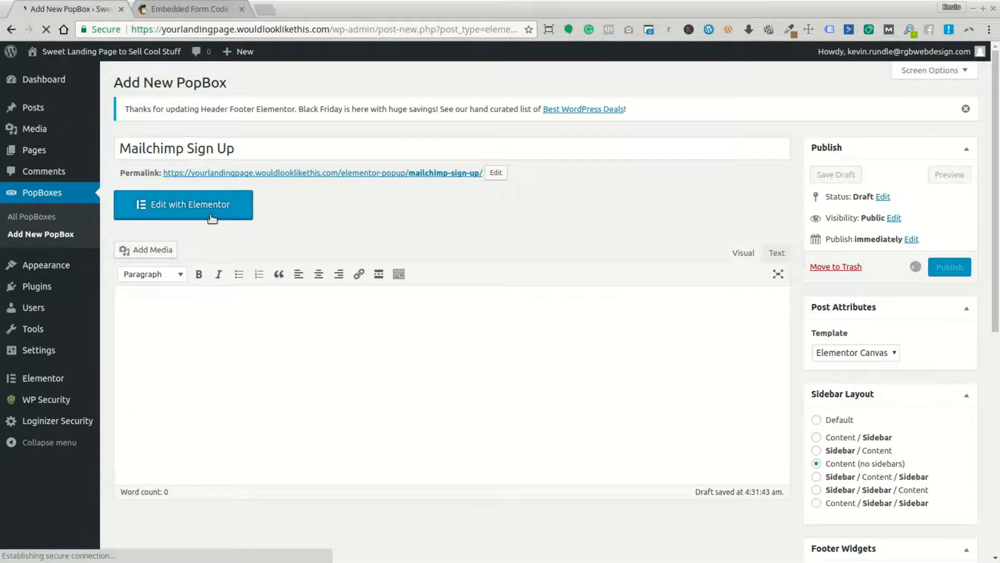
left_click(184, 204)
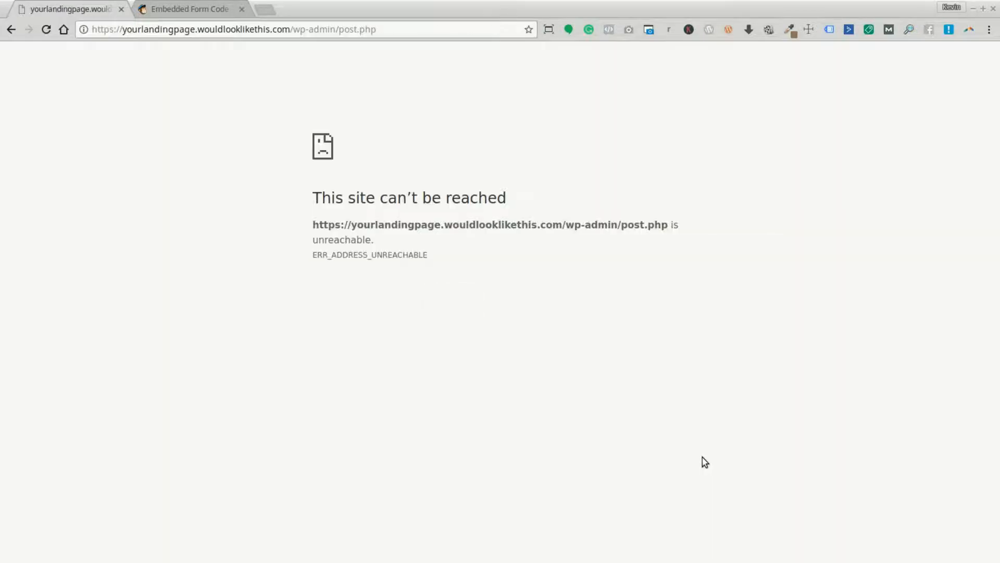
Reload the site tab after connection errors and change the address to the wp-admin URL
left_click(46, 30)
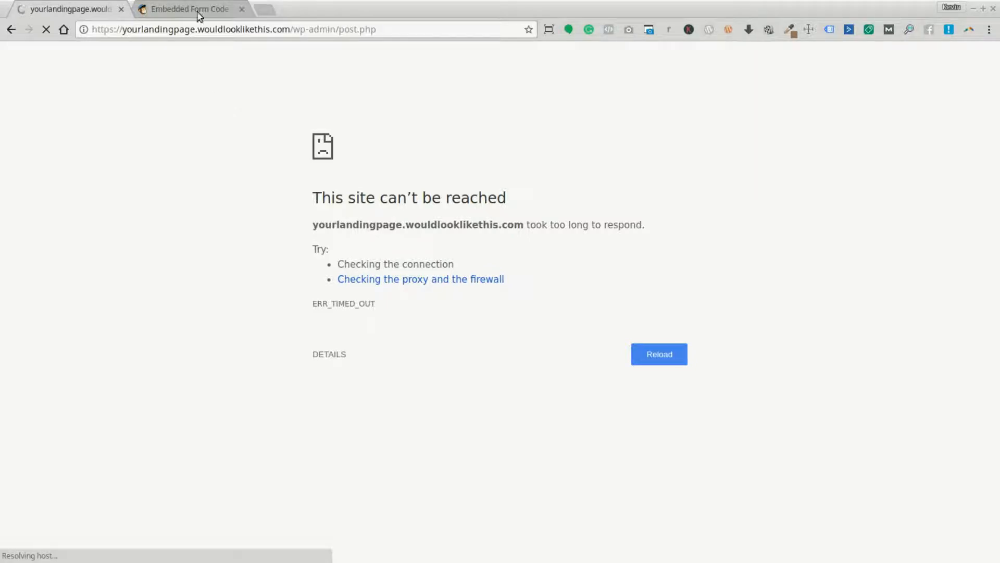
left_click(194, 10)
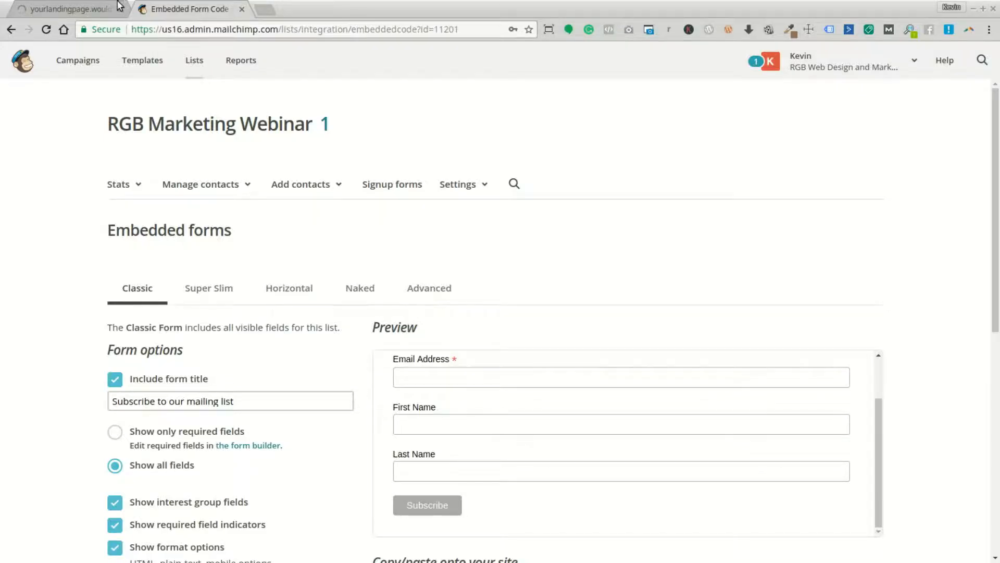
left_click(67, 10)
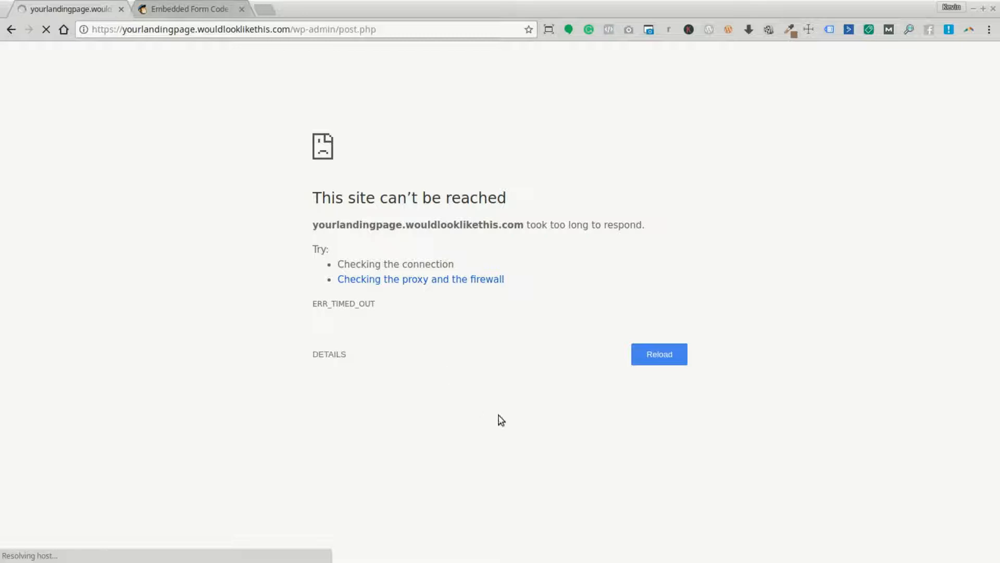
mouse_move(603, 378)
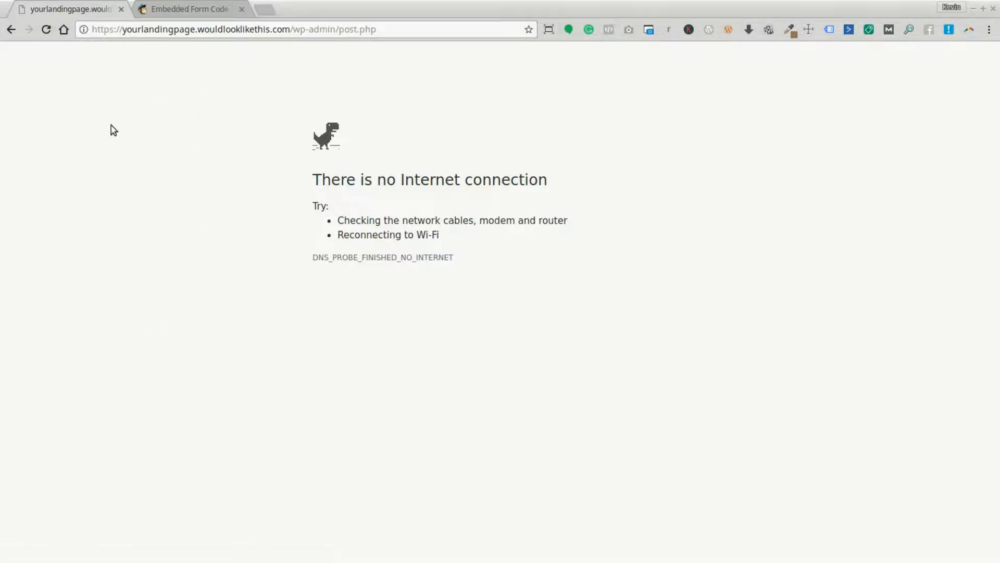
mouse_move(91, 111)
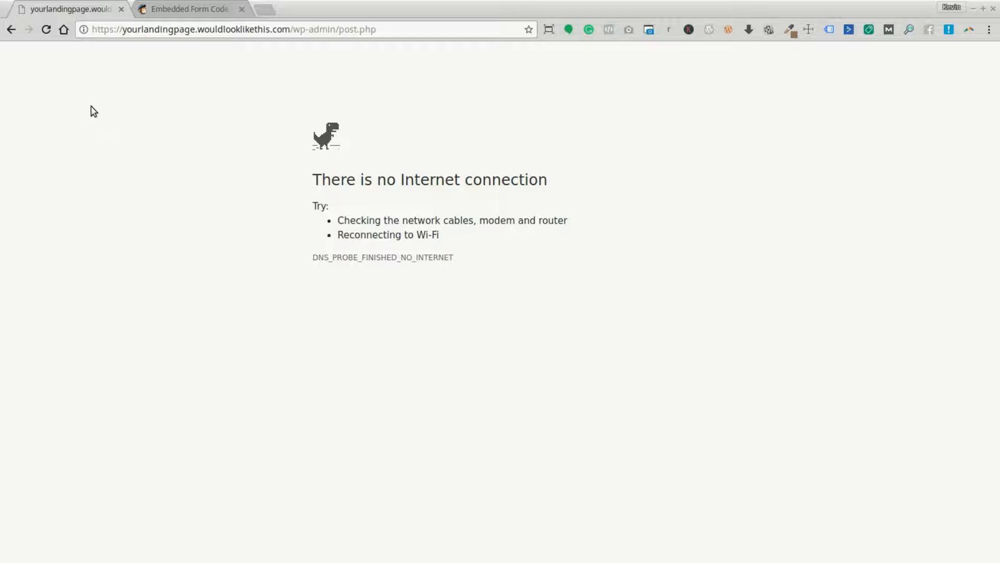
left_click(47, 29)
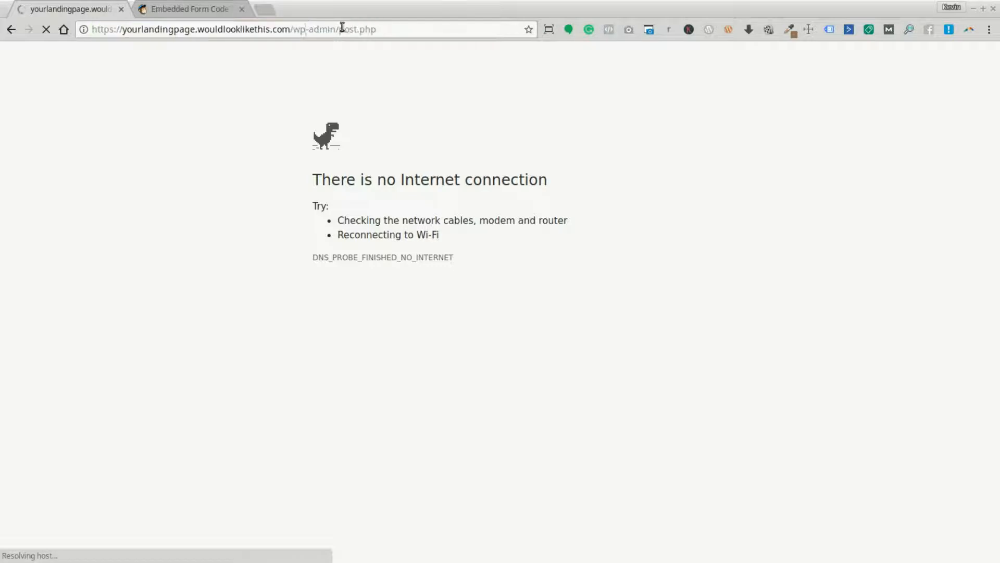
double_click(356, 29)
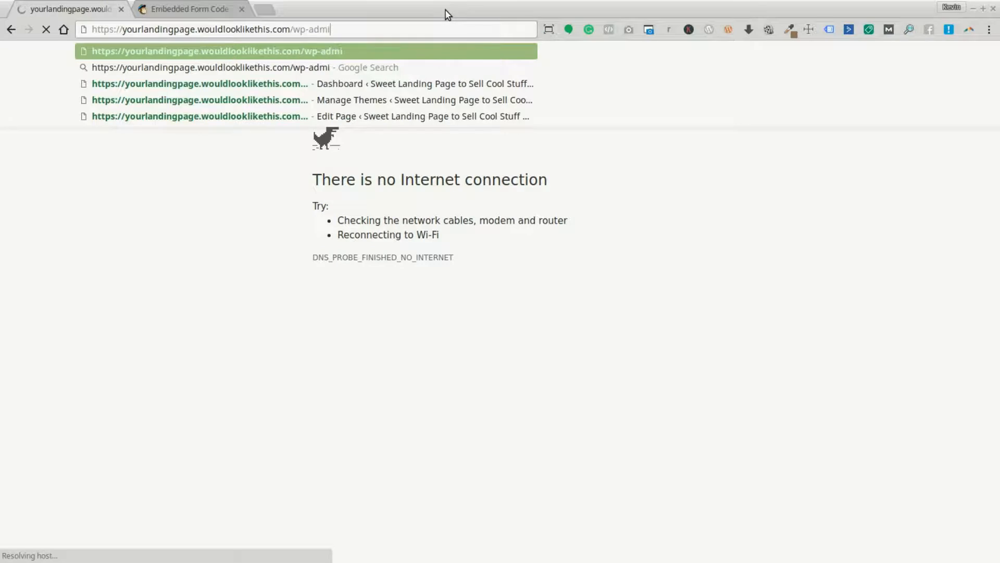
key("Backspace")
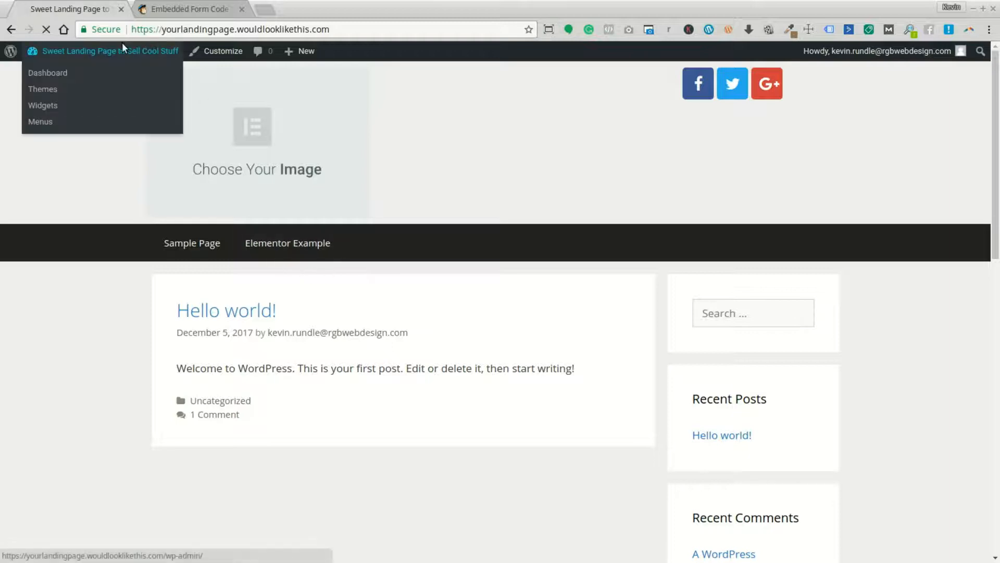
Publish the Mailchimp Sign Up PopBox from the PopBoxes list and open it in Elementor
left_click(48, 73)
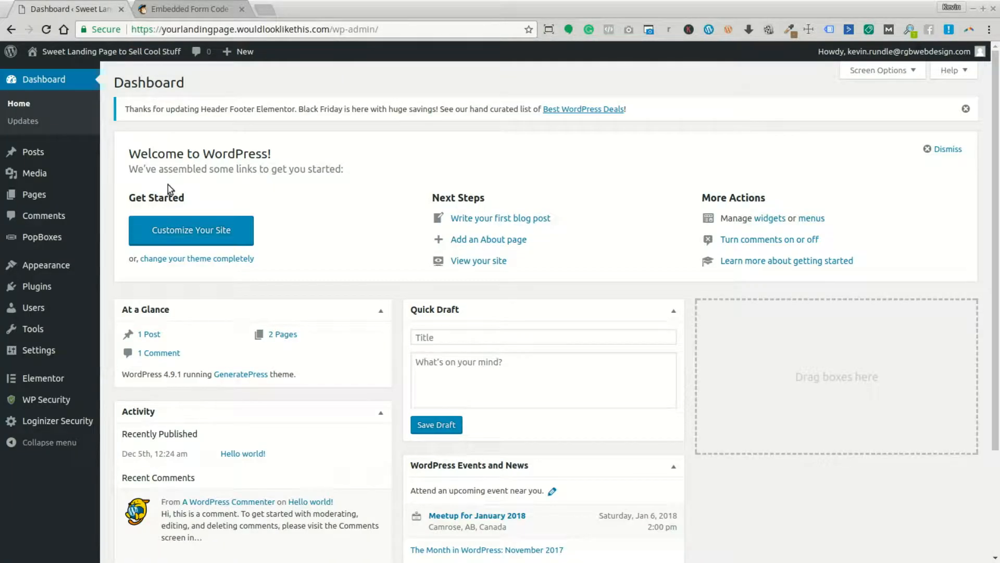
mouse_move(177, 216)
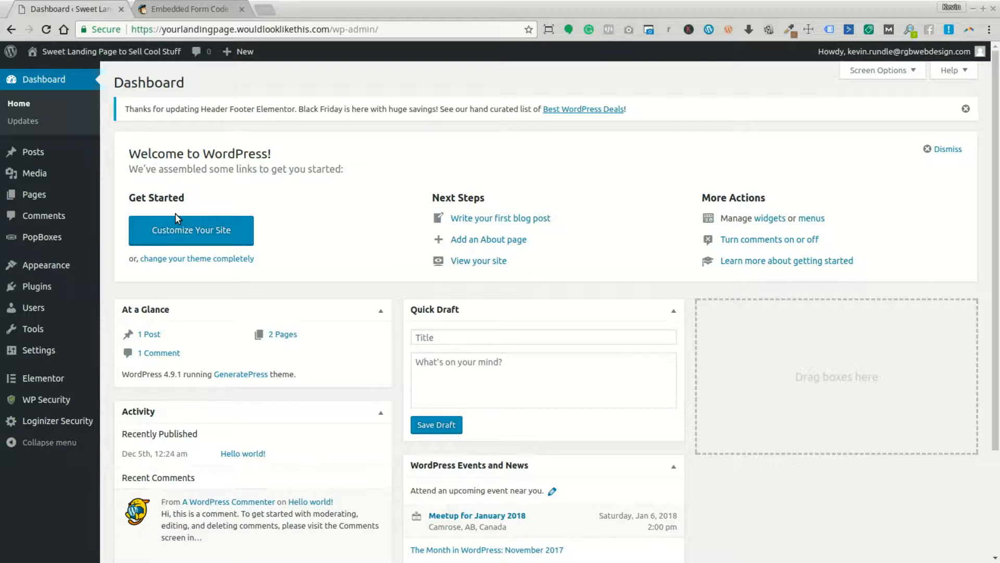
mouse_move(184, 230)
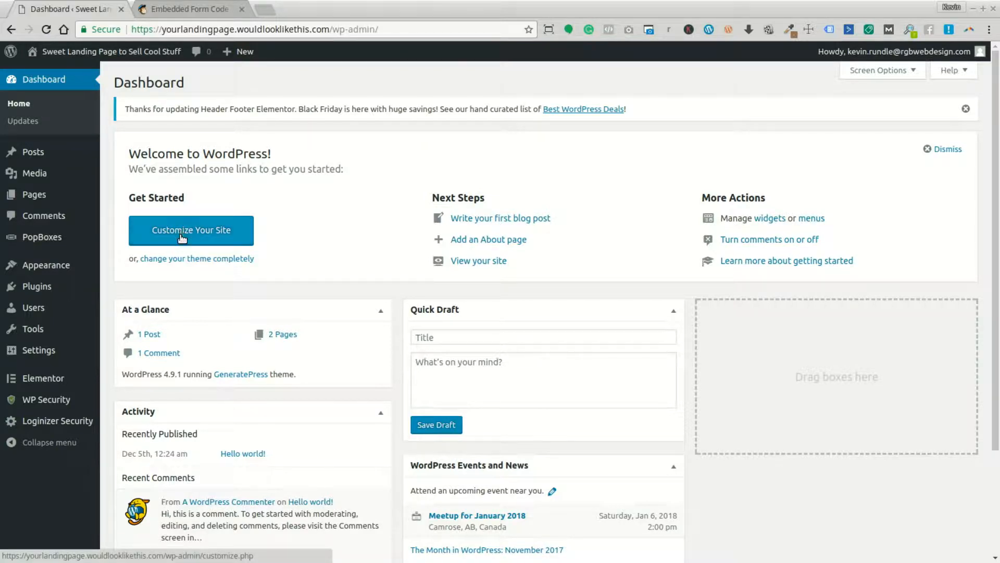
left_click(42, 237)
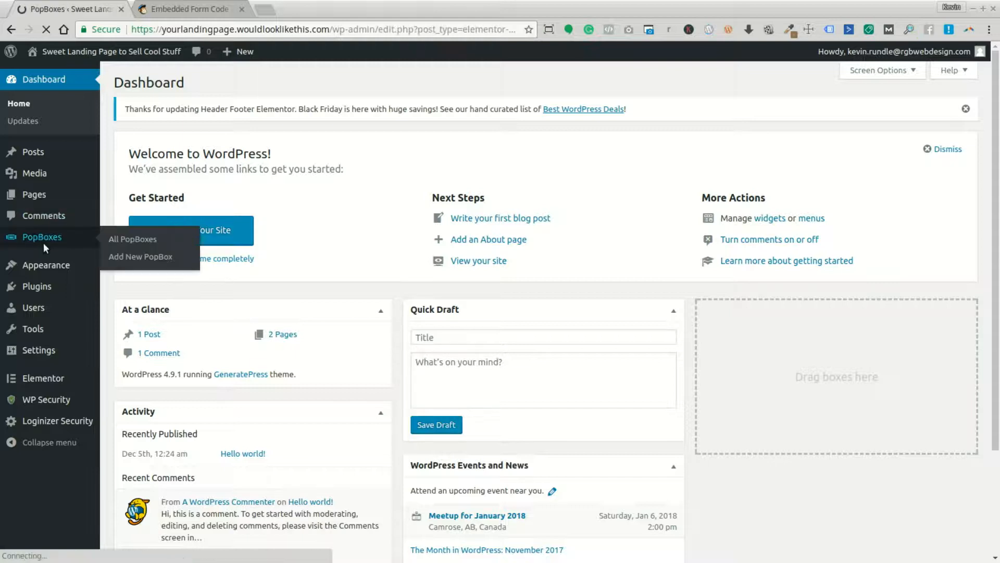
left_click(132, 239)
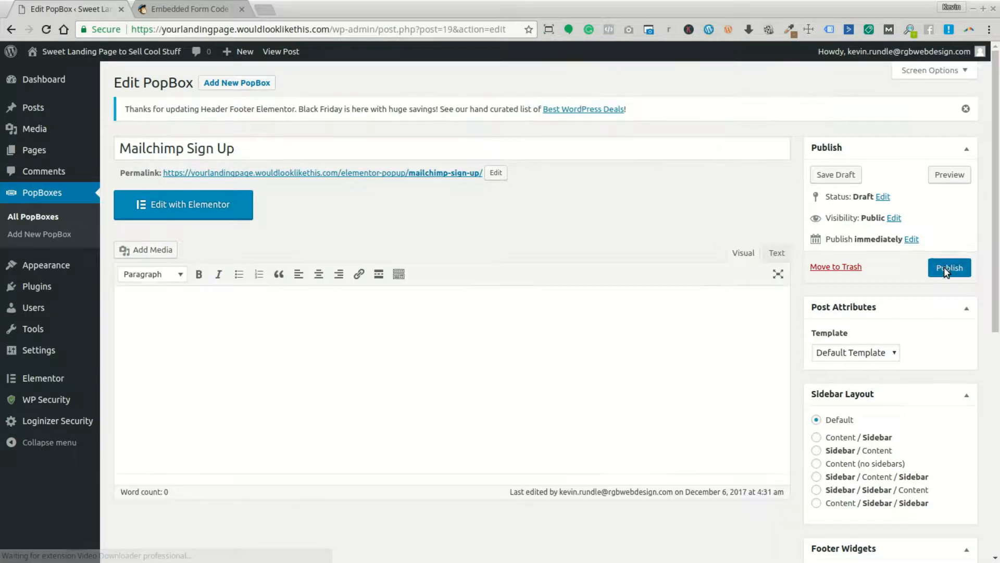
left_click(949, 267)
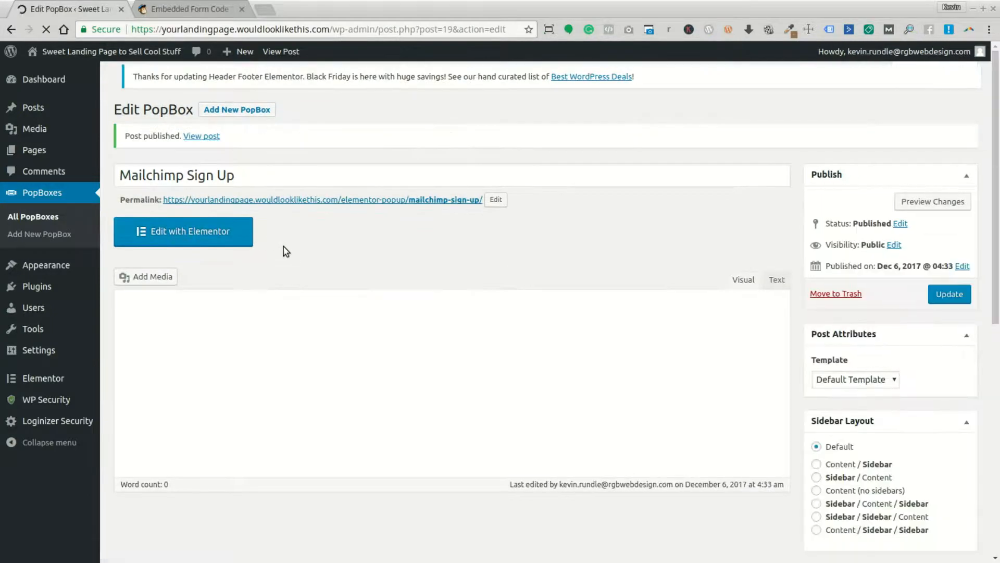
left_click(182, 232)
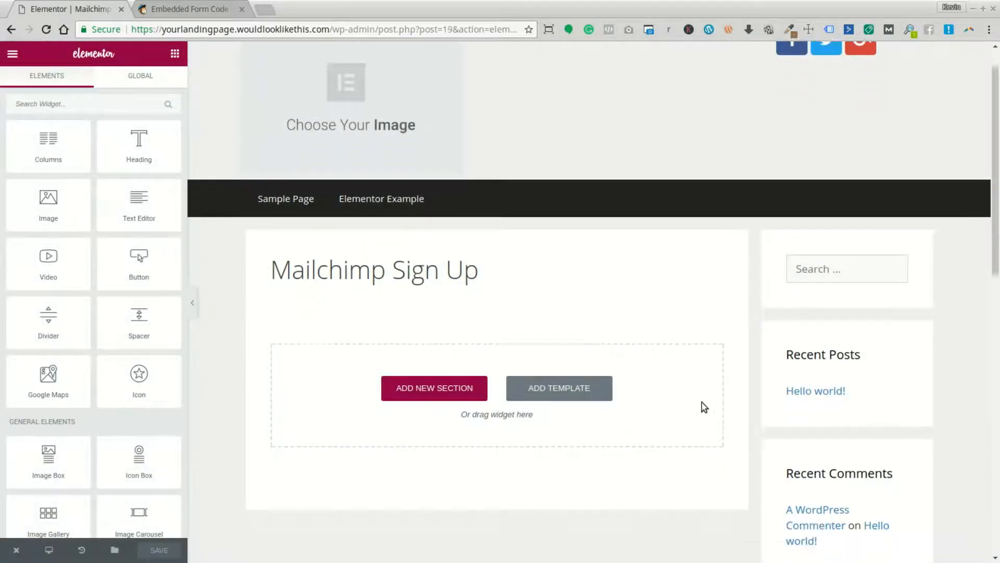
Add a heading and, below it, an HTML widget holding the MailChimp embed form code
left_click(434, 388)
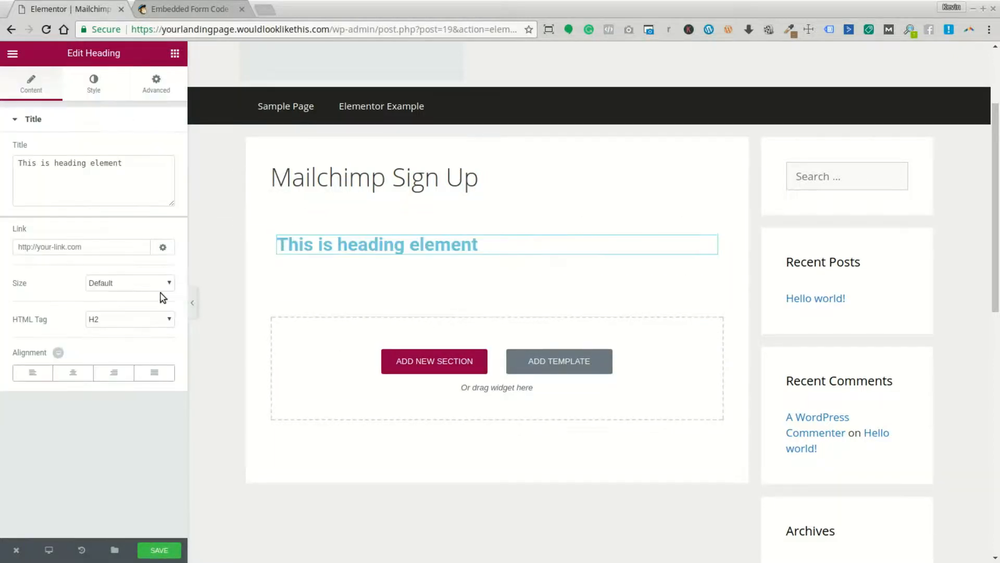
mouse_move(108, 87)
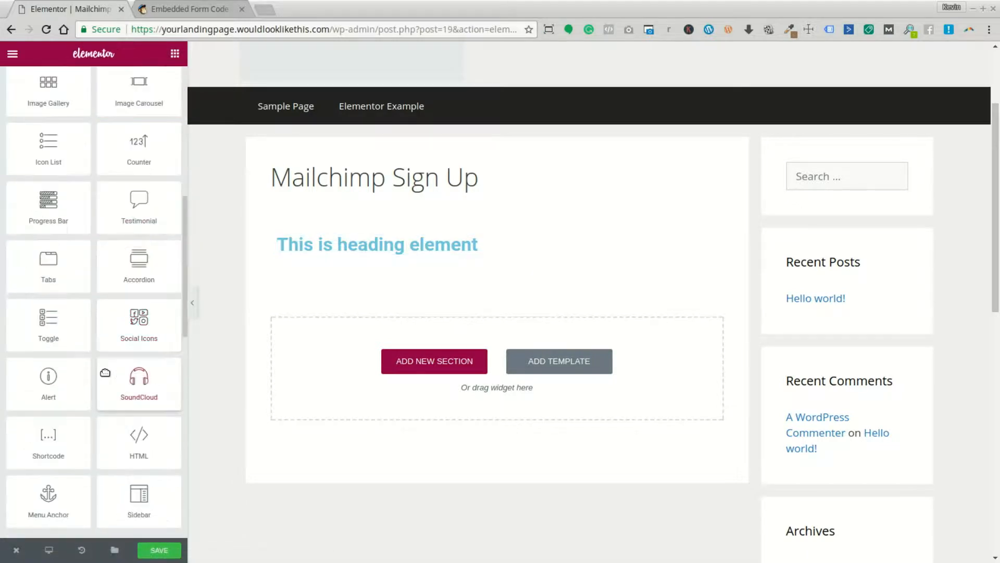
left_click_drag(139, 434, 454, 225)
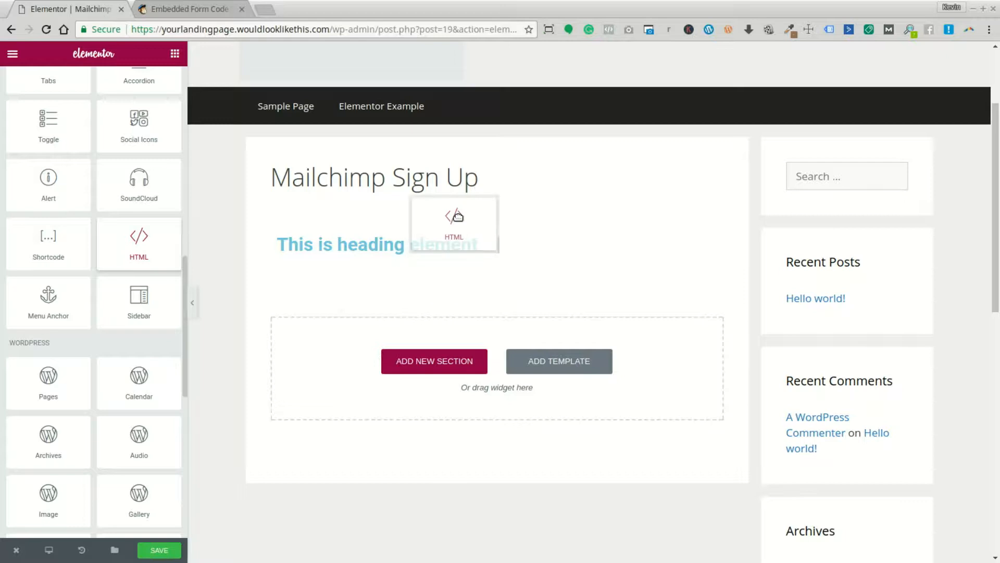
mouse_move(201, 307)
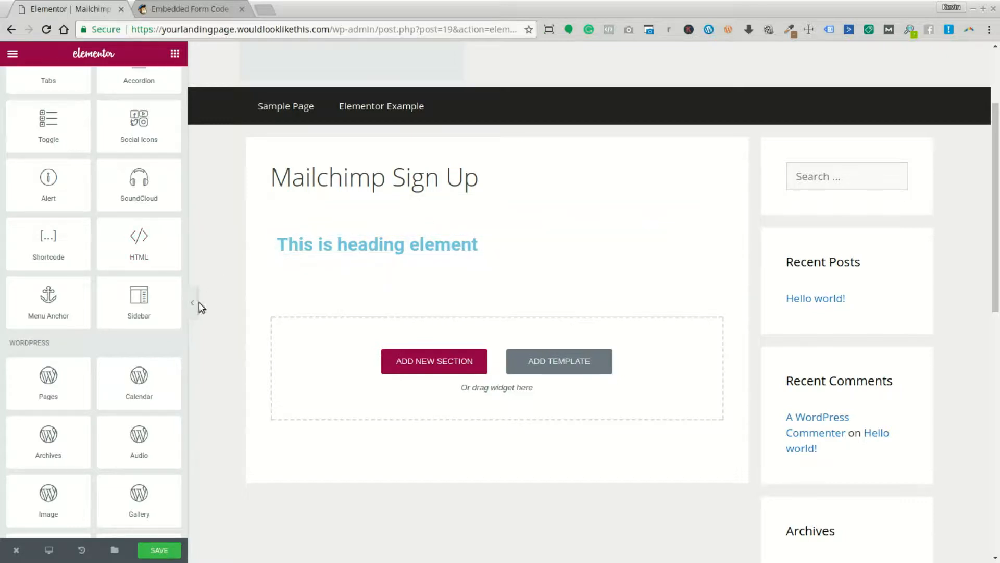
left_click_drag(138, 243, 407, 252)
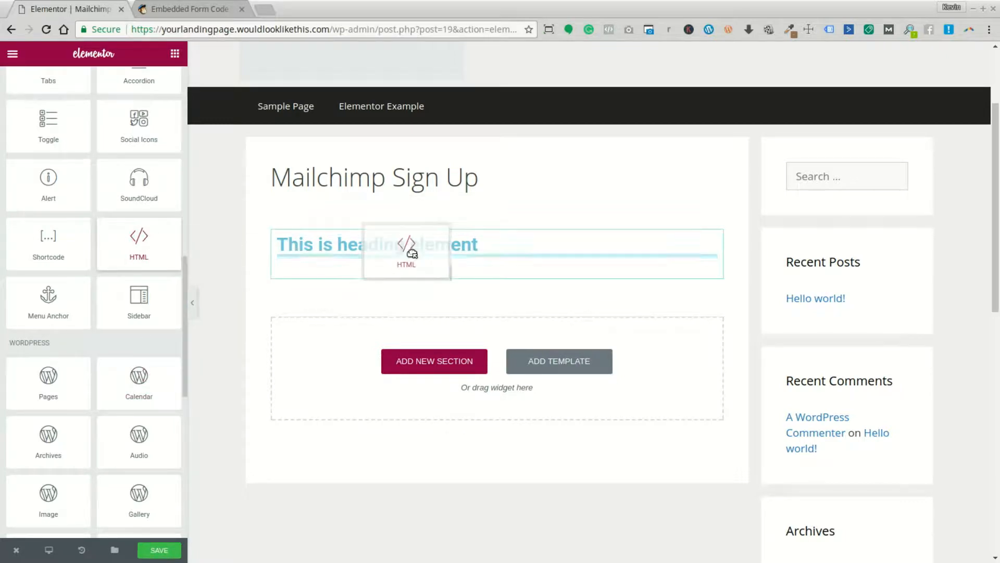
left_click(407, 249)
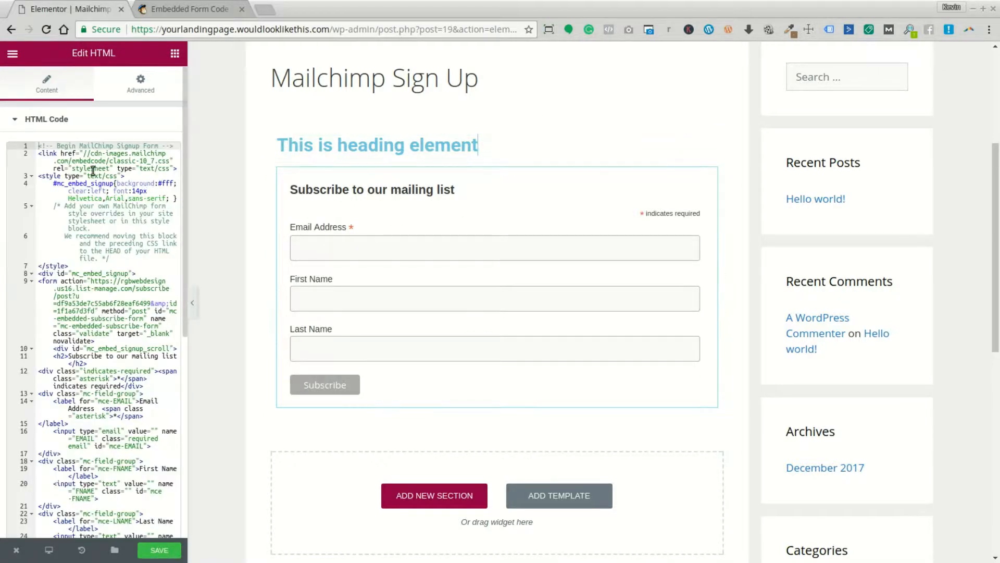
Retitle the heading 'GET YOUR FREE THING!!!!!!' and centre-align it
scroll("down", 3)
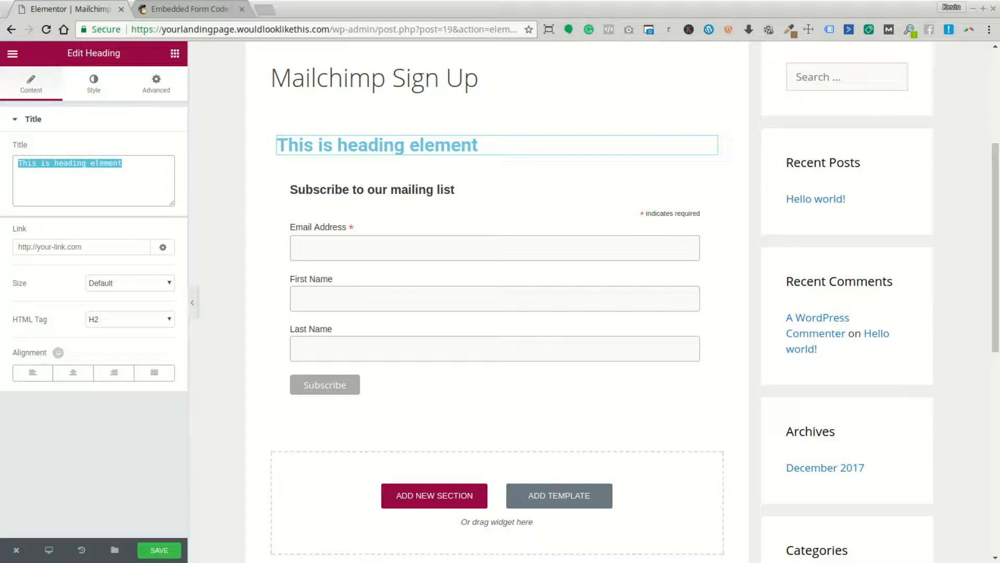
type("GET YOUR")
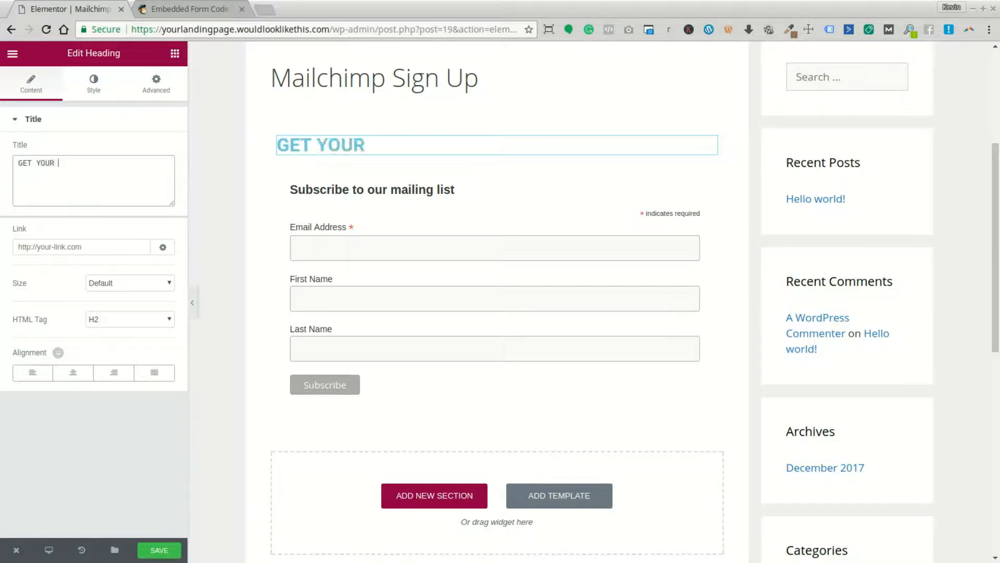
type("FREE THING!")
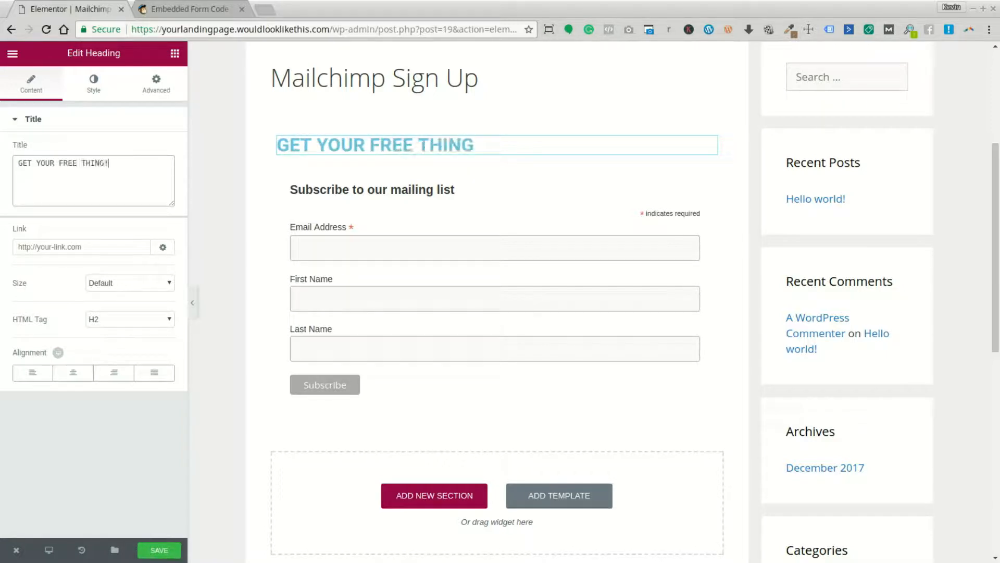
type("!!!!!")
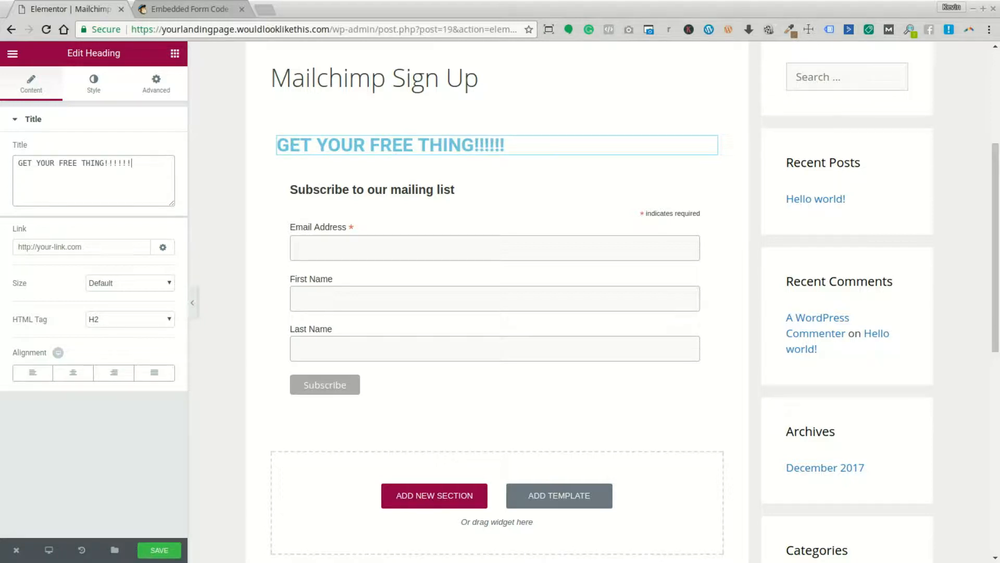
left_click(73, 372)
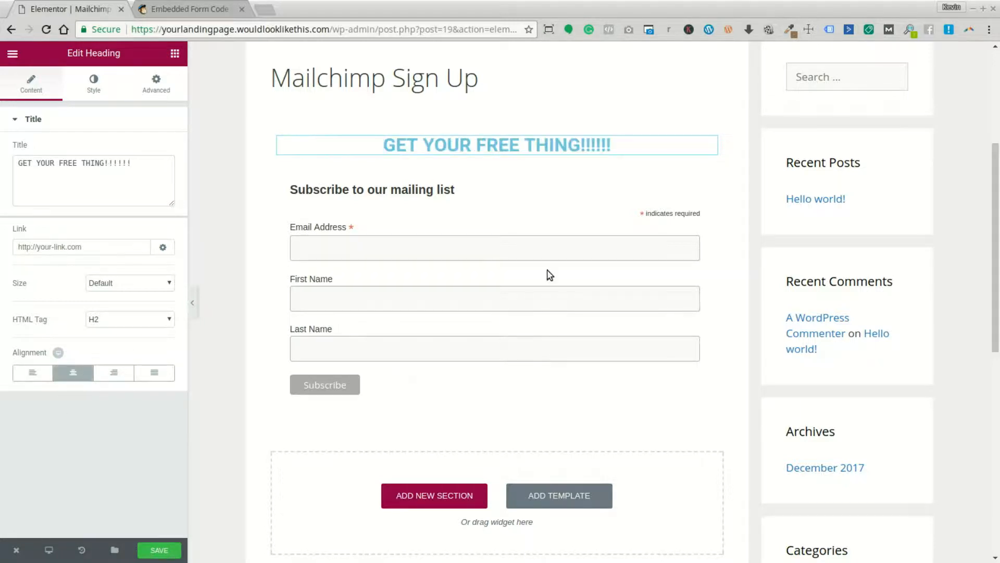
left_click(159, 550)
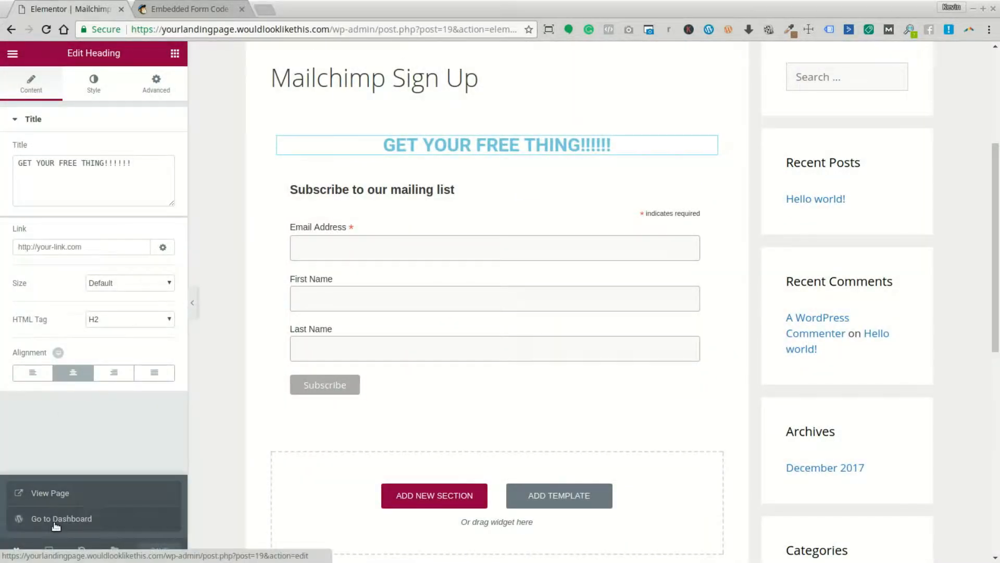
Save the popup, then open the Elementor Example page in Elementor from All Pages
left_click(60, 518)
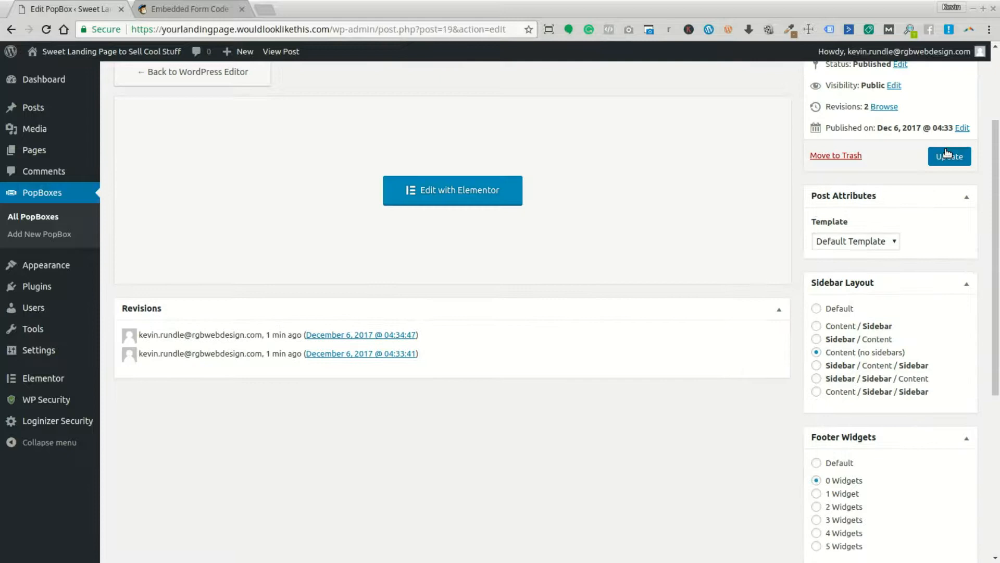
left_click(949, 156)
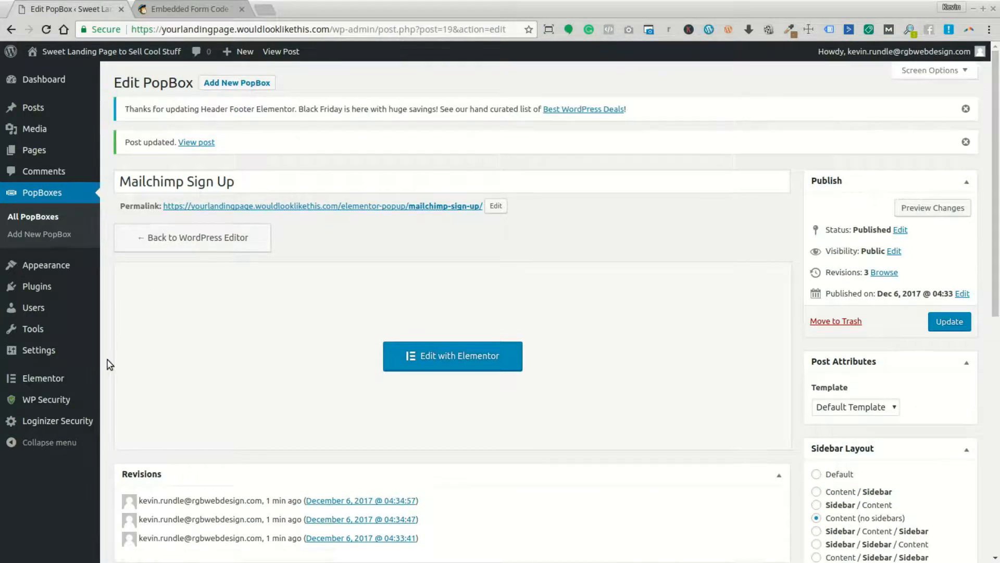
mouse_move(49, 215)
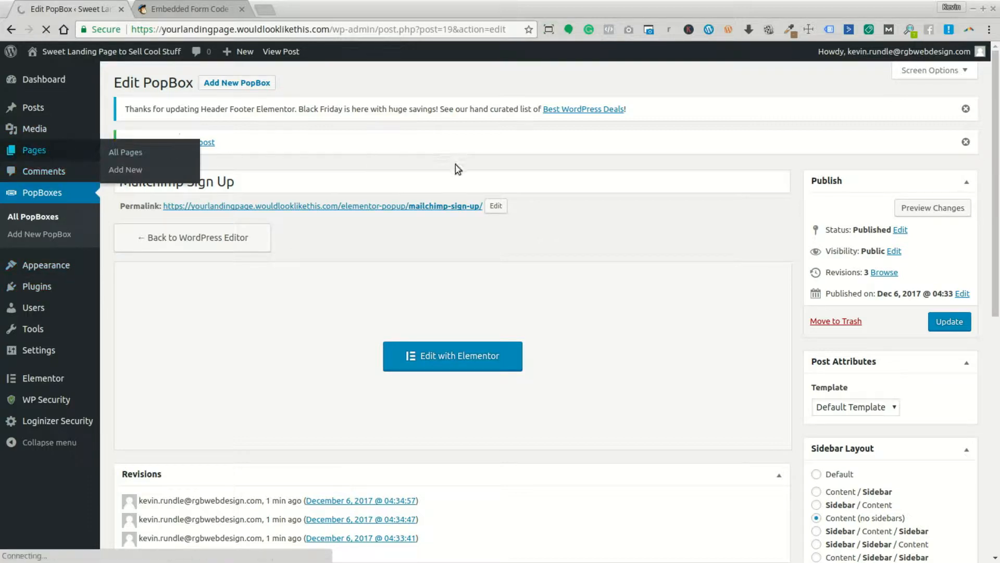
left_click(125, 152)
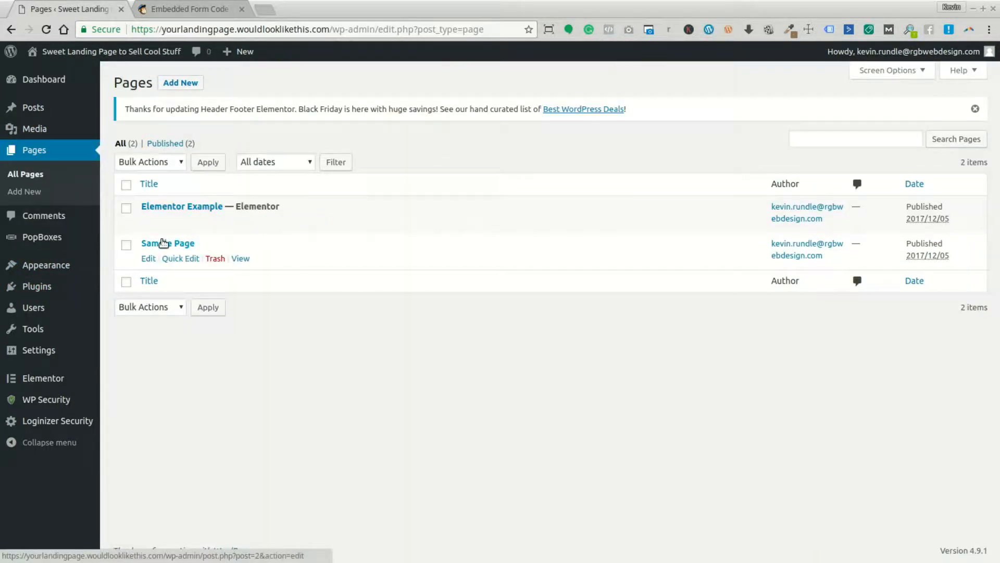
left_click(291, 221)
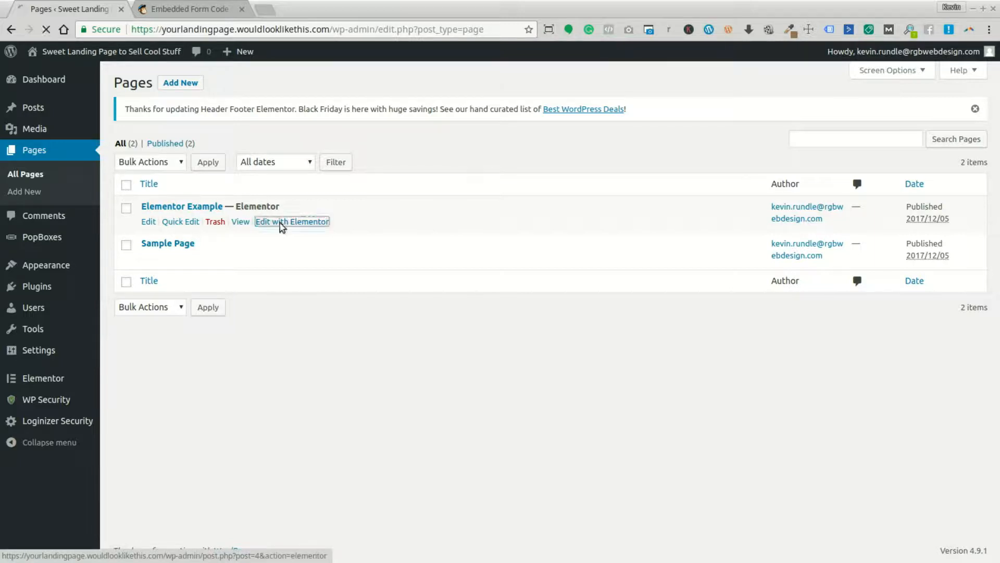
left_click(292, 221)
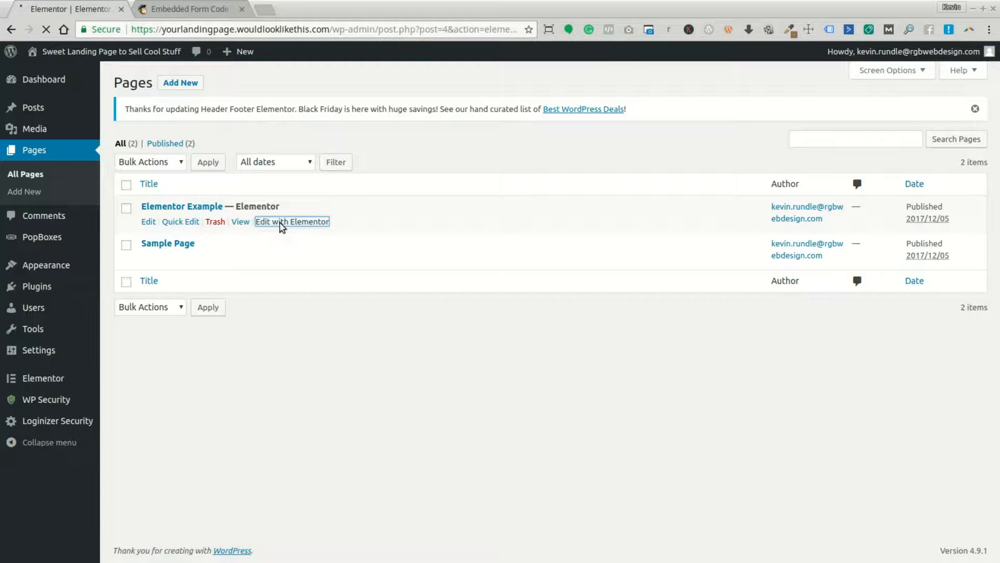
left_click(292, 221)
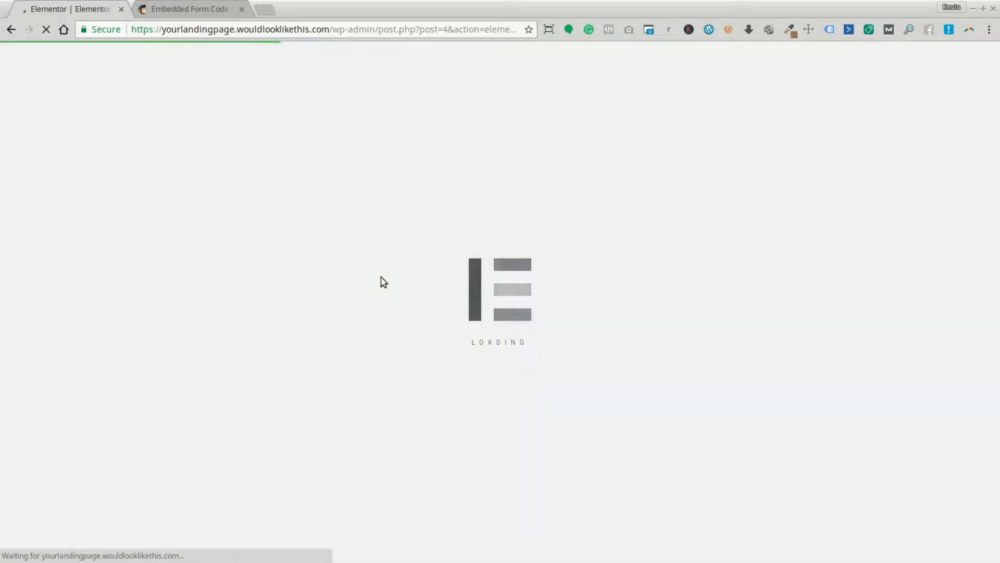
mouse_move(374, 279)
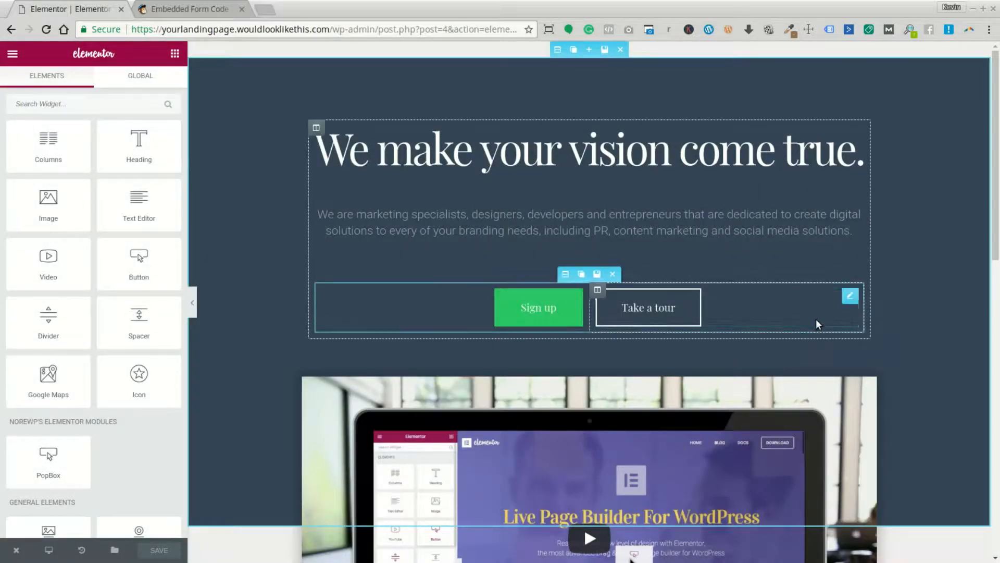
Add a PopBox trigger labelled 'Sign Up', right-aligned, with Large button size
scroll("down", 3)
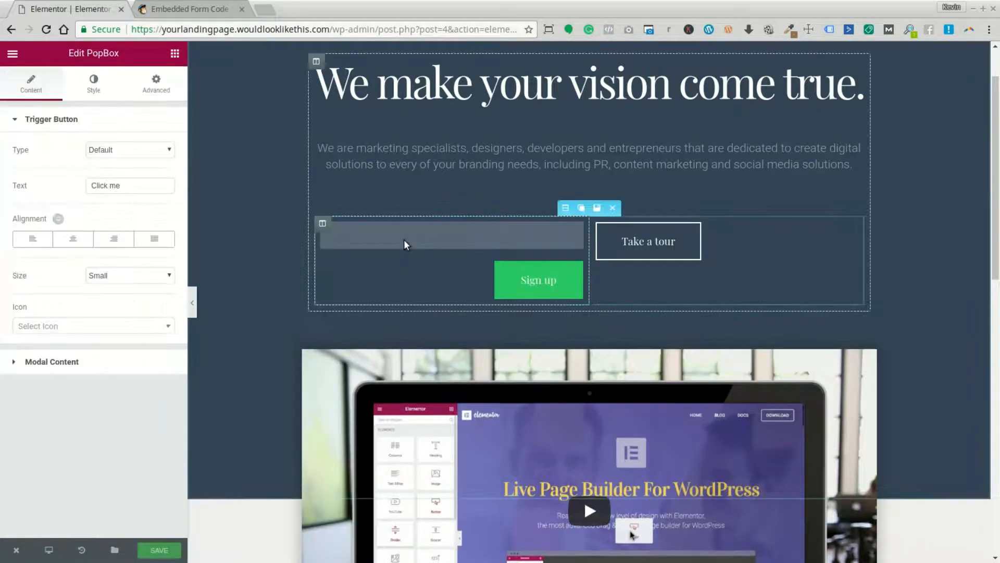
left_click(407, 234)
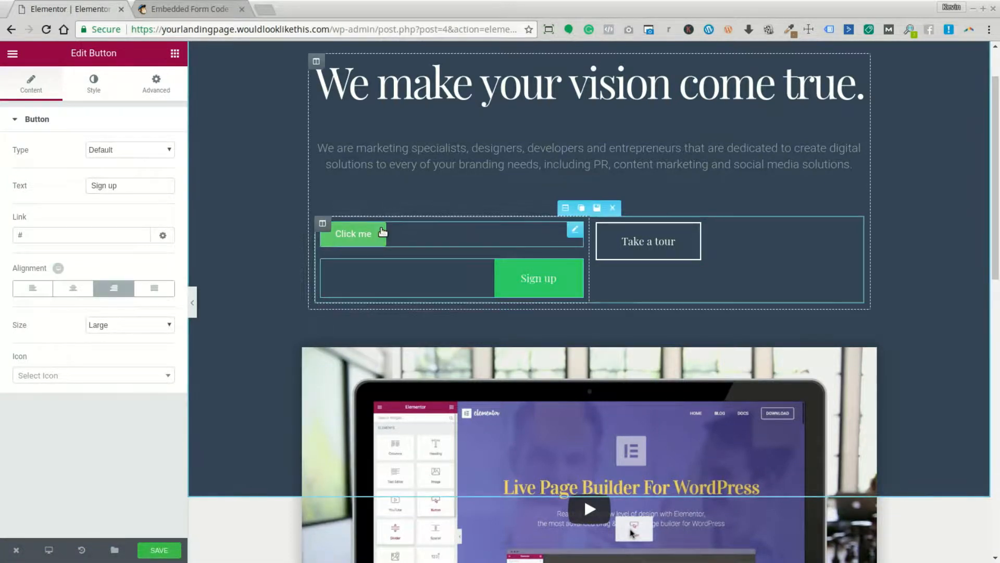
mouse_move(494, 235)
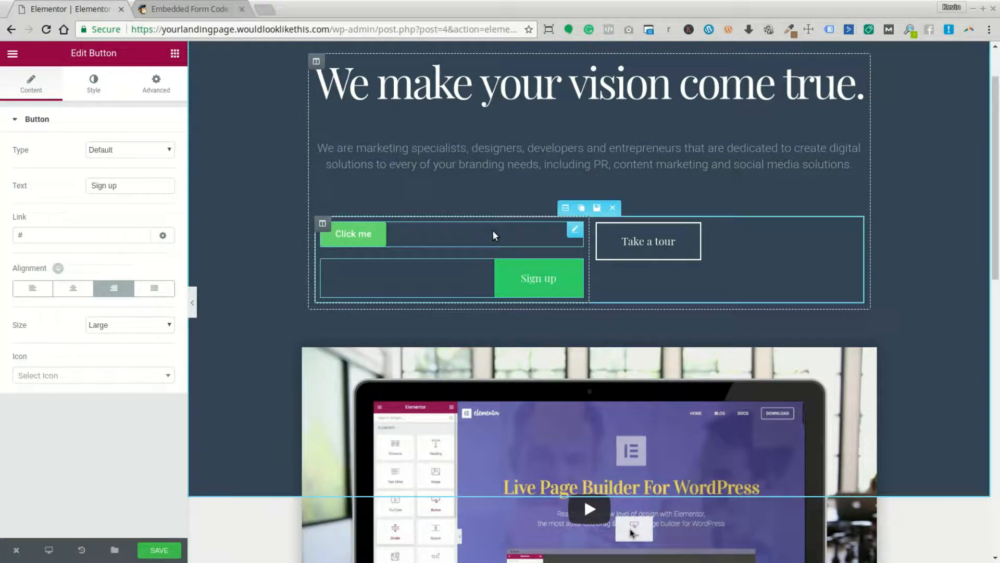
left_click(353, 234)
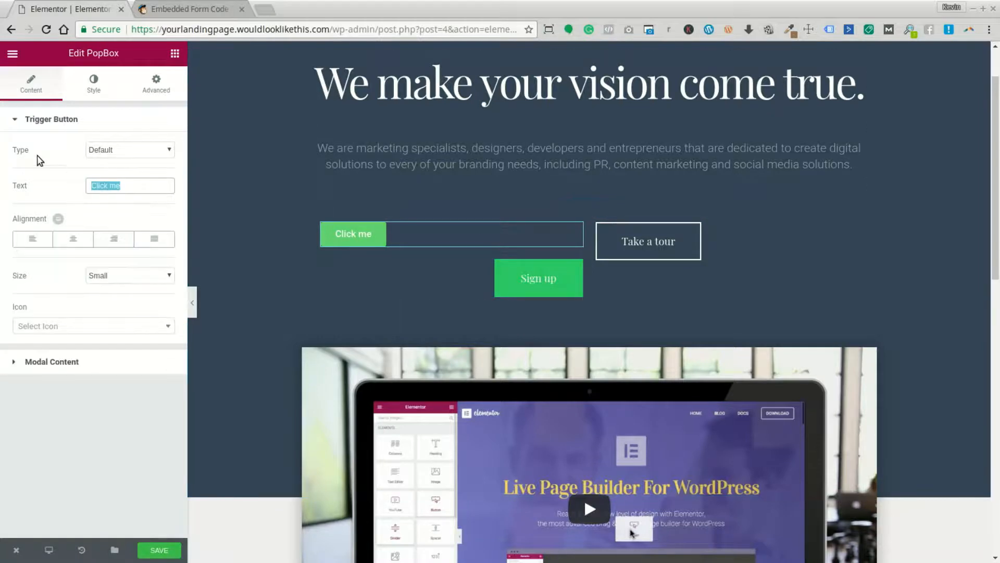
type("Sign Up")
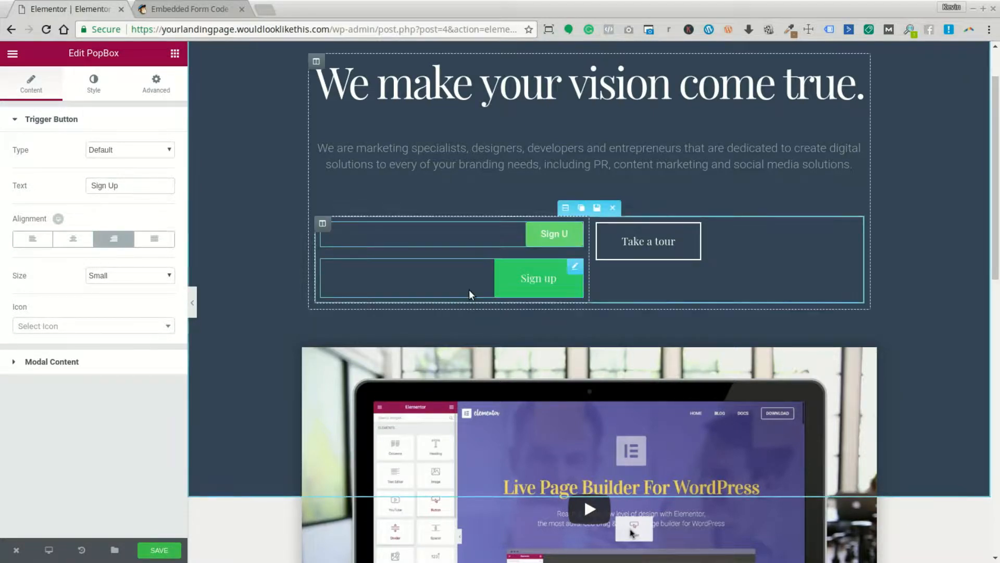
left_click(539, 278)
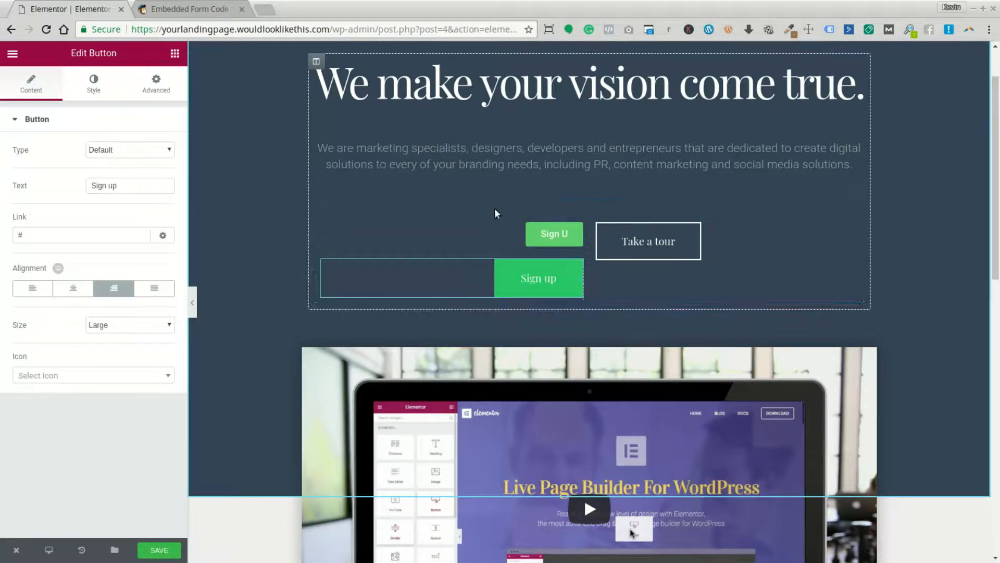
left_click(129, 275)
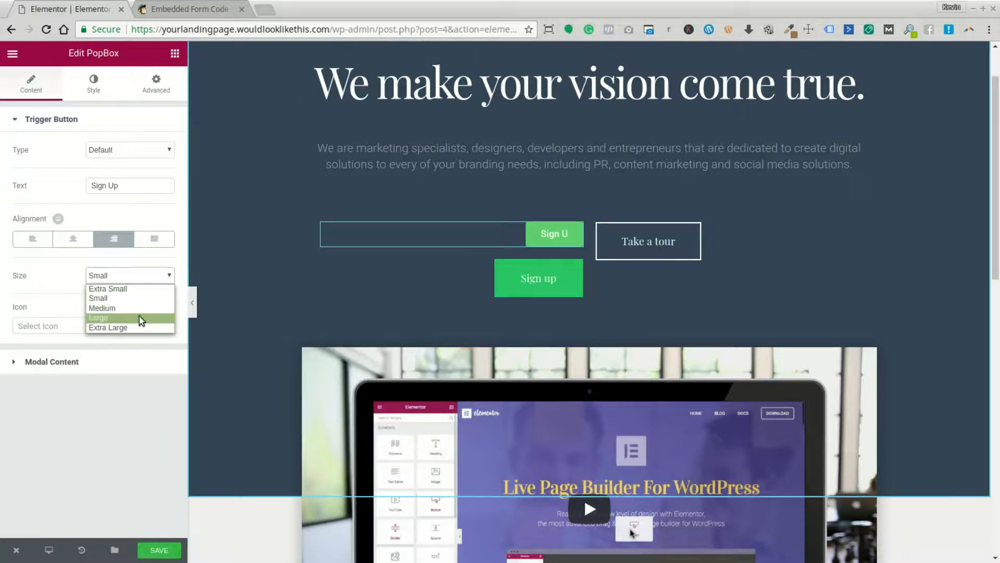
left_click(98, 318)
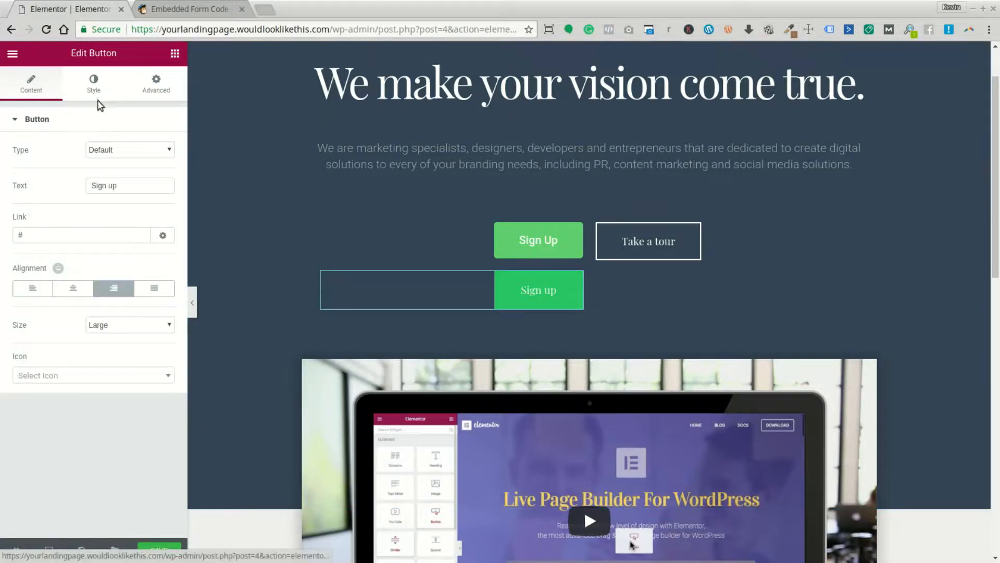
Inspect the original button's font size and border colour, then select the PopBox trigger's styling
left_click(93, 83)
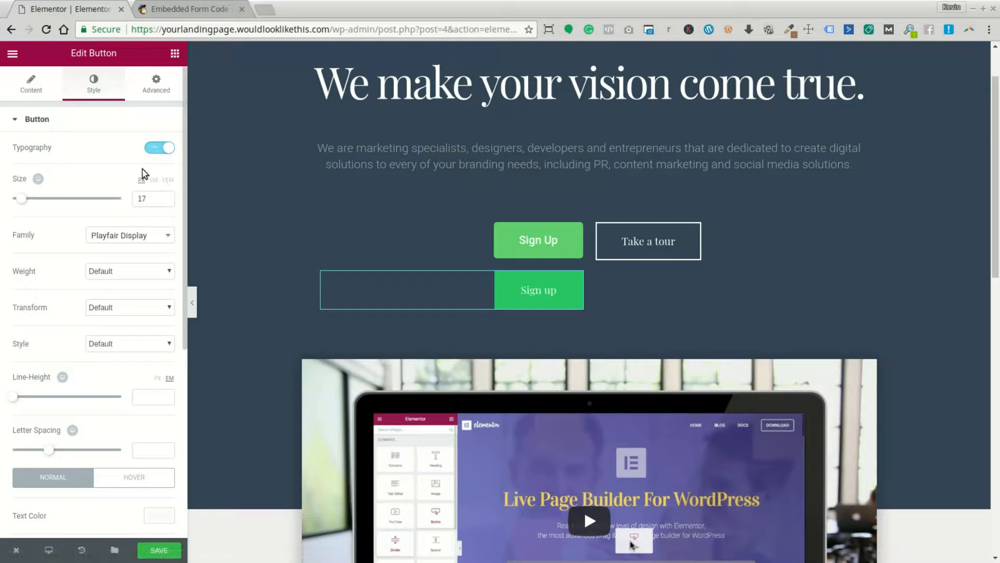
left_click(159, 147)
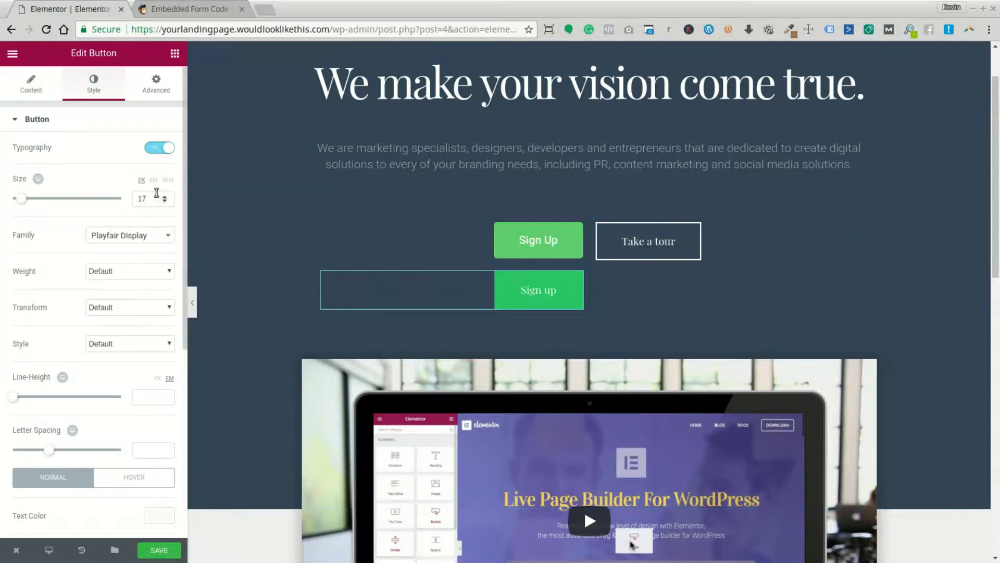
scroll("down", 3)
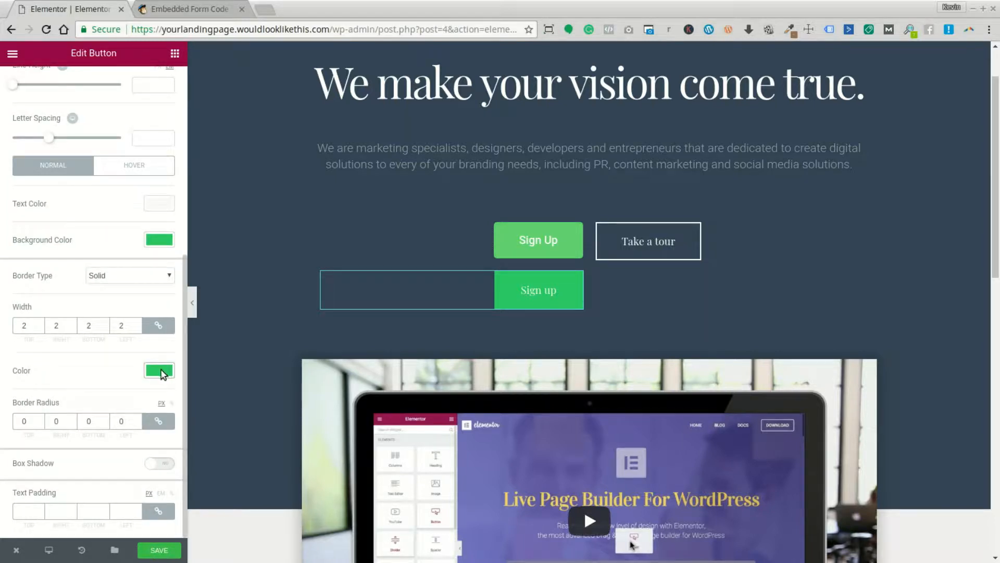
left_click(159, 370)
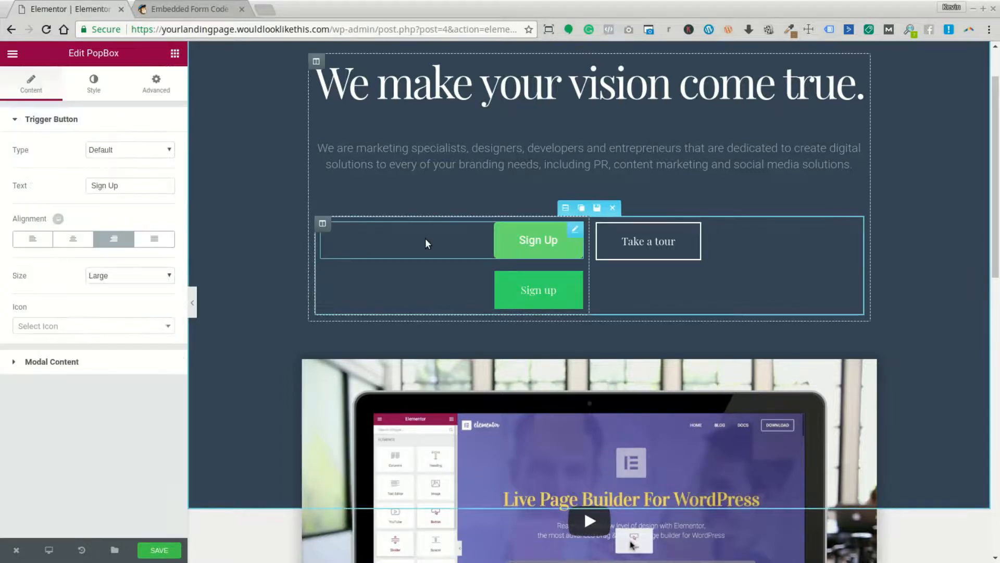
left_click(93, 82)
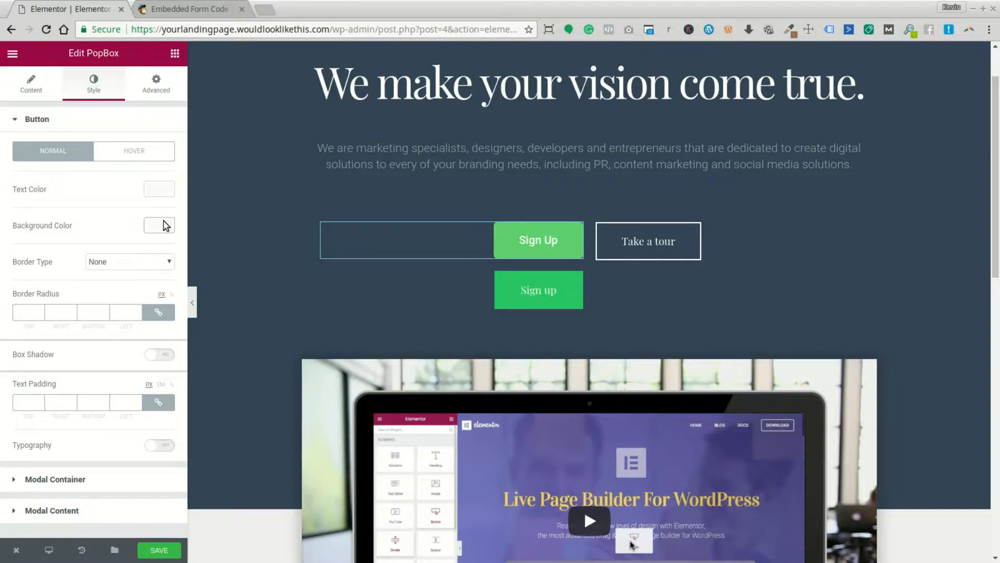
Give the Sign Up trigger a green background and Playfair Display typography at size 17
left_click(159, 225)
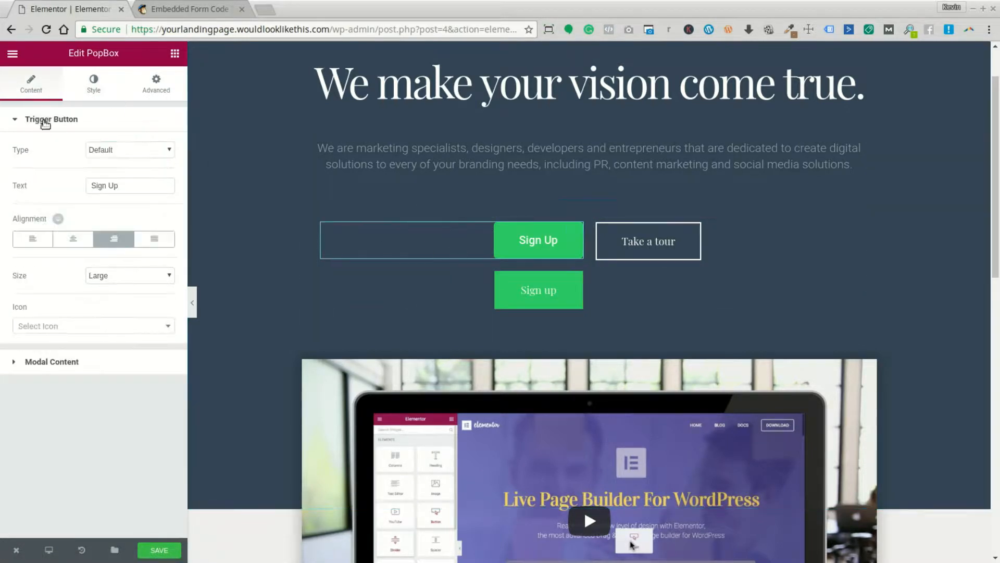
left_click(93, 84)
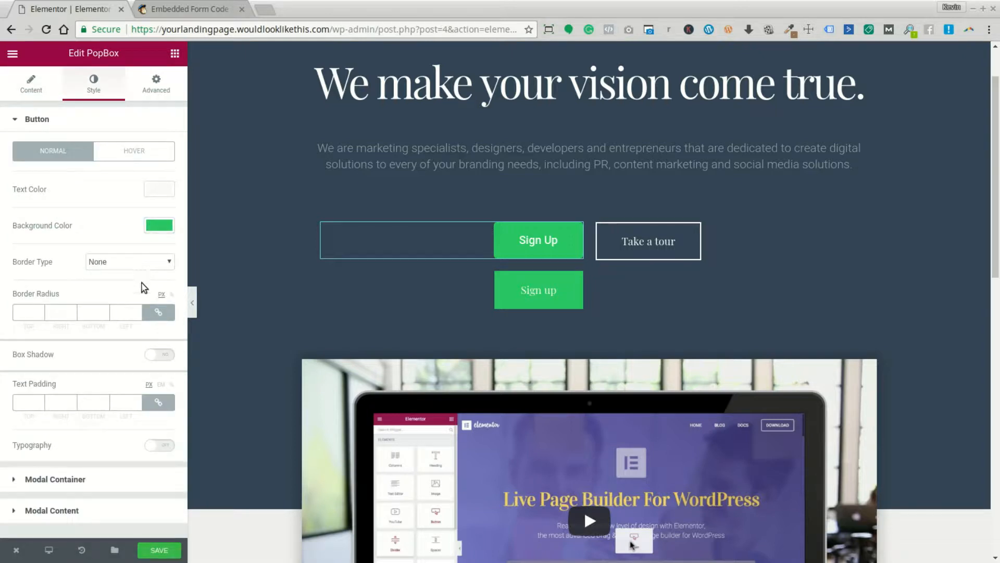
mouse_move(154, 448)
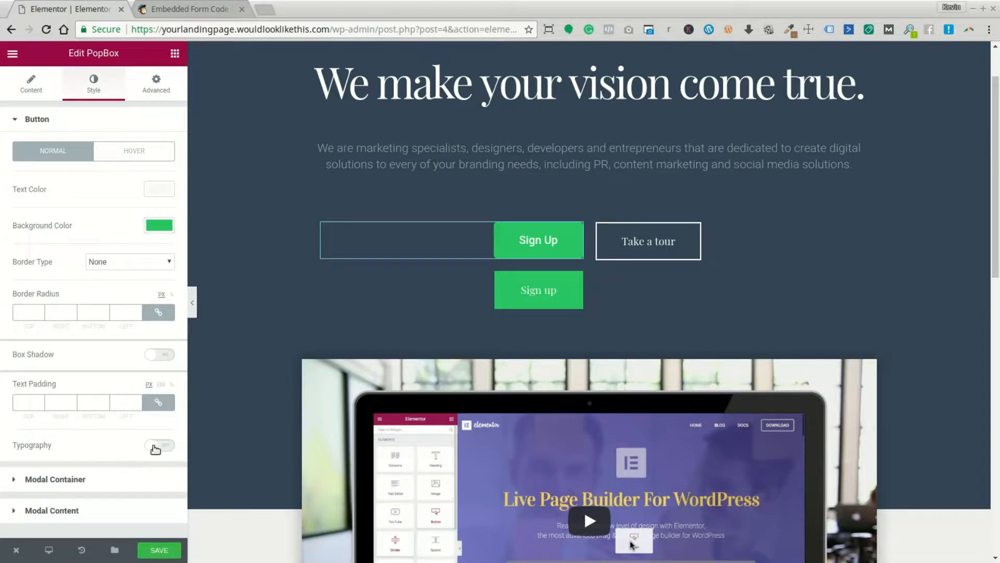
left_click(159, 445)
type("p")
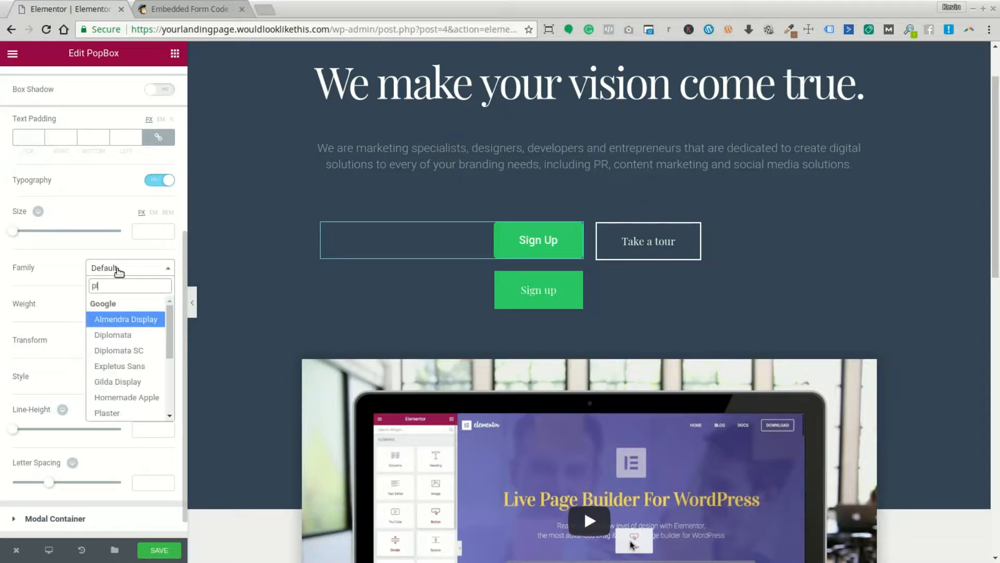
type("layfair Display")
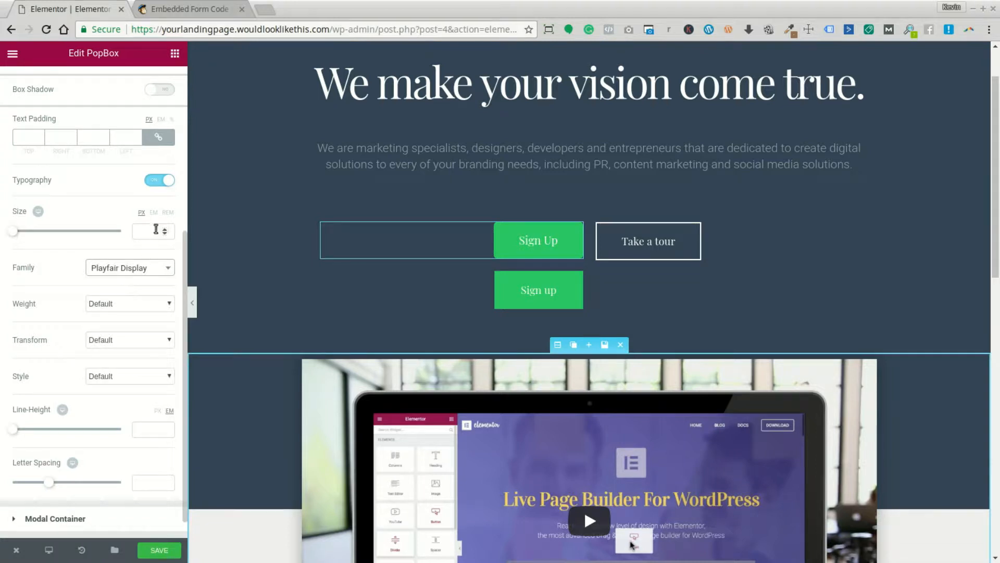
type("17")
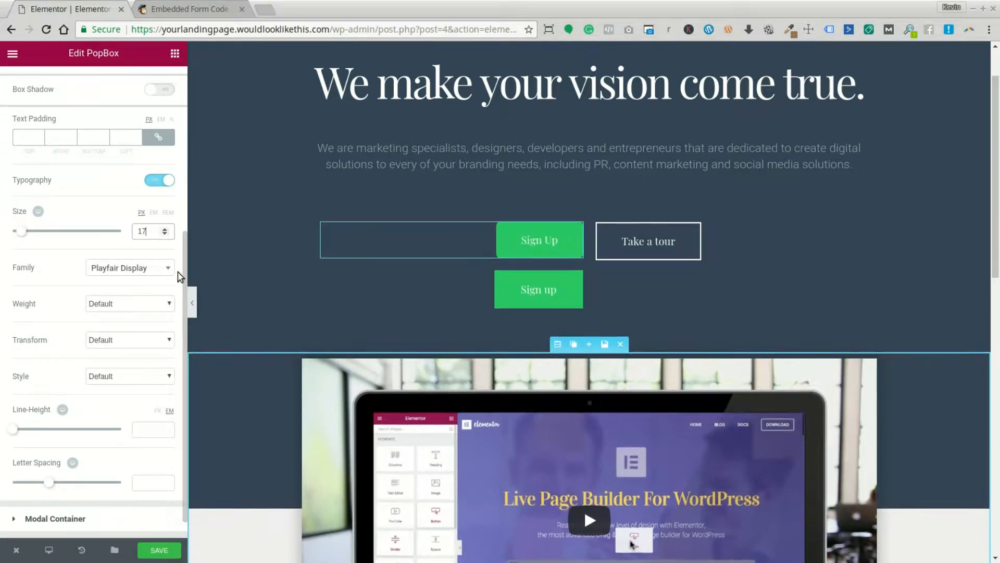
left_click(538, 289)
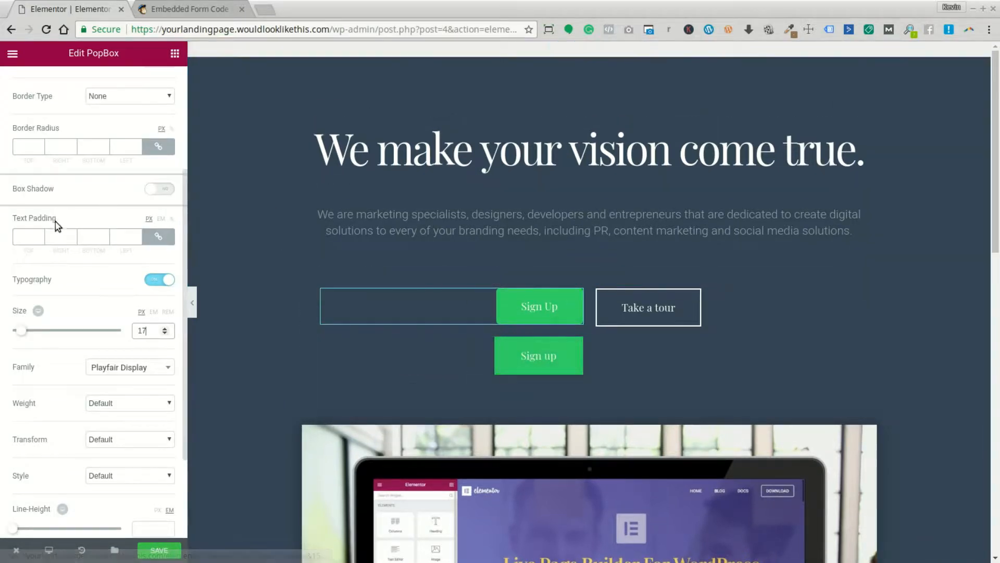
scroll("down", 3)
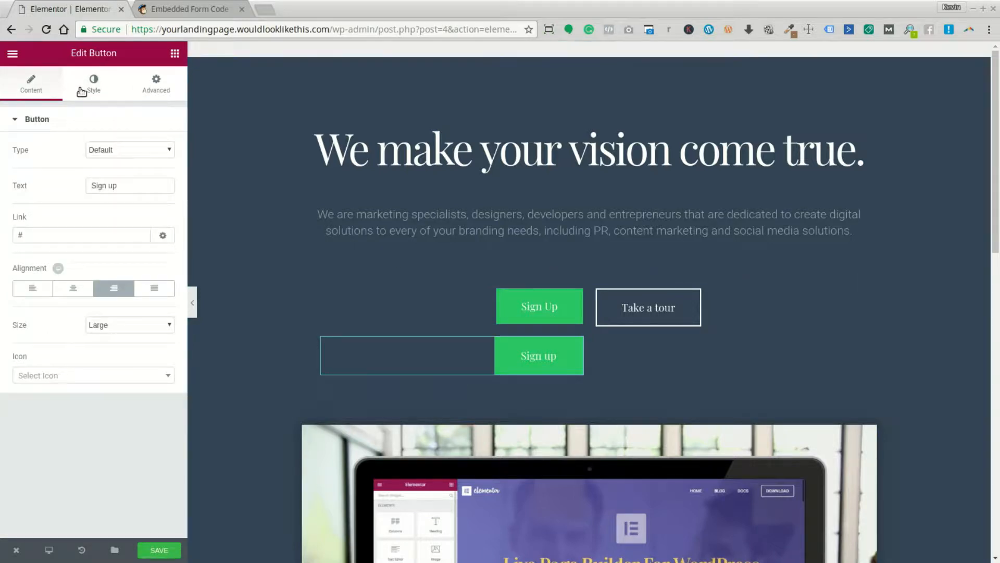
Give the trigger green hover text, a hover background colour and a hover animation
left_click(94, 85)
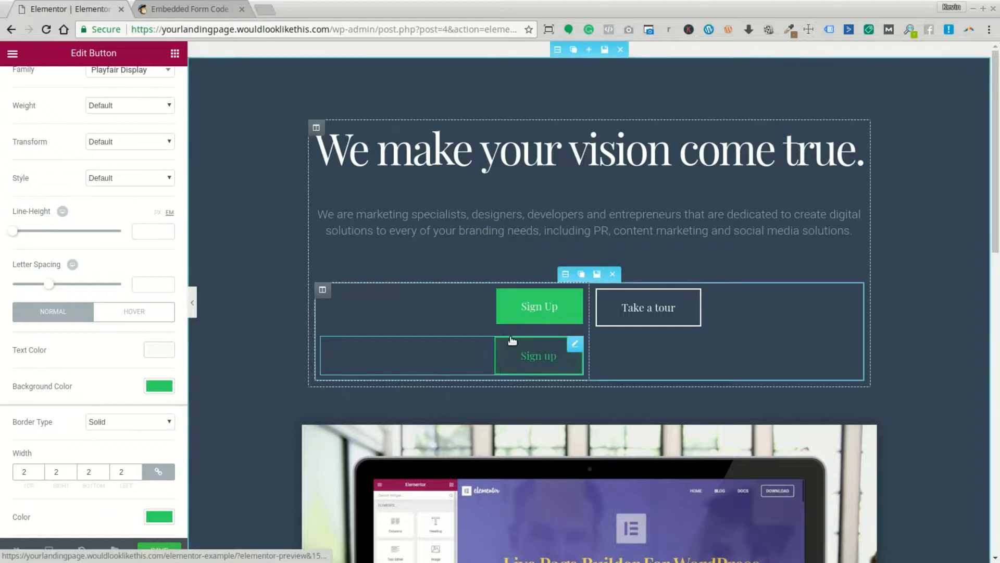
mouse_move(522, 370)
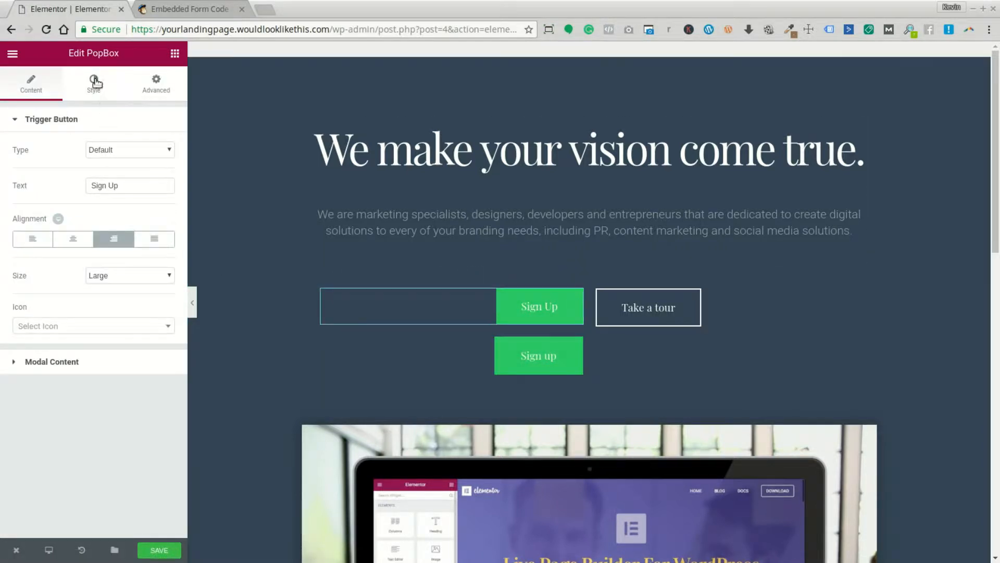
left_click(93, 83)
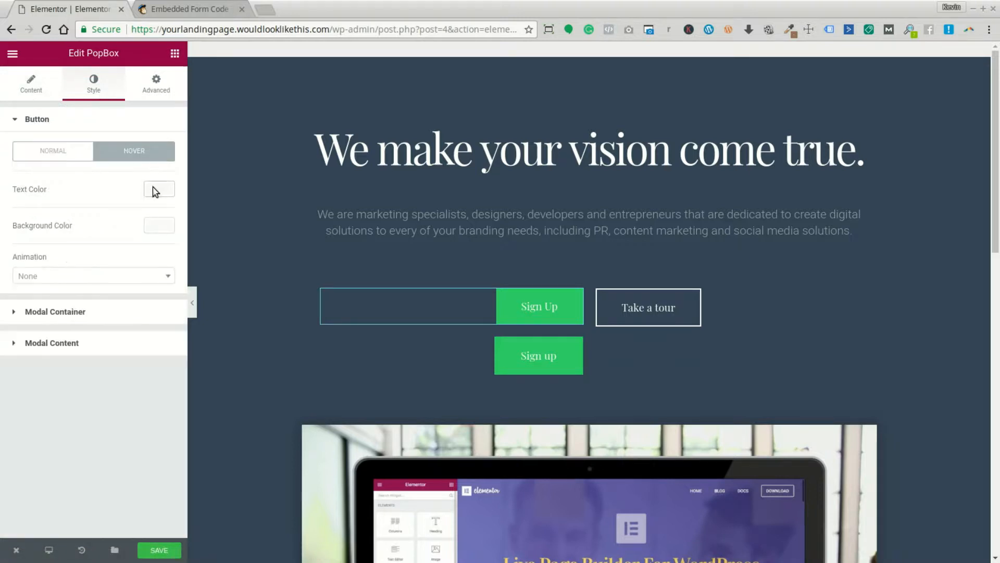
left_click(159, 189)
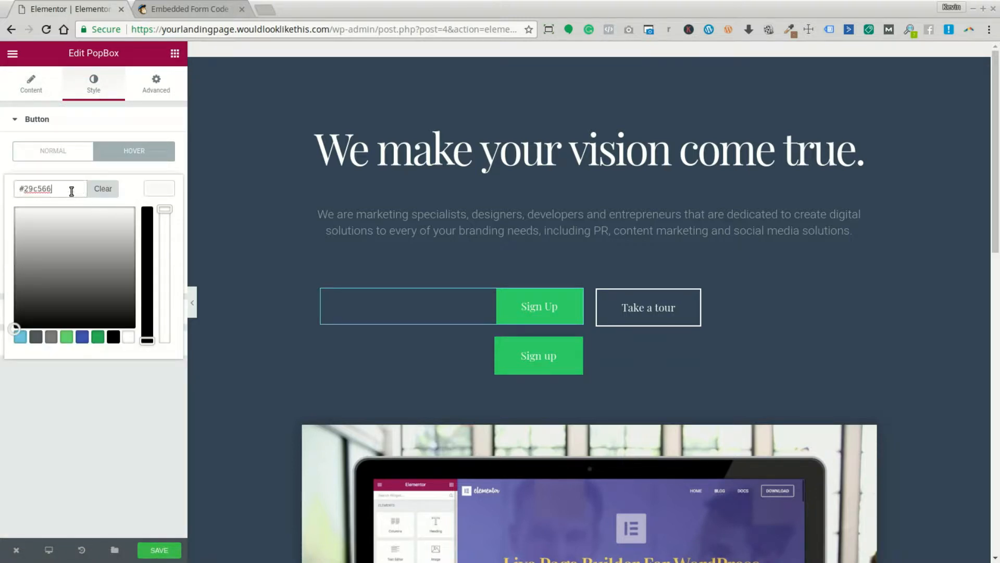
left_click(159, 189)
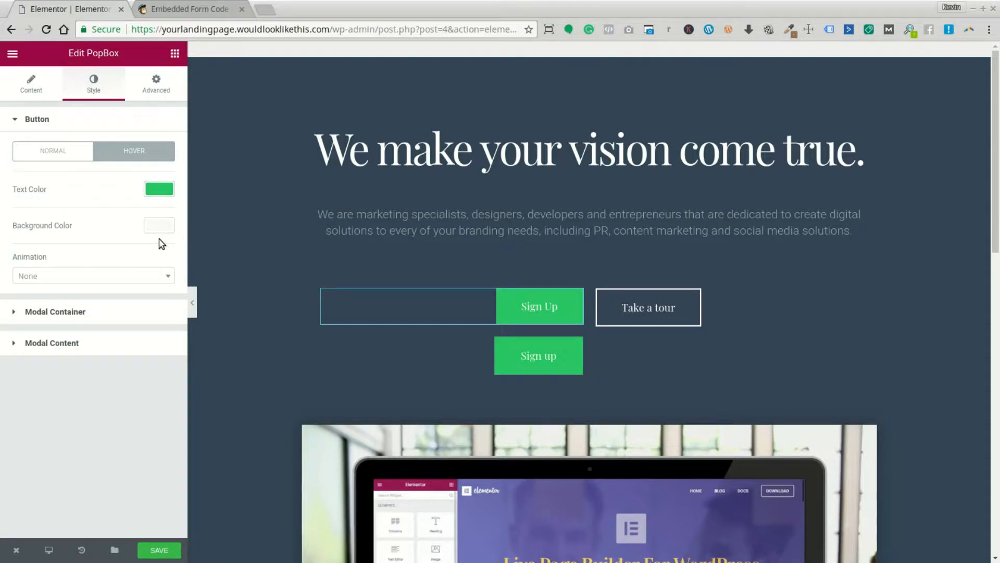
left_click(159, 226)
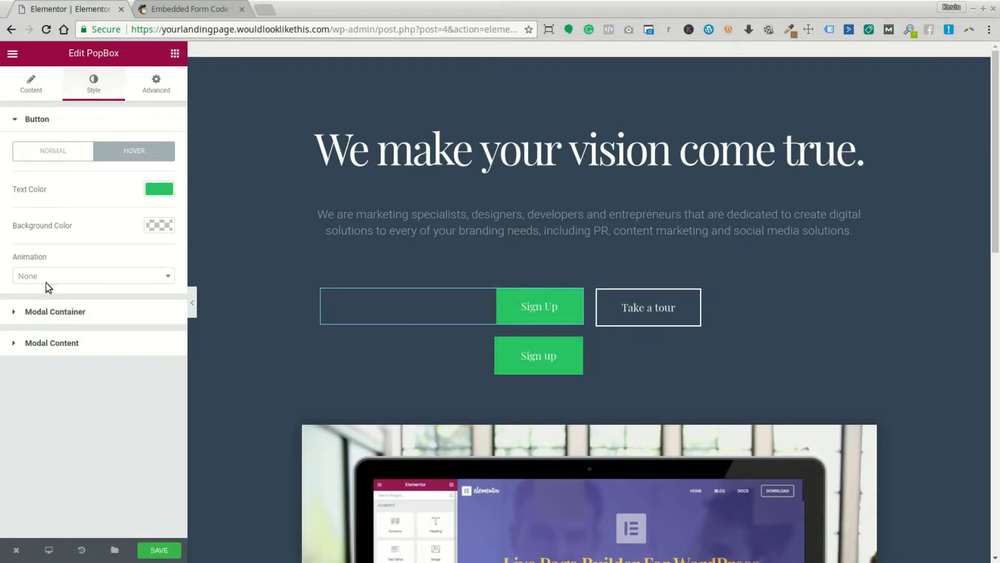
left_click(53, 151)
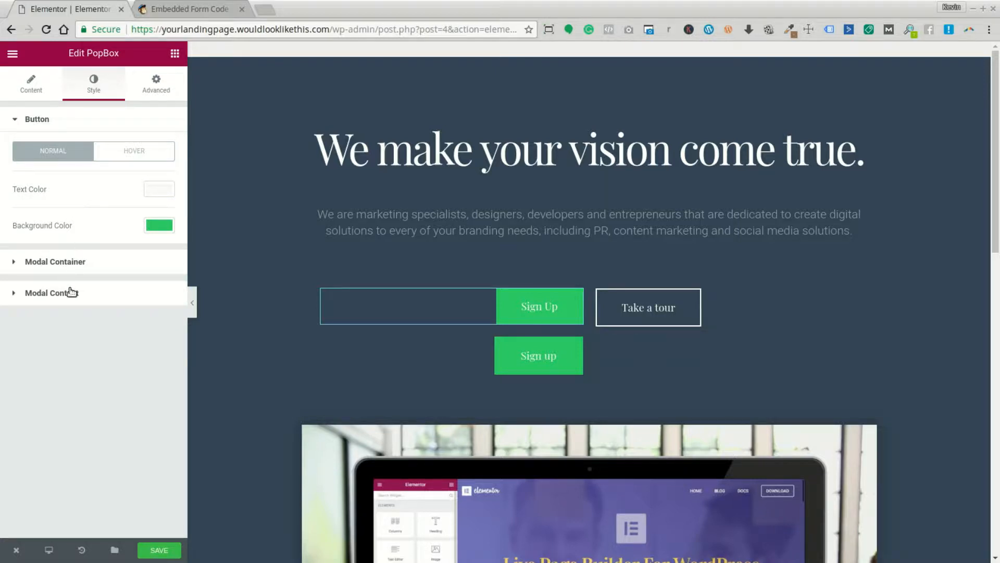
Give the popup button a solid 1 px border and begin setting its border colour
left_click(32, 83)
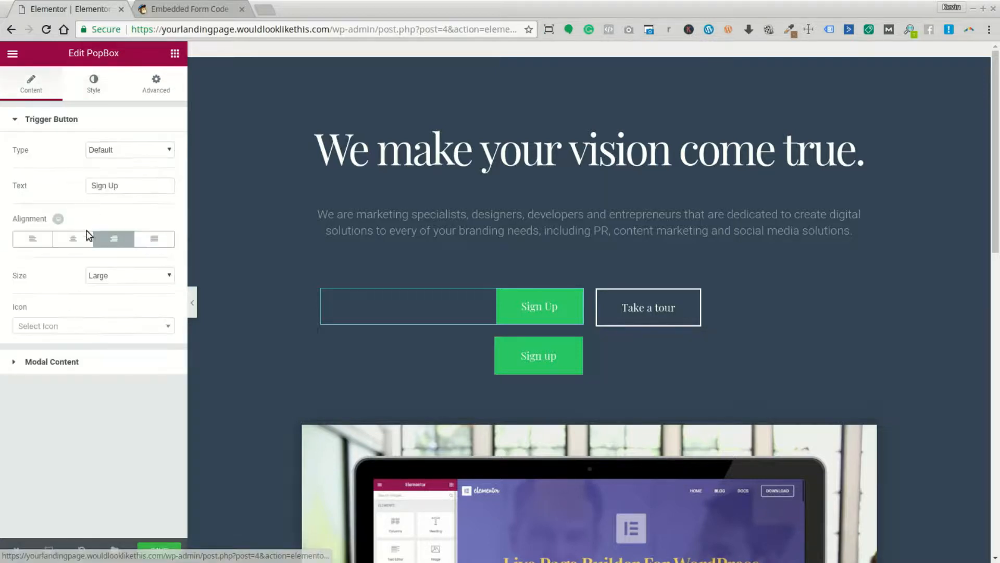
left_click(93, 84)
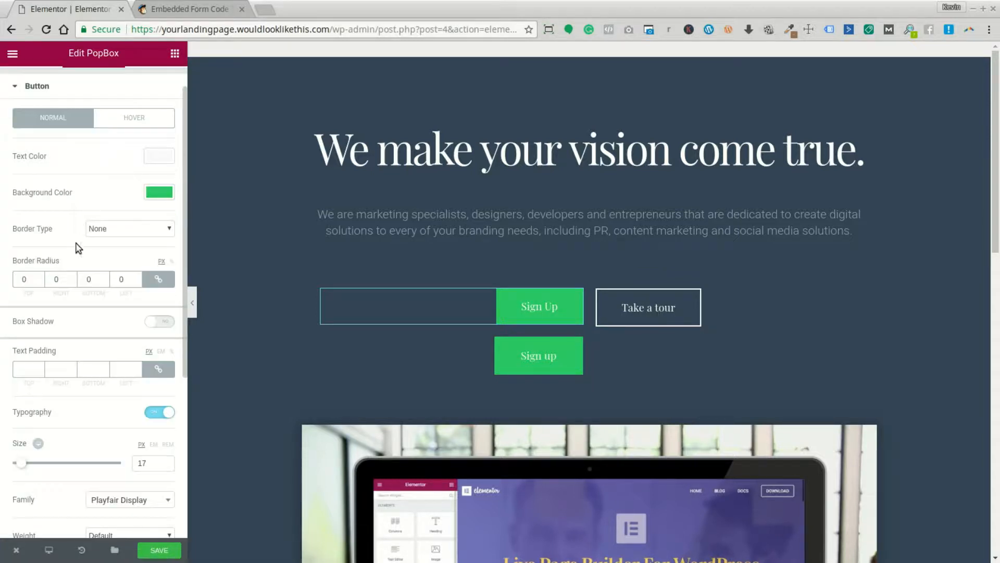
left_click(129, 228)
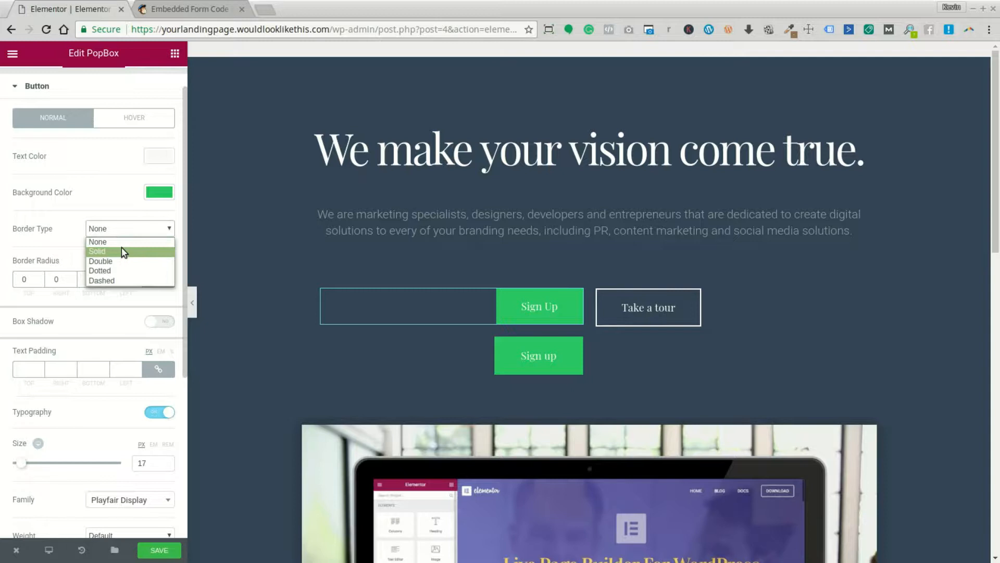
left_click(97, 251)
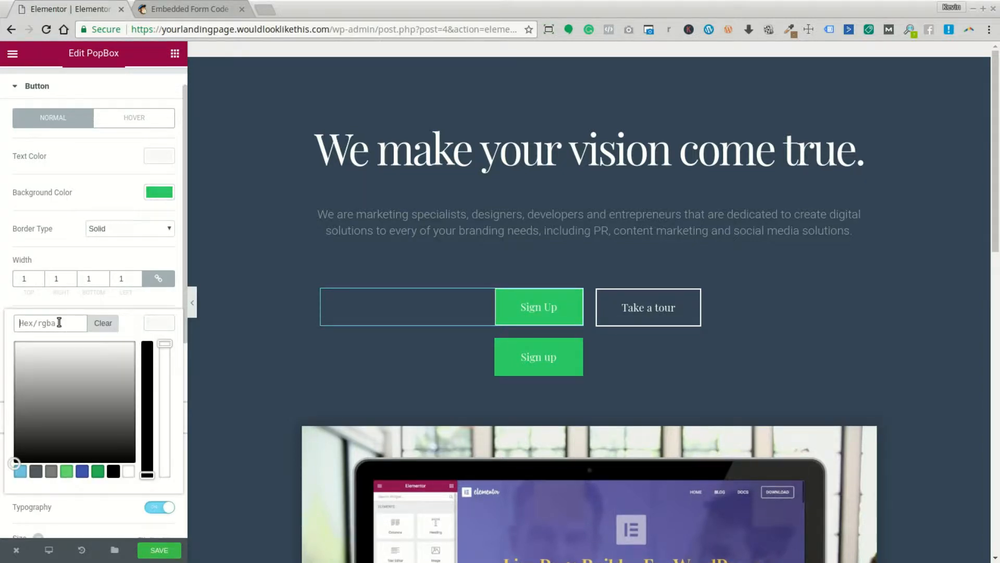
left_click(539, 306)
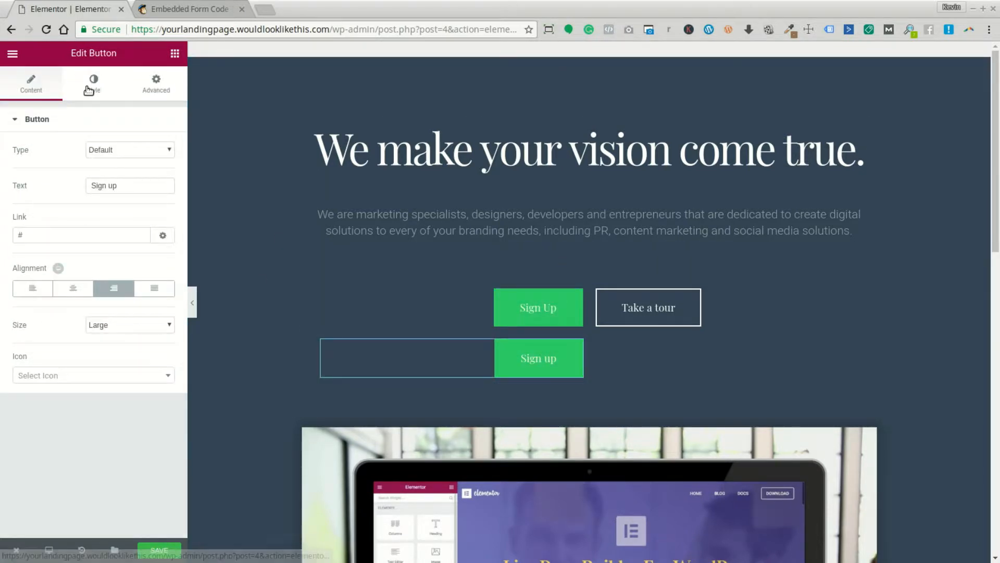
Review the old Sign up button's style, then delete it from the page
left_click(91, 83)
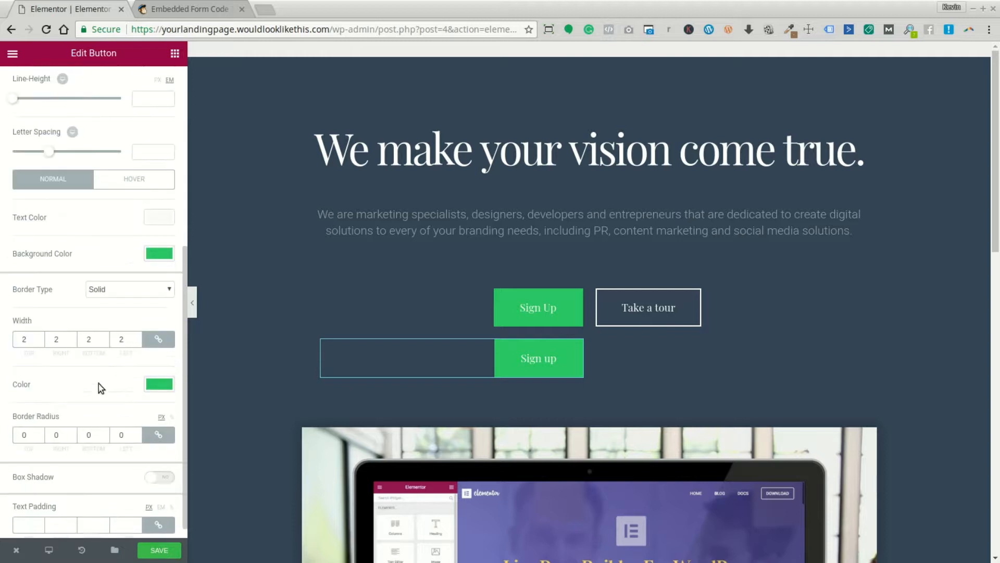
scroll("down", 3)
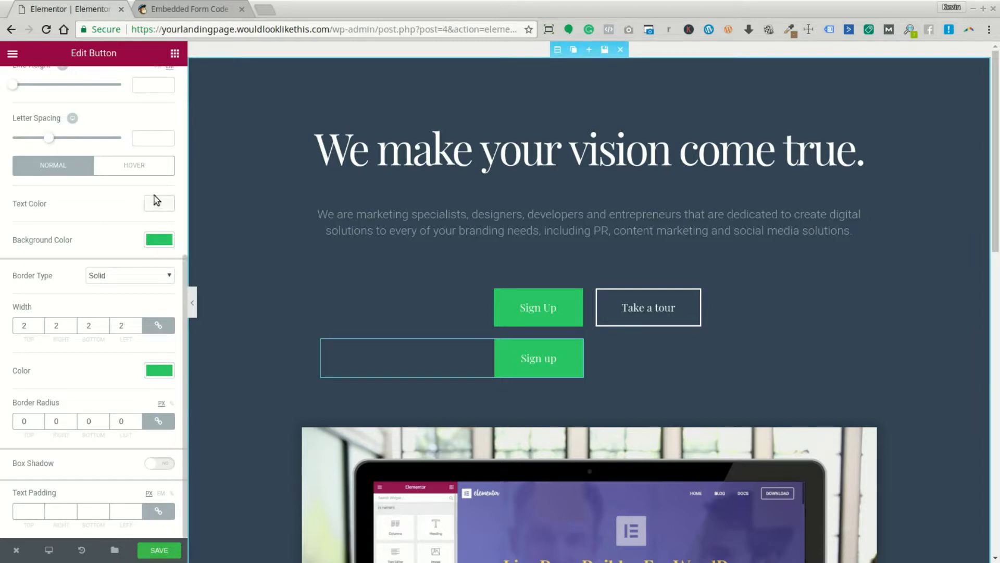
left_click(134, 165)
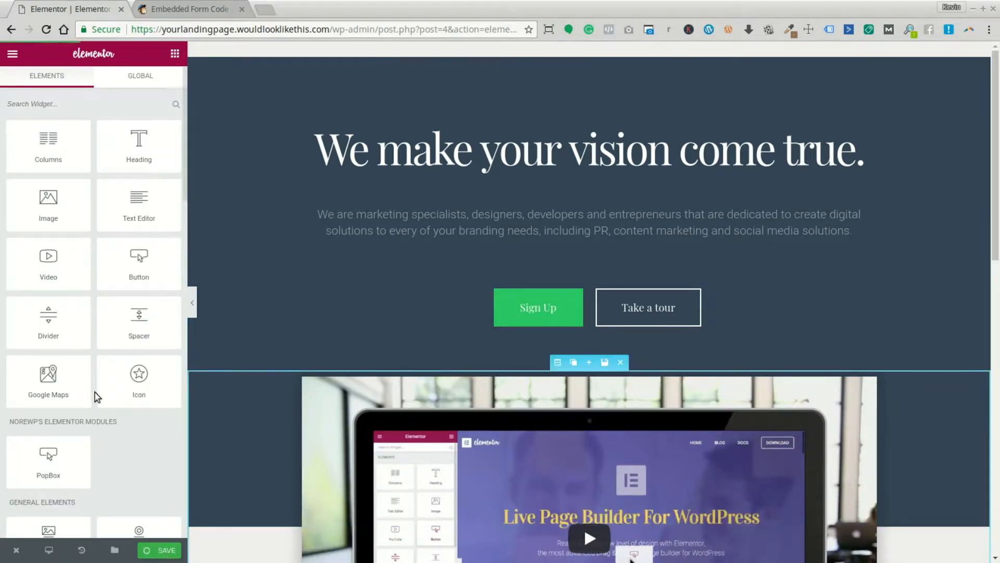
Confirm the PopBox uses the Mailchimp Sign Up modal and view the live page
left_click(538, 307)
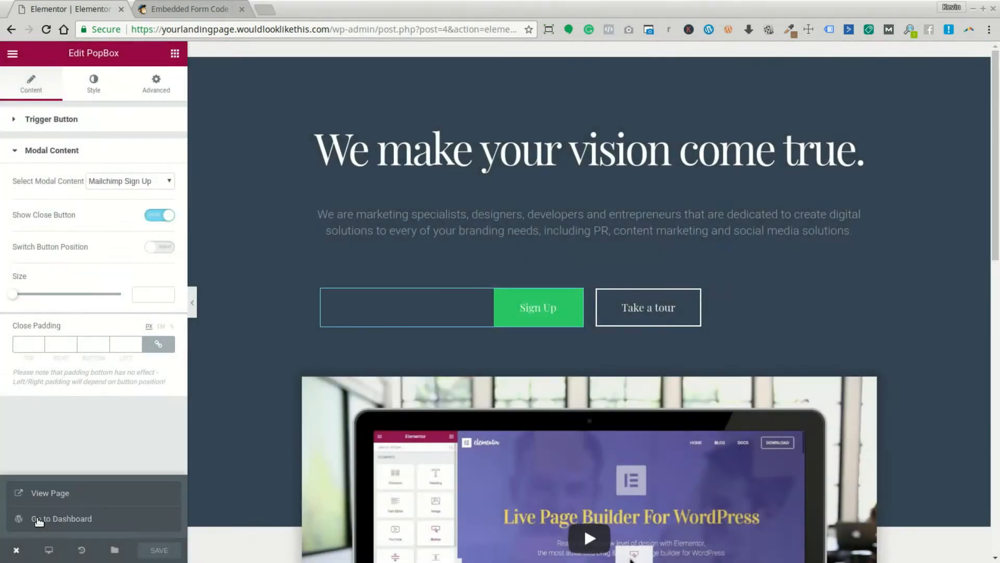
left_click(53, 492)
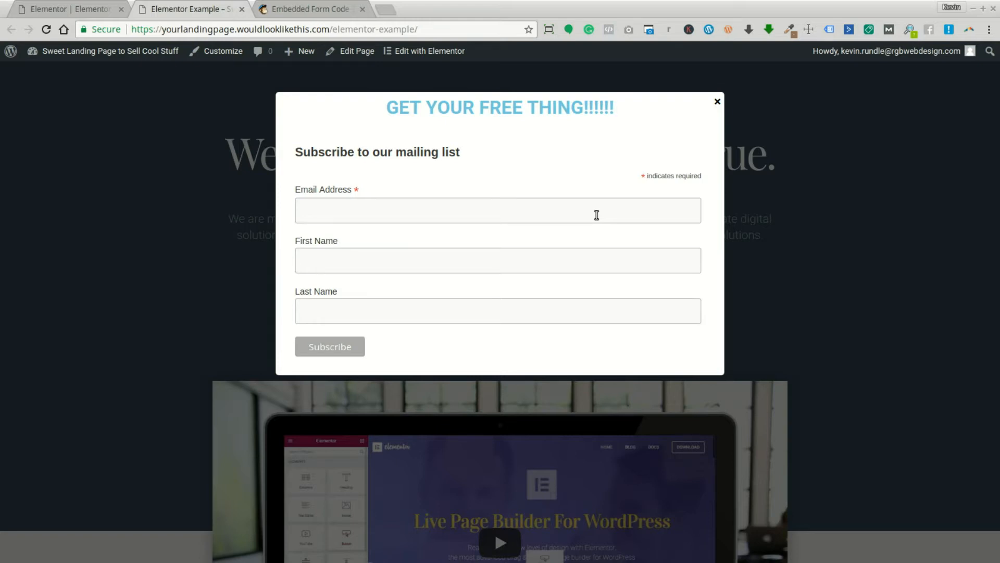
mouse_move(757, 125)
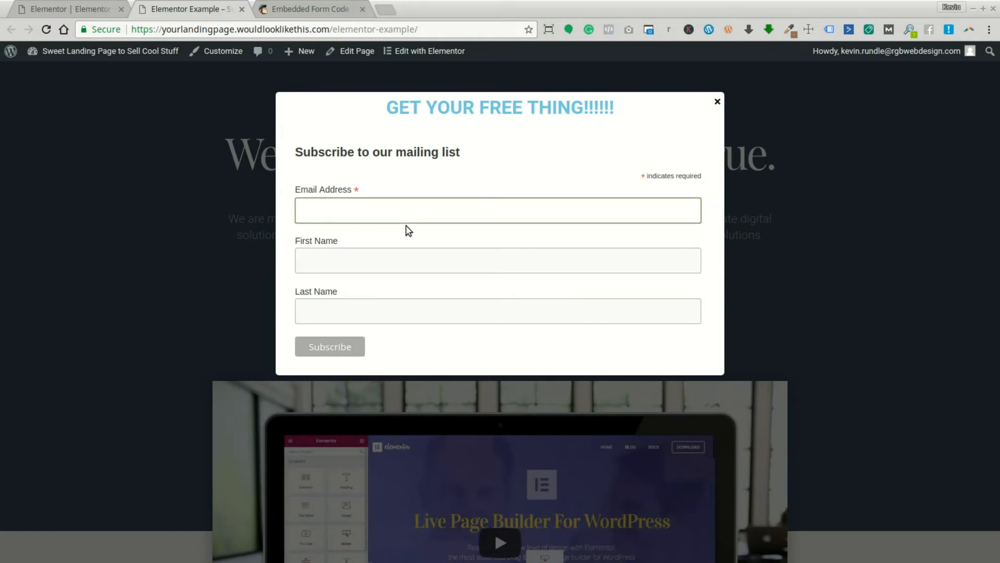
type("kevin")
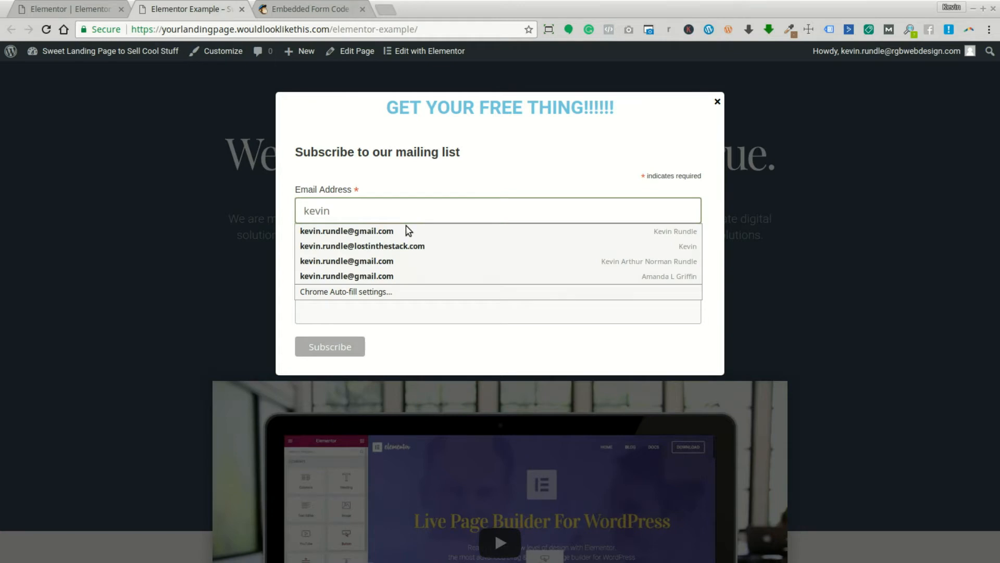
left_click(364, 245)
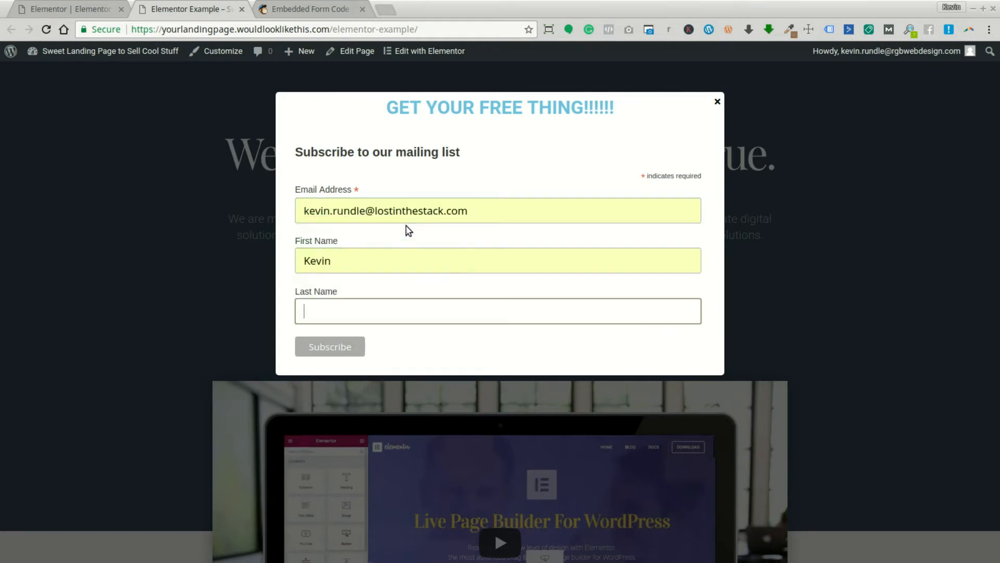
type("Rundle")
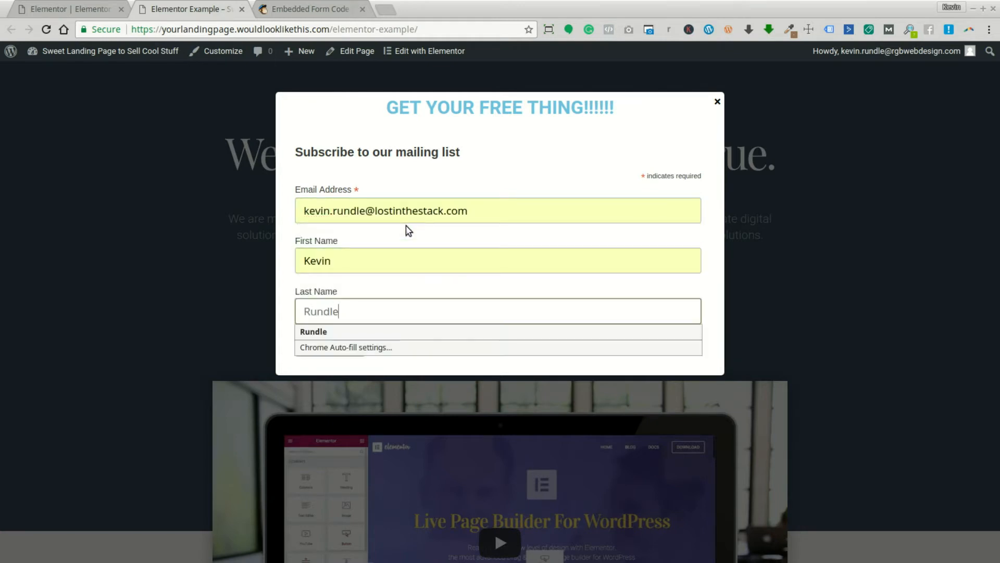
left_click(718, 101)
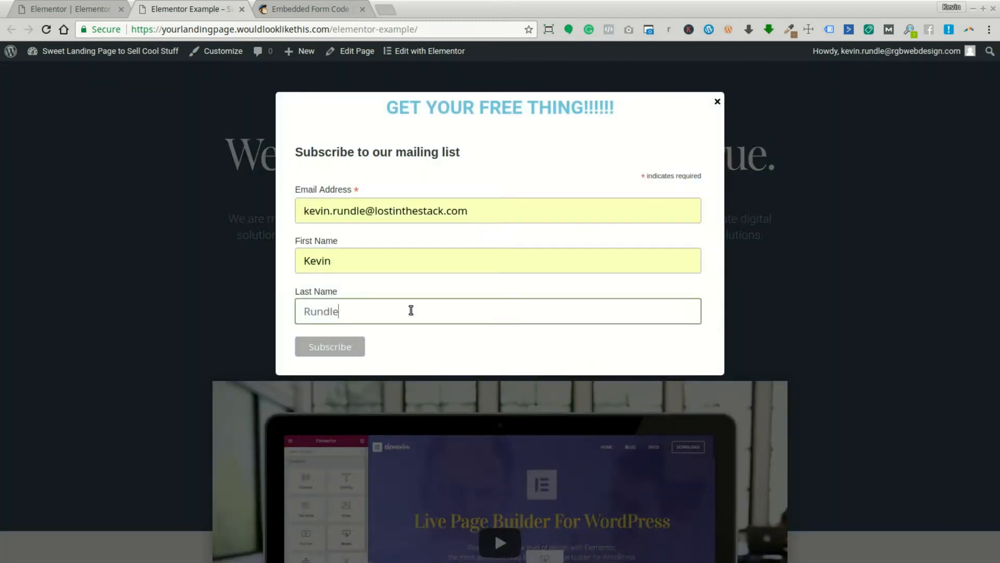
left_click(330, 346)
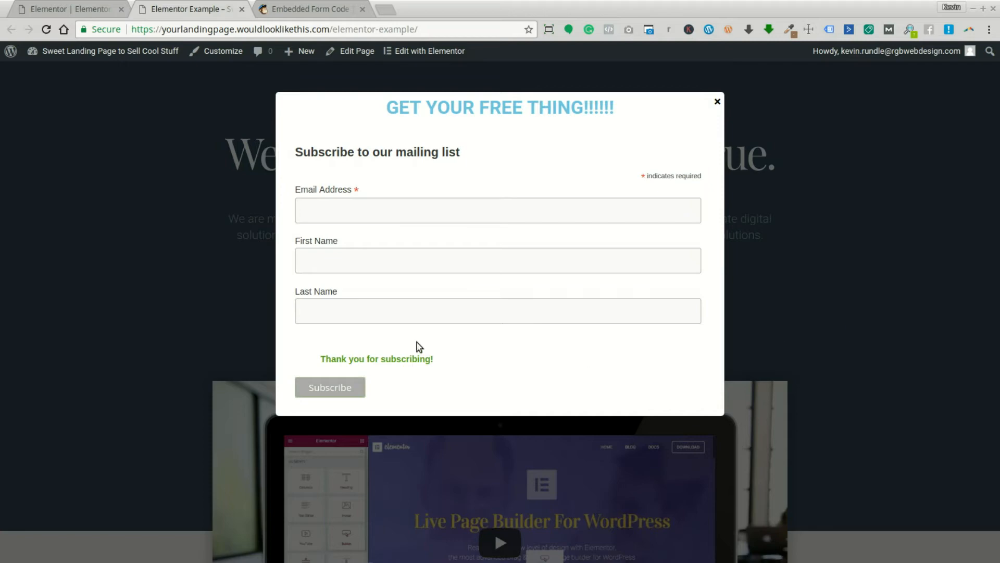
left_click(309, 9)
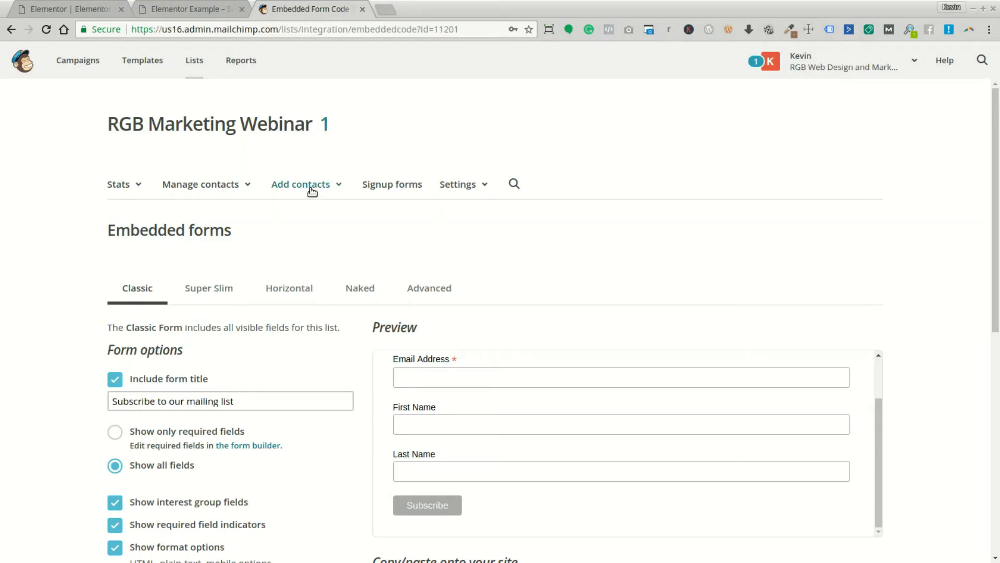
Confirm the RGB Marketing Webinar list shows the new Embed Form subscriber, then close MailChimp
left_click(195, 60)
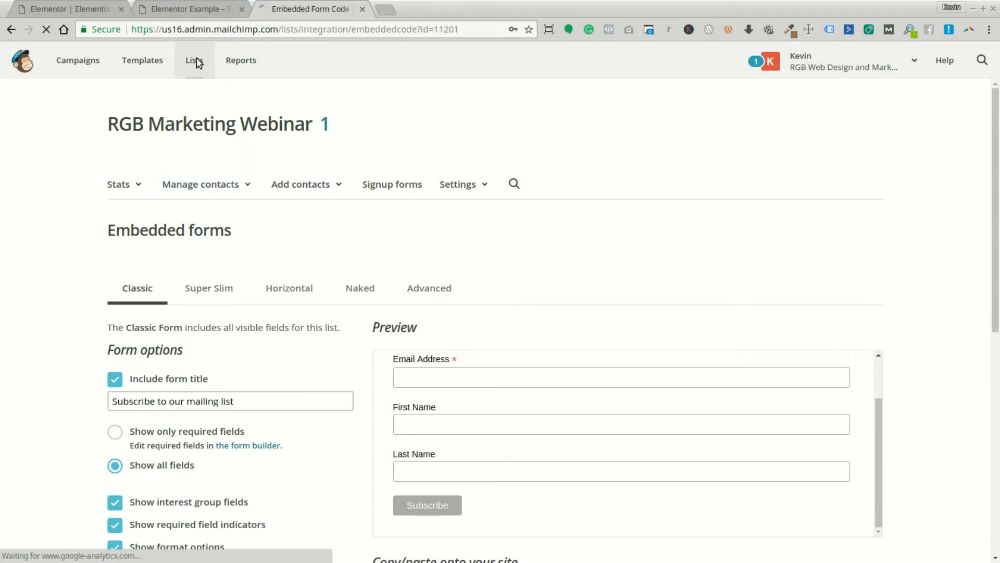
left_click(193, 60)
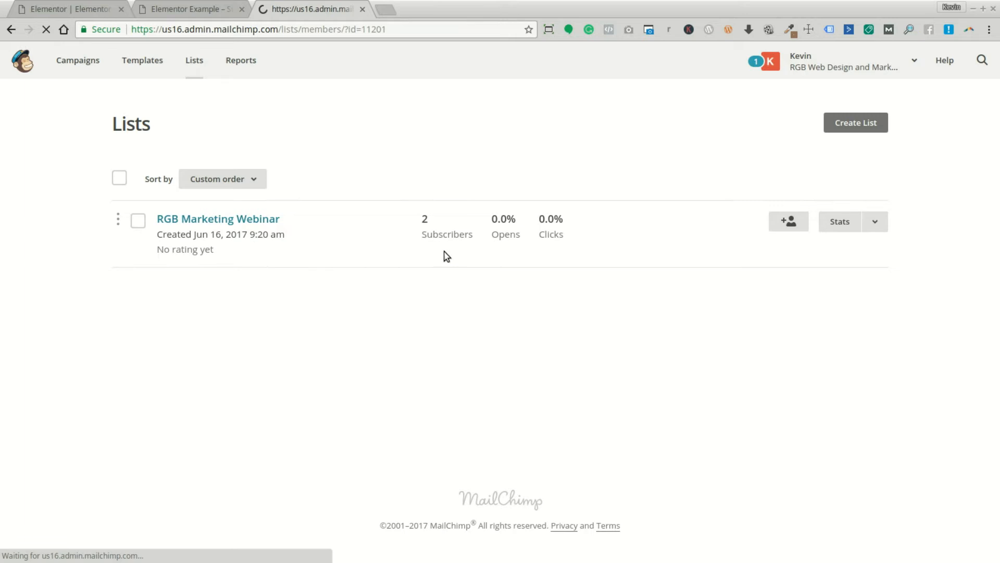
left_click(212, 219)
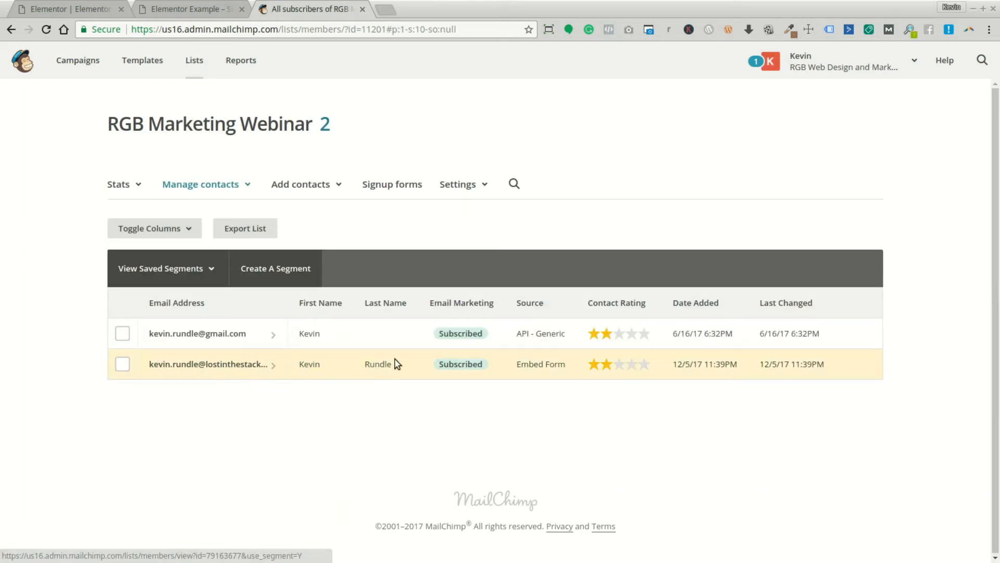
mouse_move(551, 375)
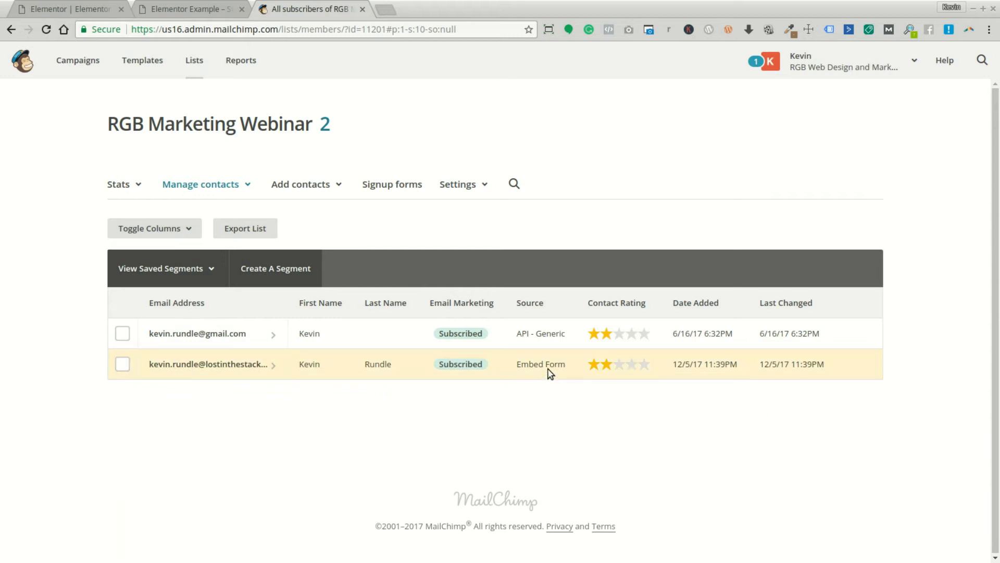
mouse_move(579, 127)
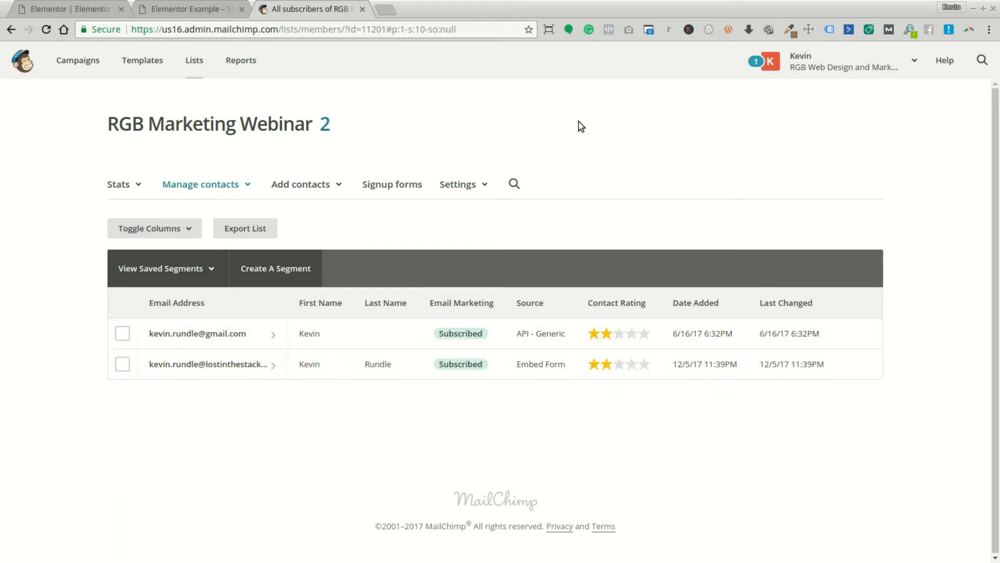
left_click(193, 10)
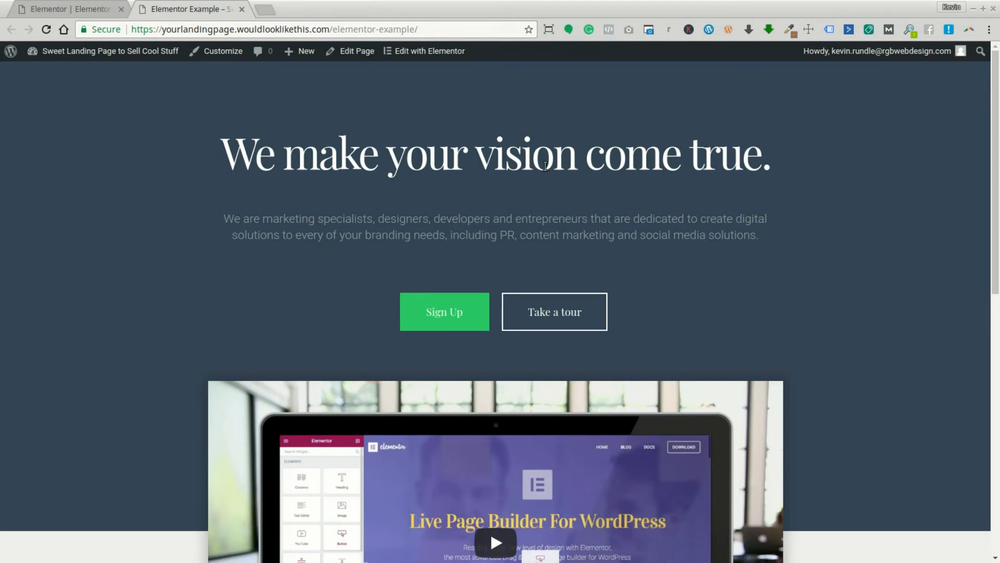
mouse_move(725, 200)
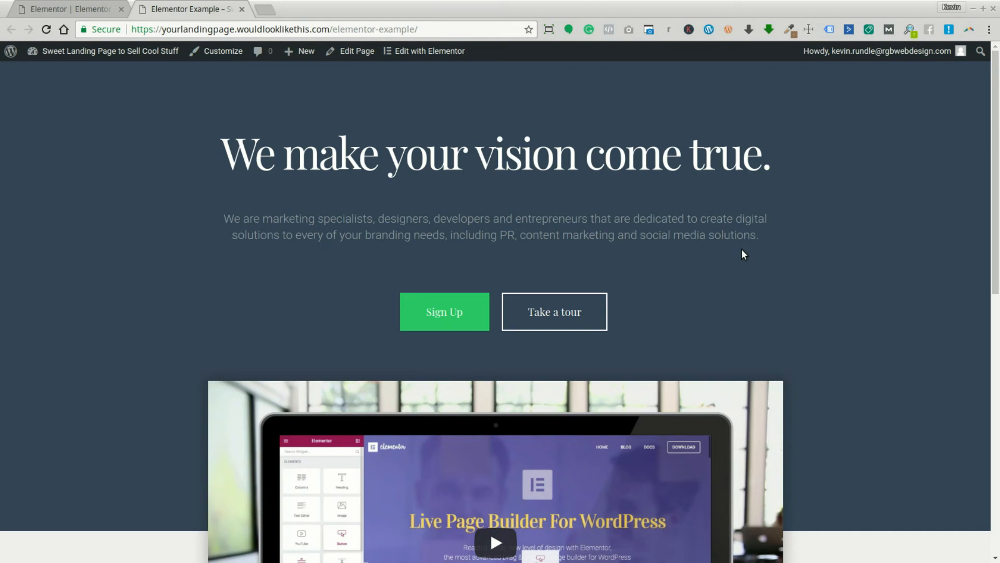
mouse_move(30, 452)
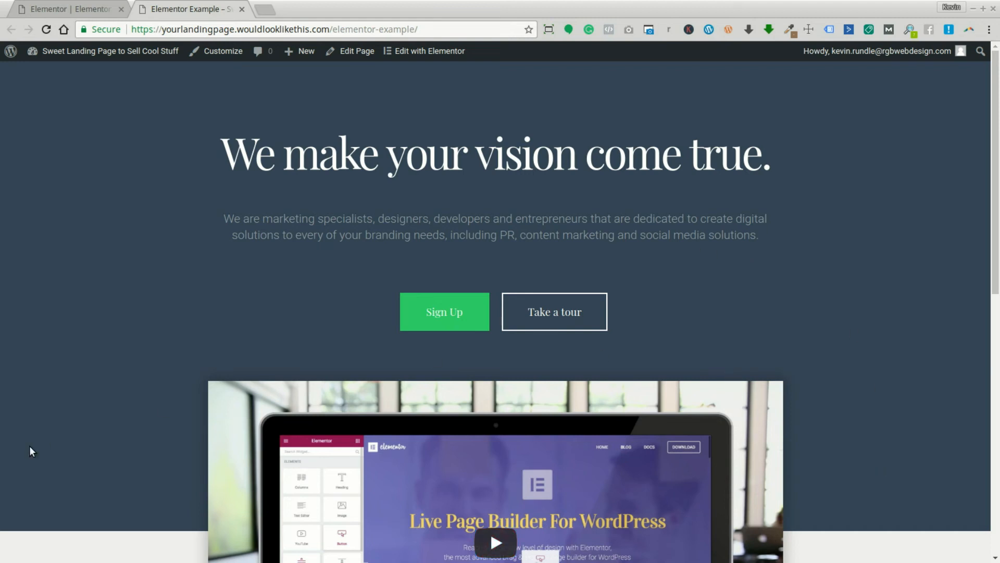
mouse_move(18, 488)
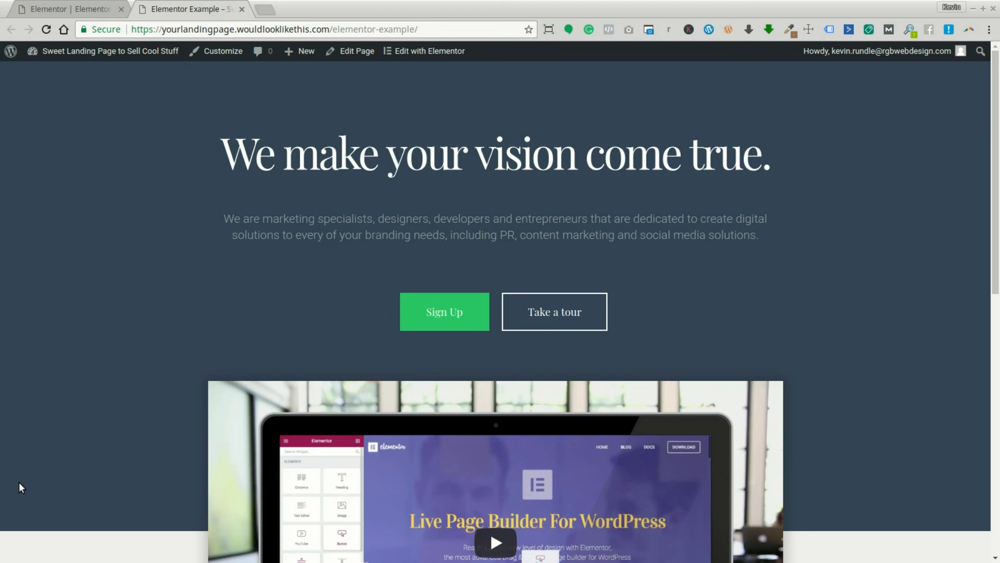
mouse_move(13, 494)
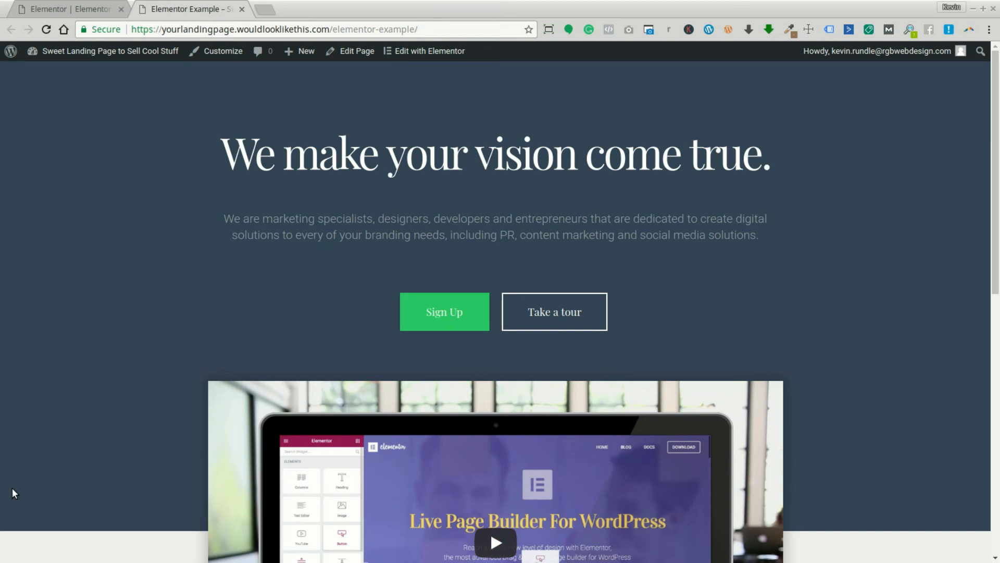